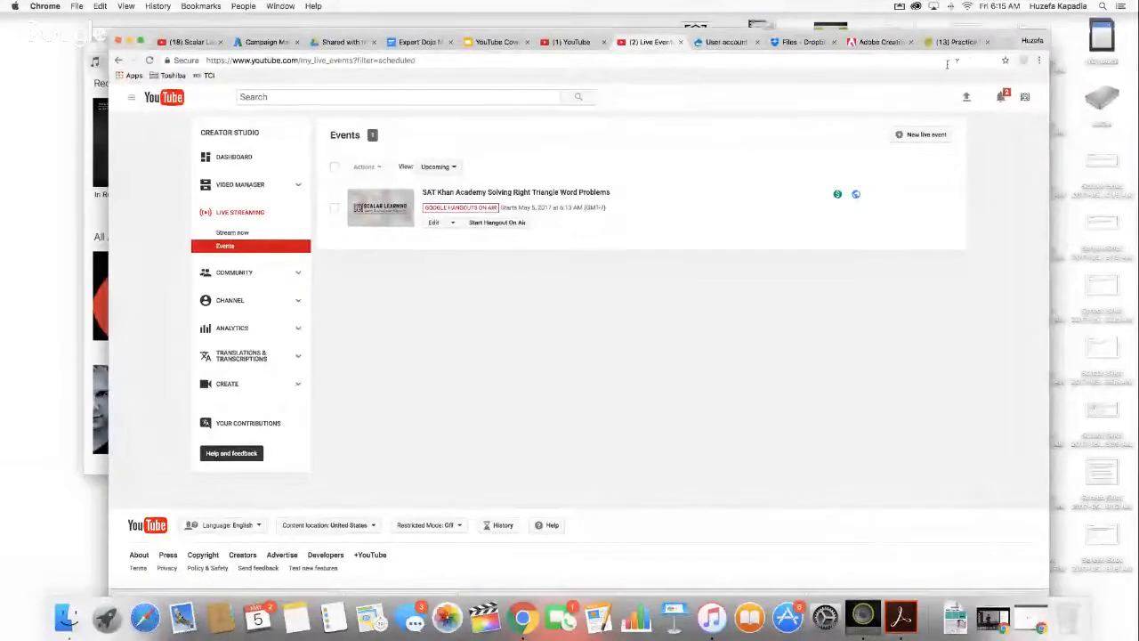
Step: Add today's Khan Academy football-field question screenshot to the whiteboard as an image
click(952, 42)
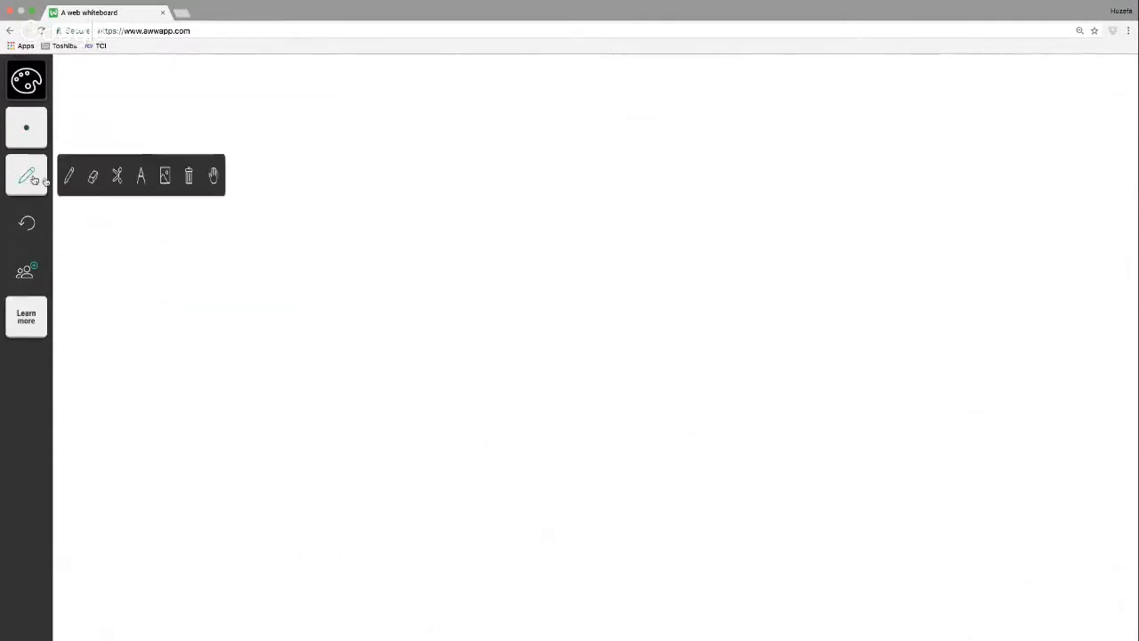
click(165, 175)
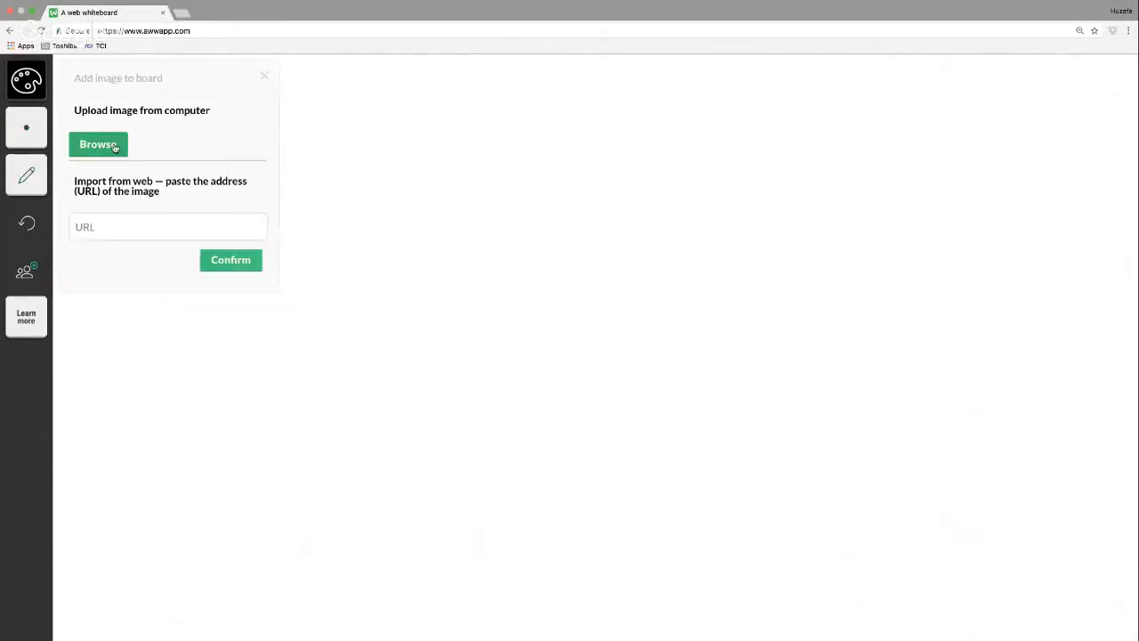
click(98, 143)
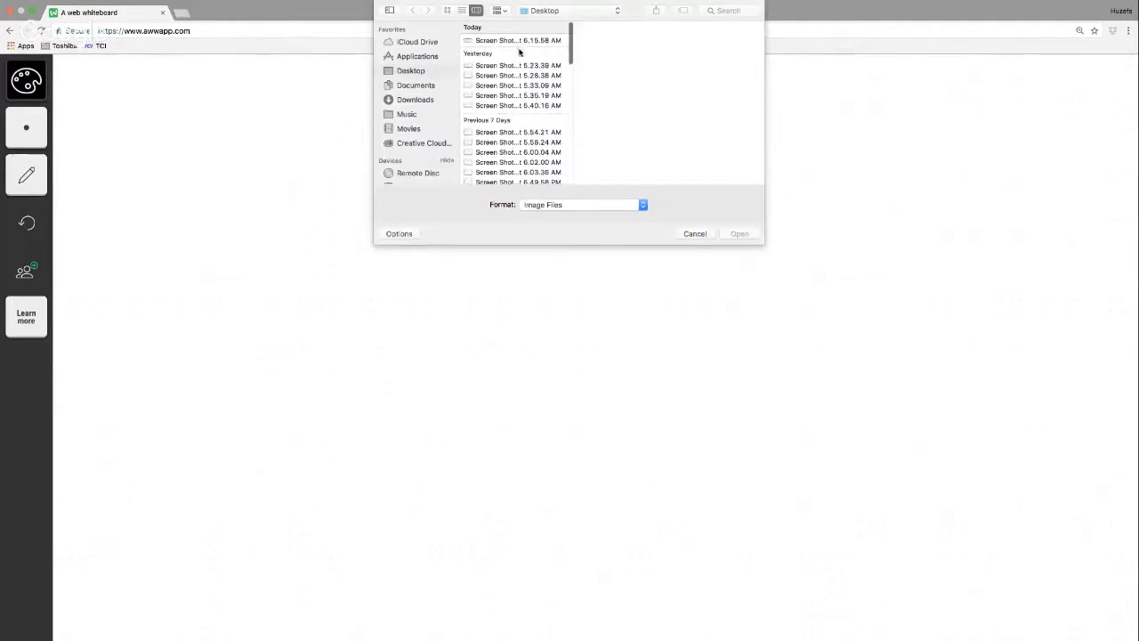
click(694, 234)
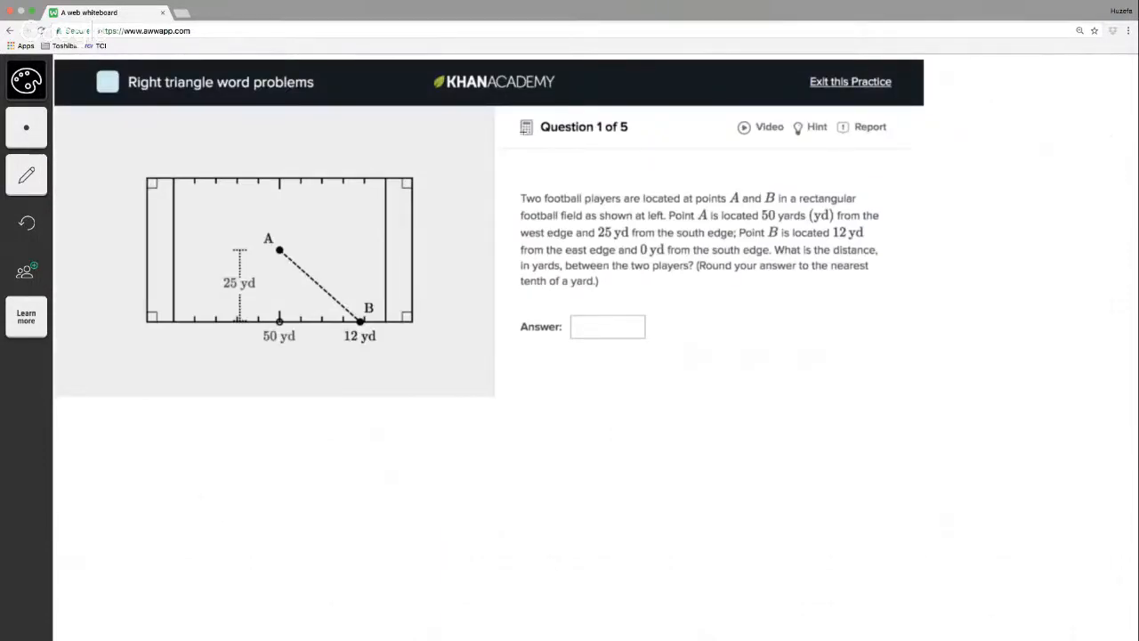
mouse_move(780, 280)
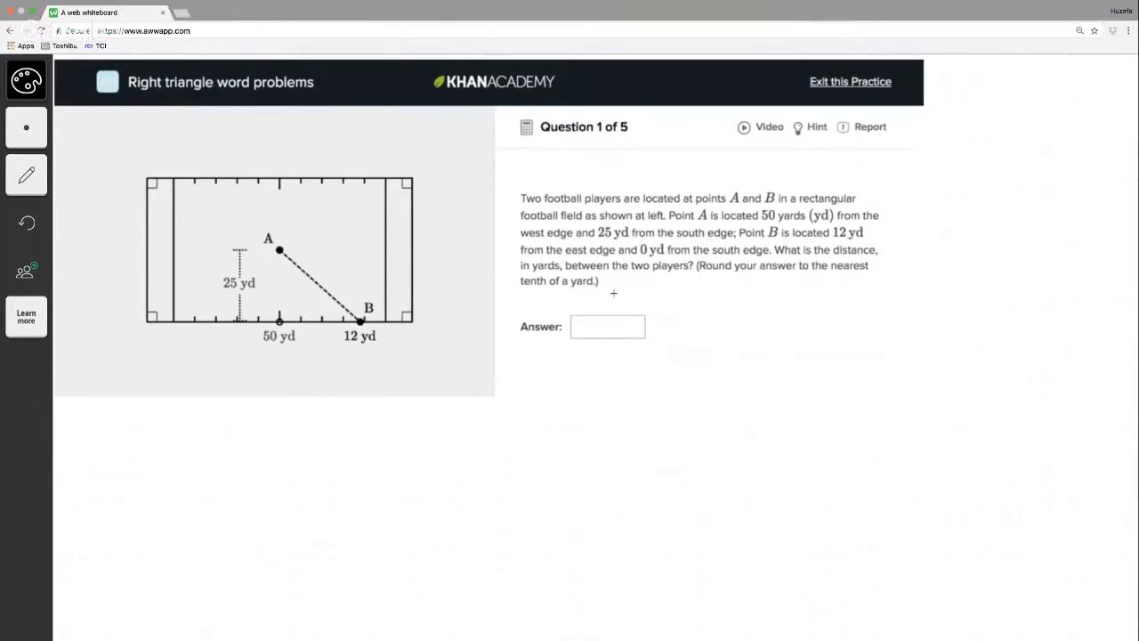
mouse_move(655, 277)
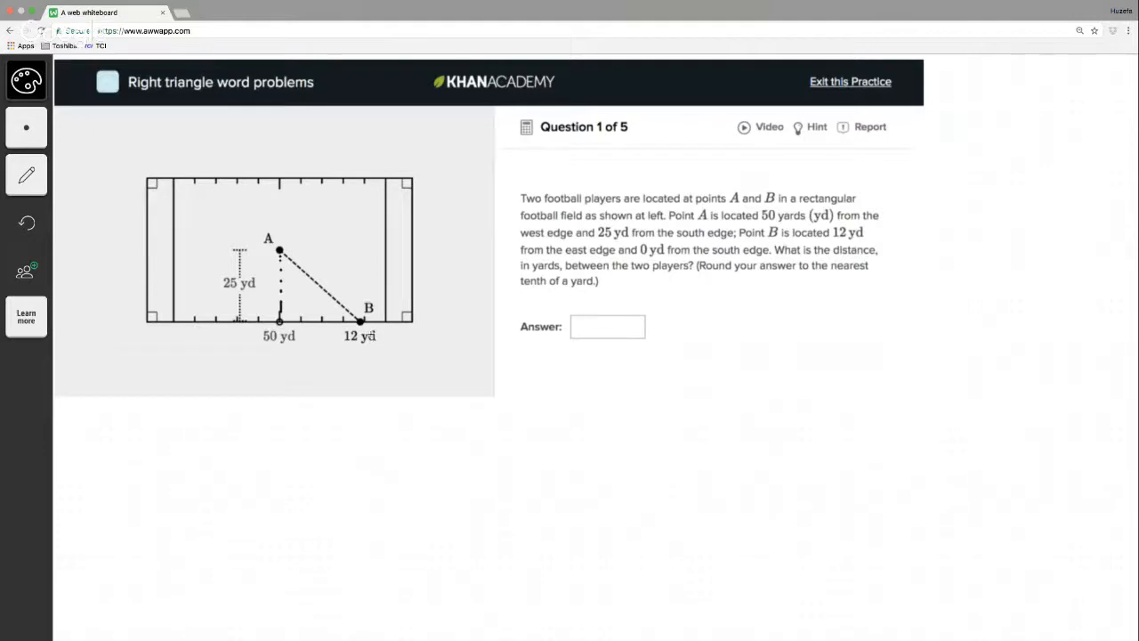
mouse_move(294, 308)
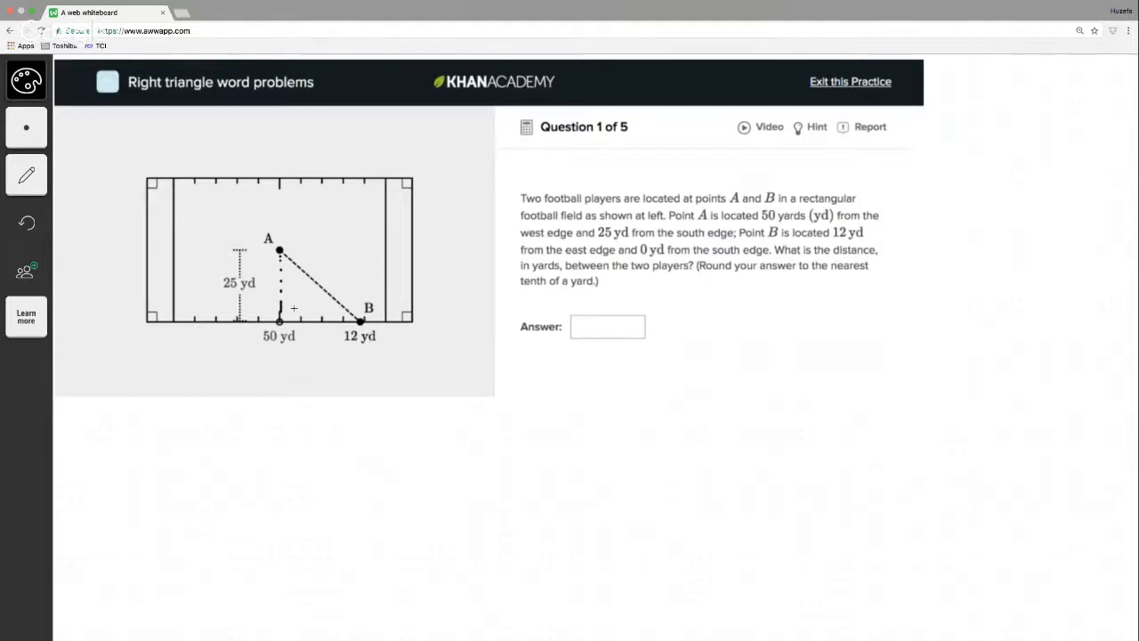
mouse_move(331, 324)
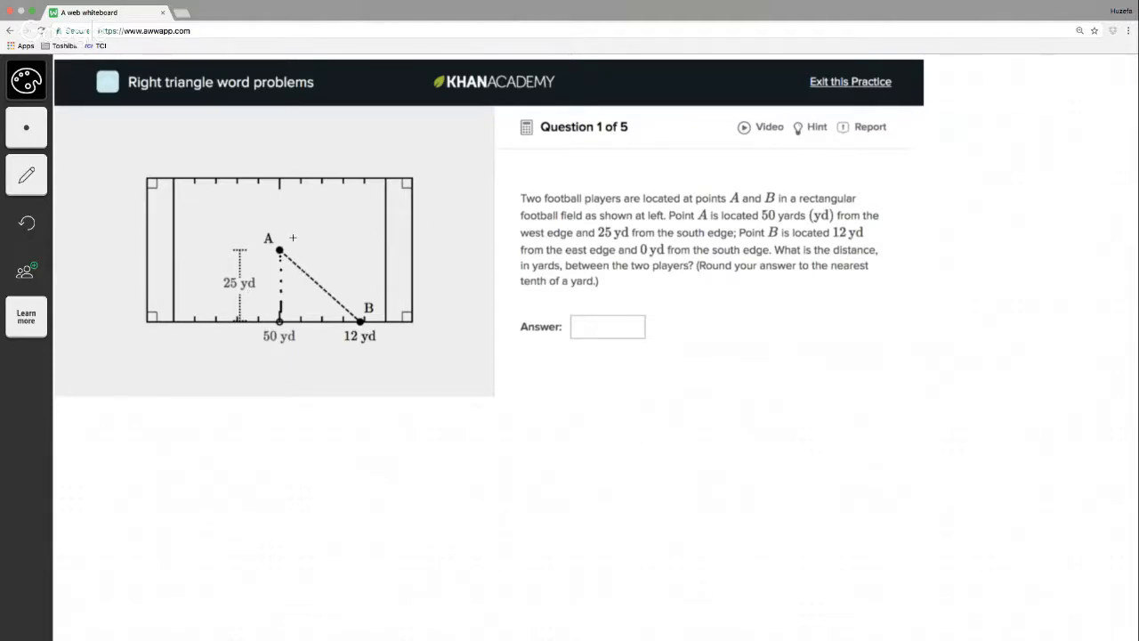
Step: Draw an arc over the distance from A to B on the field diagram
drag(285, 238, 345, 286)
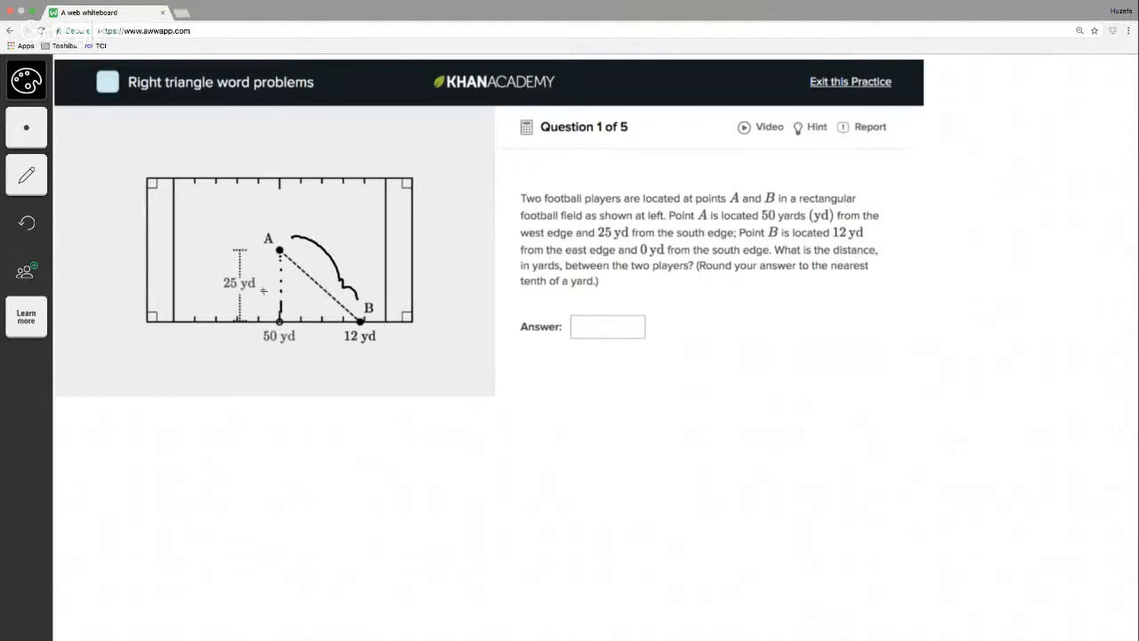
mouse_move(264, 296)
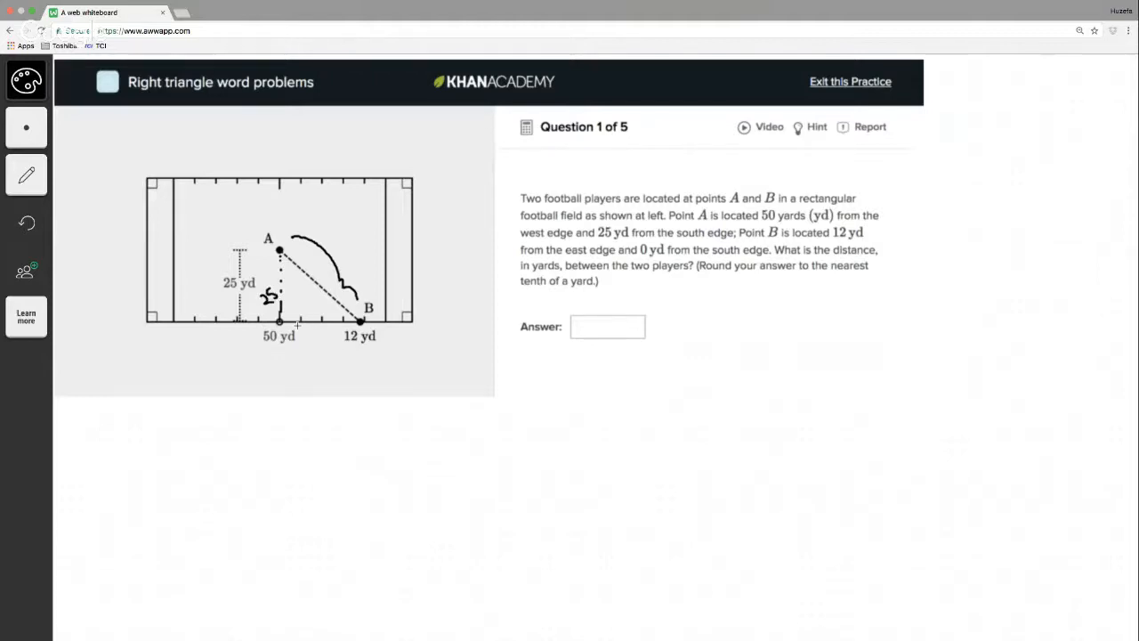
mouse_move(320, 328)
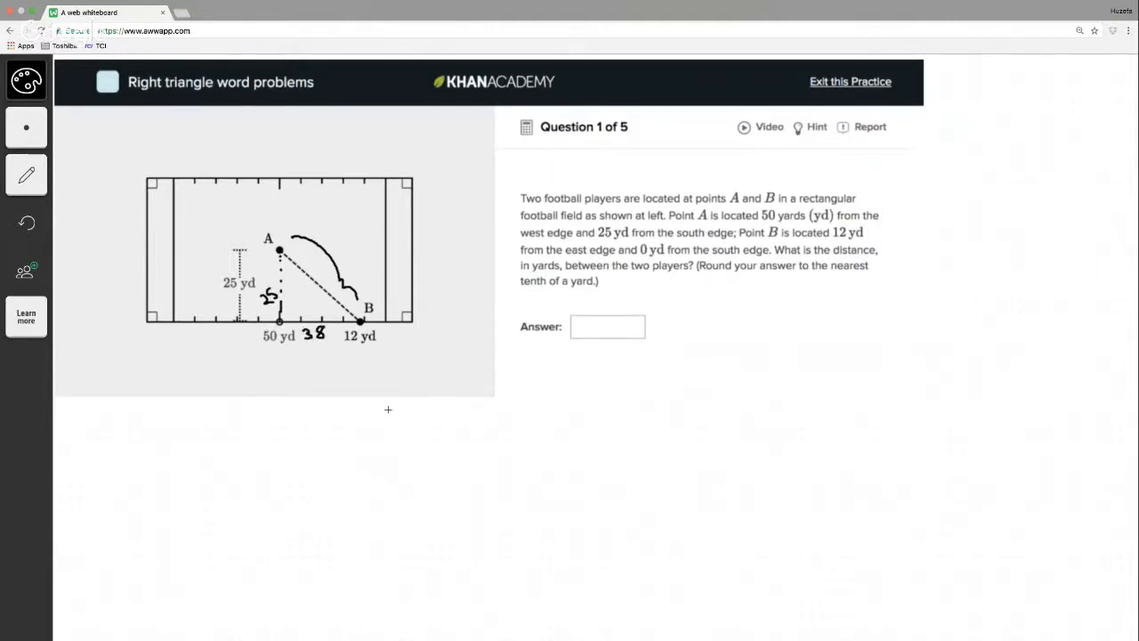
mouse_move(364, 417)
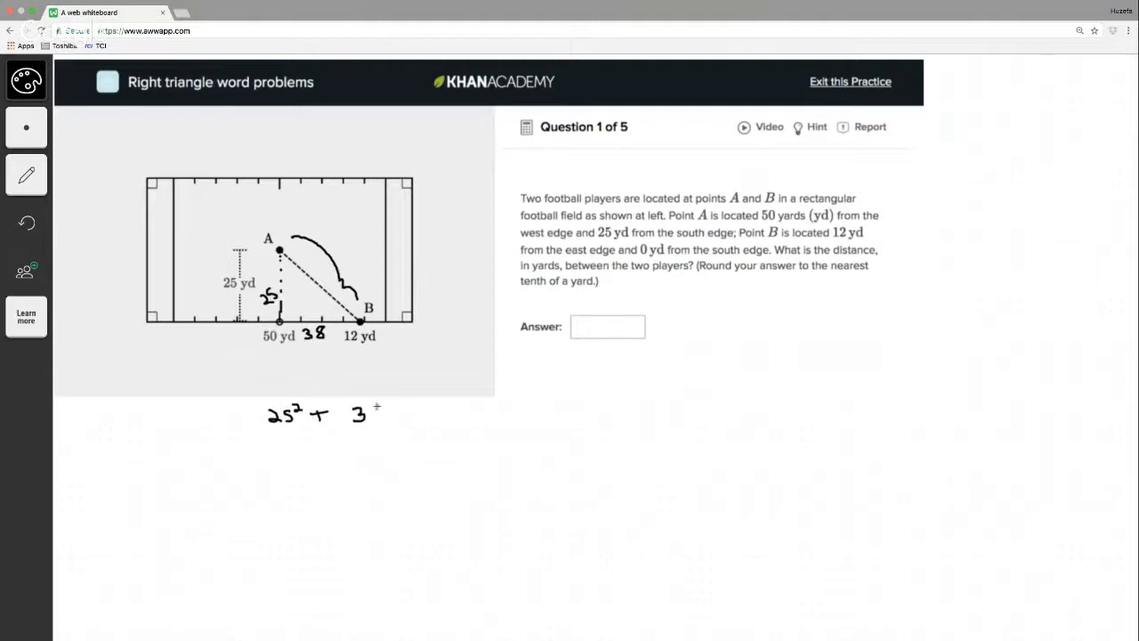
Step: Handwrite the 38² term of 25² + 38² = c² and work 38×38 toward 1444
drag(374, 409, 418, 418)
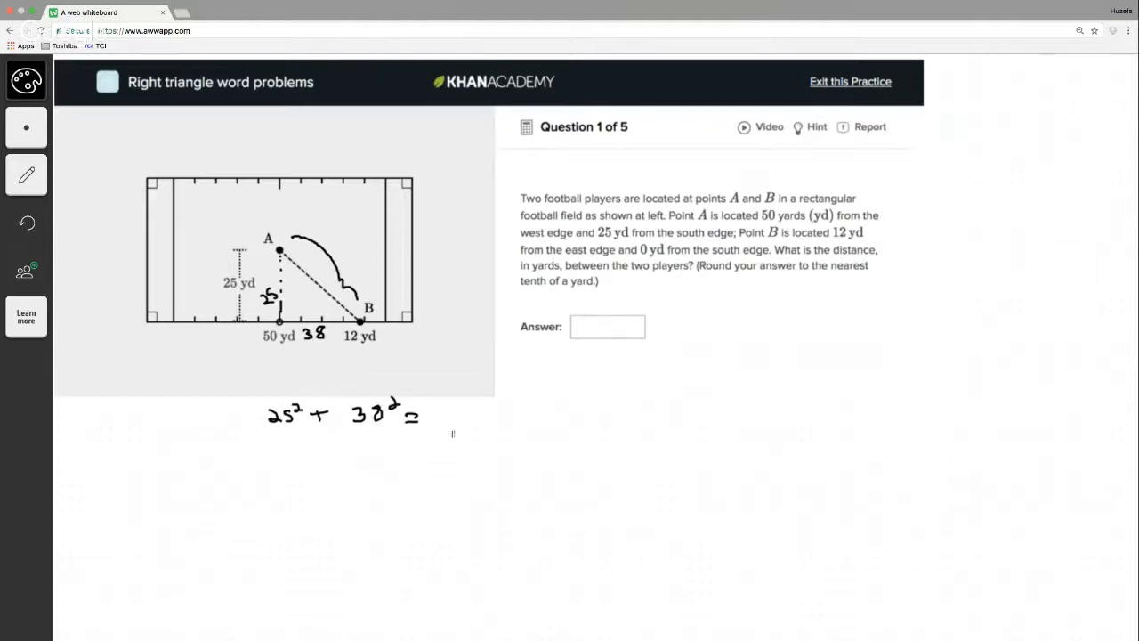
mouse_move(607, 355)
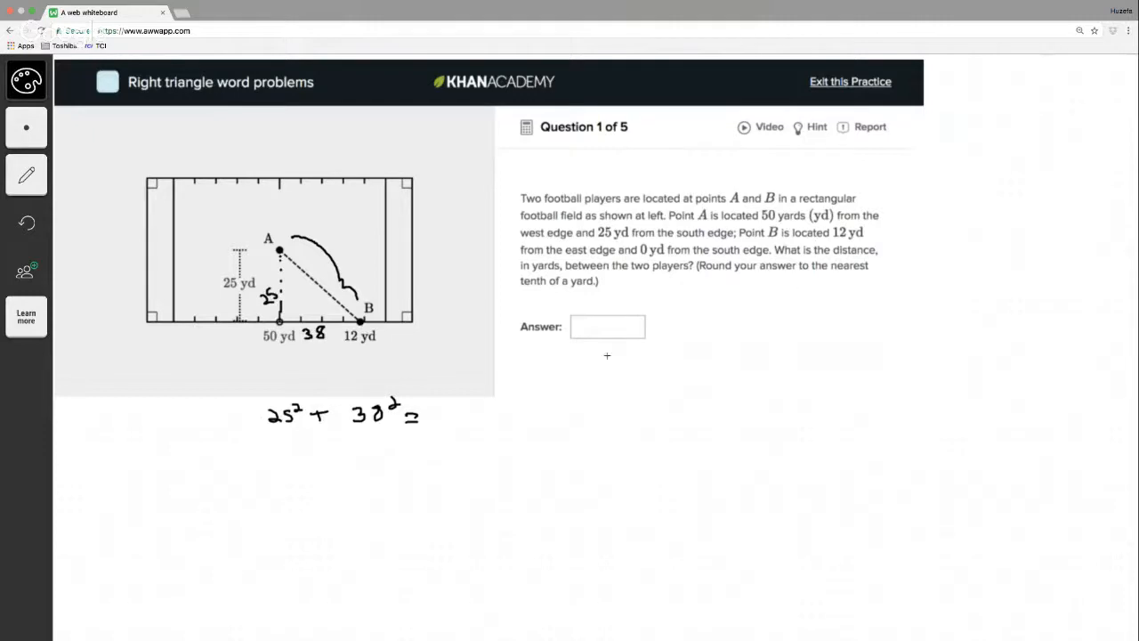
mouse_move(449, 436)
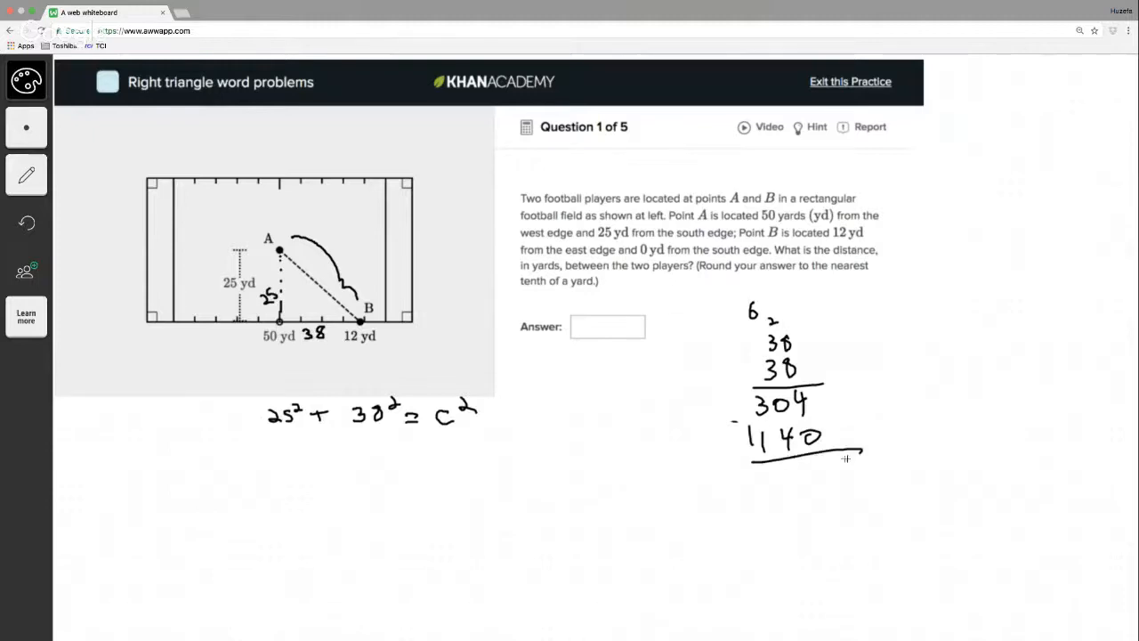
text(44)
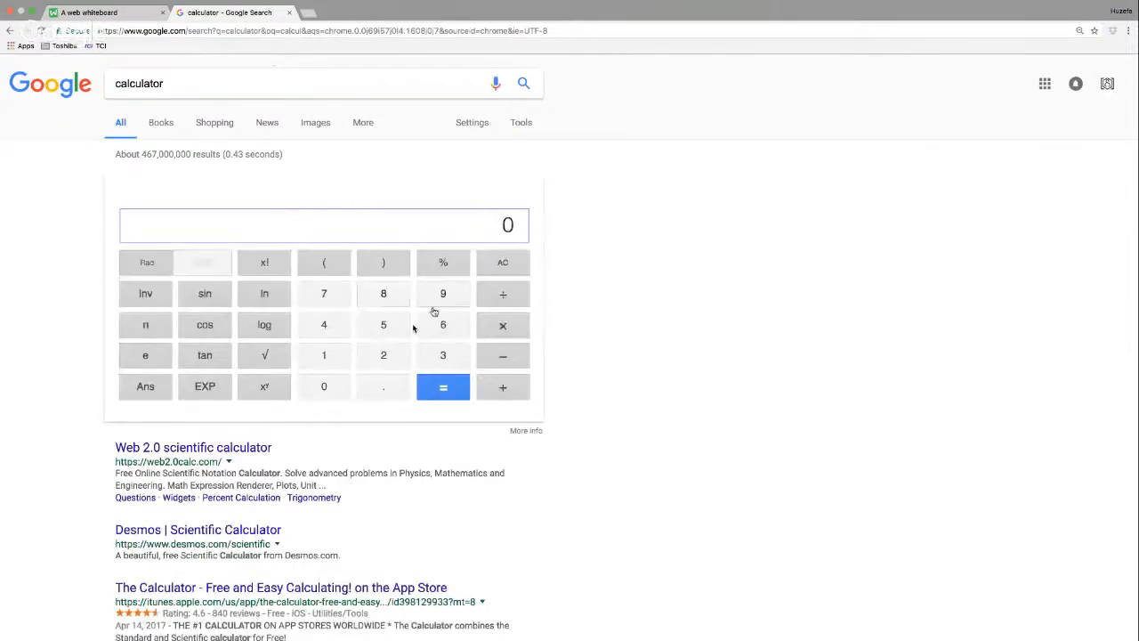
Step: Take the square root of 2069 on Google's calculator, getting 45.4862616622
click(383, 355)
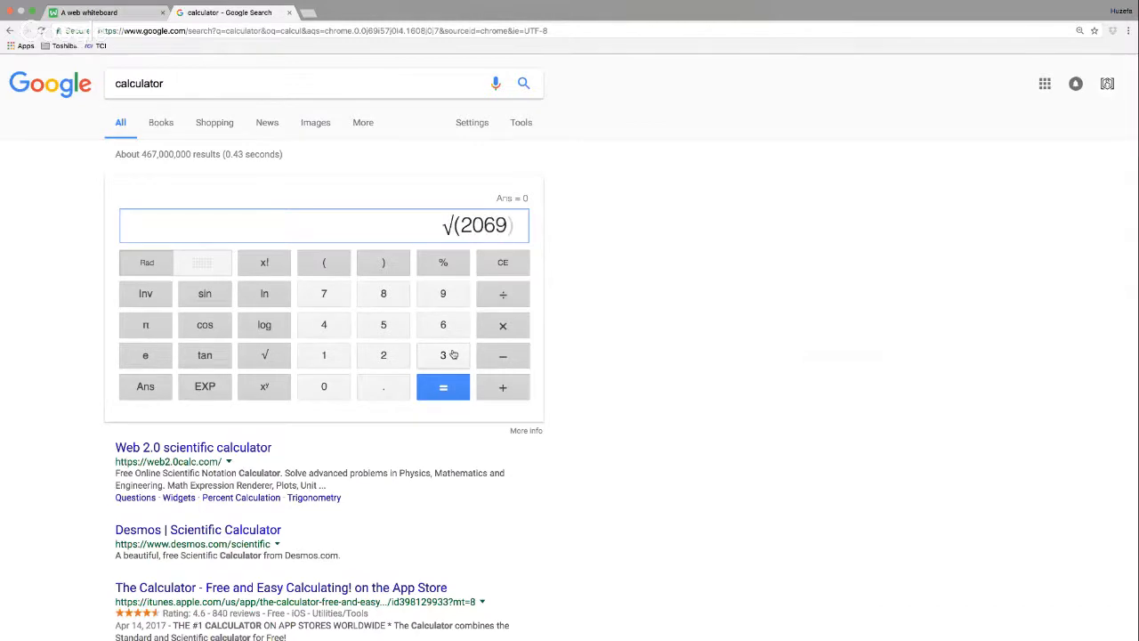
click(443, 387)
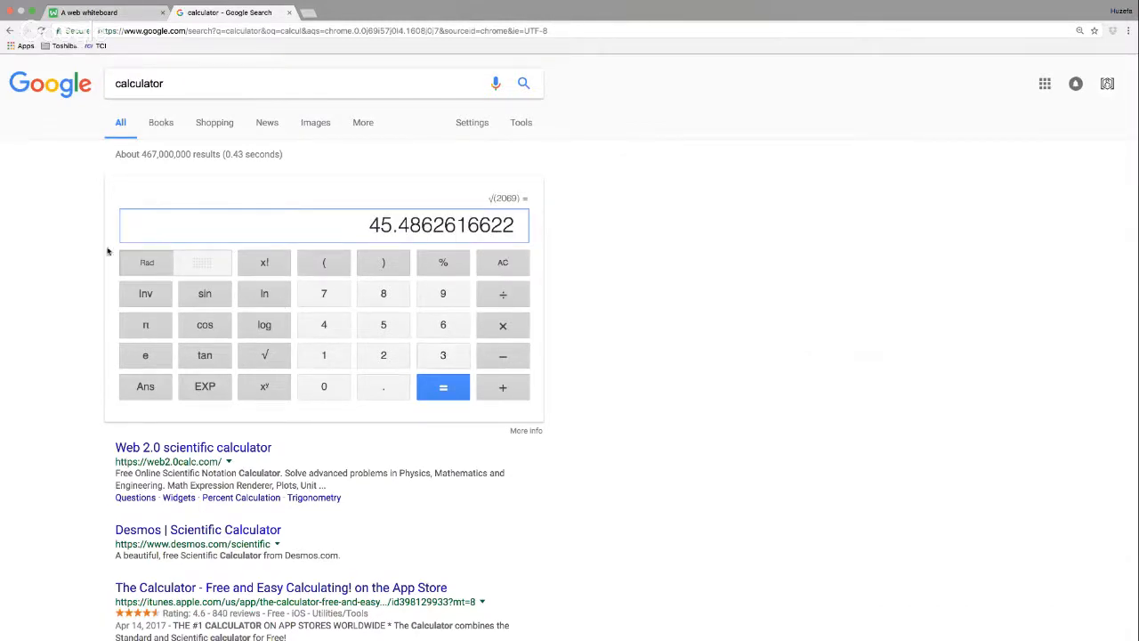
Step: Back on the whiteboard, handwrite 45.5 in the pasted question's Answer box
click(103, 11)
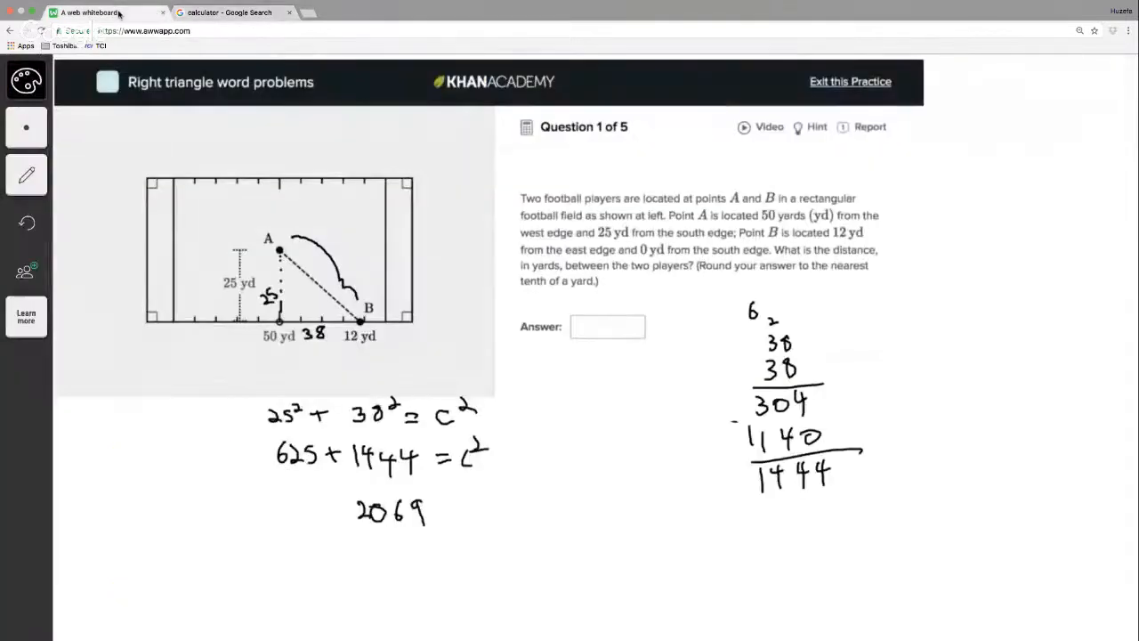
click(608, 326)
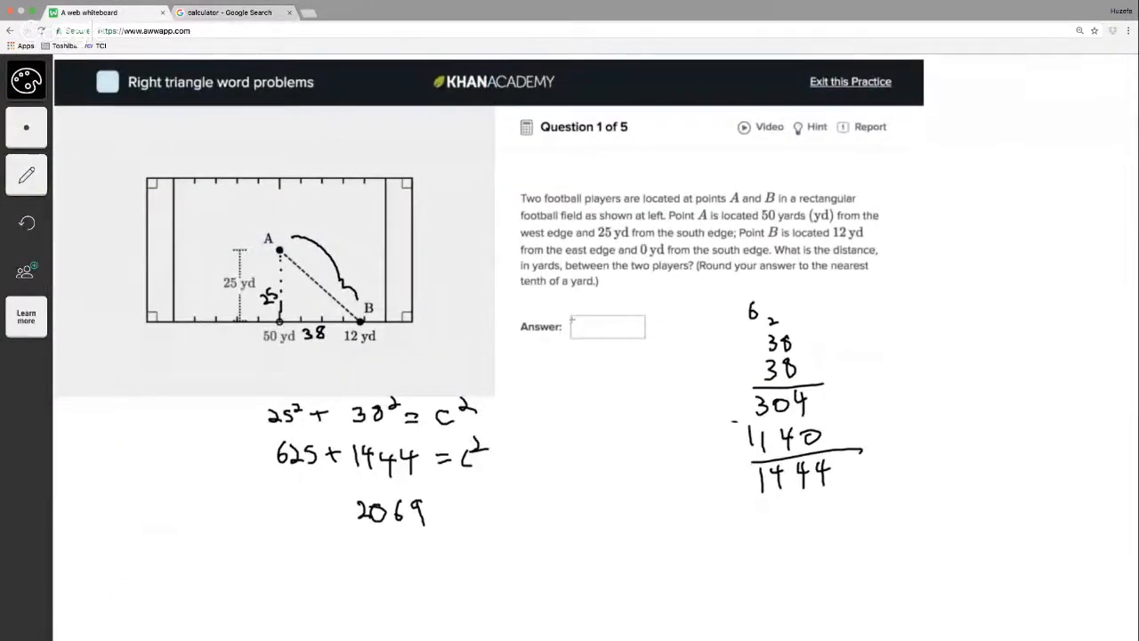
text(45.)
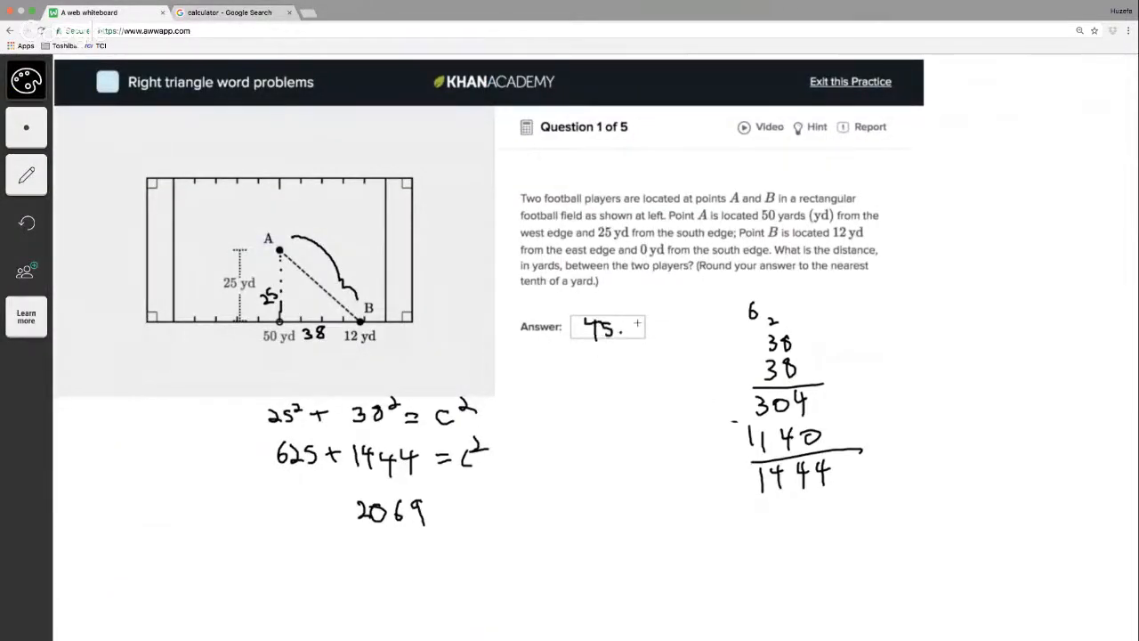
text(5)
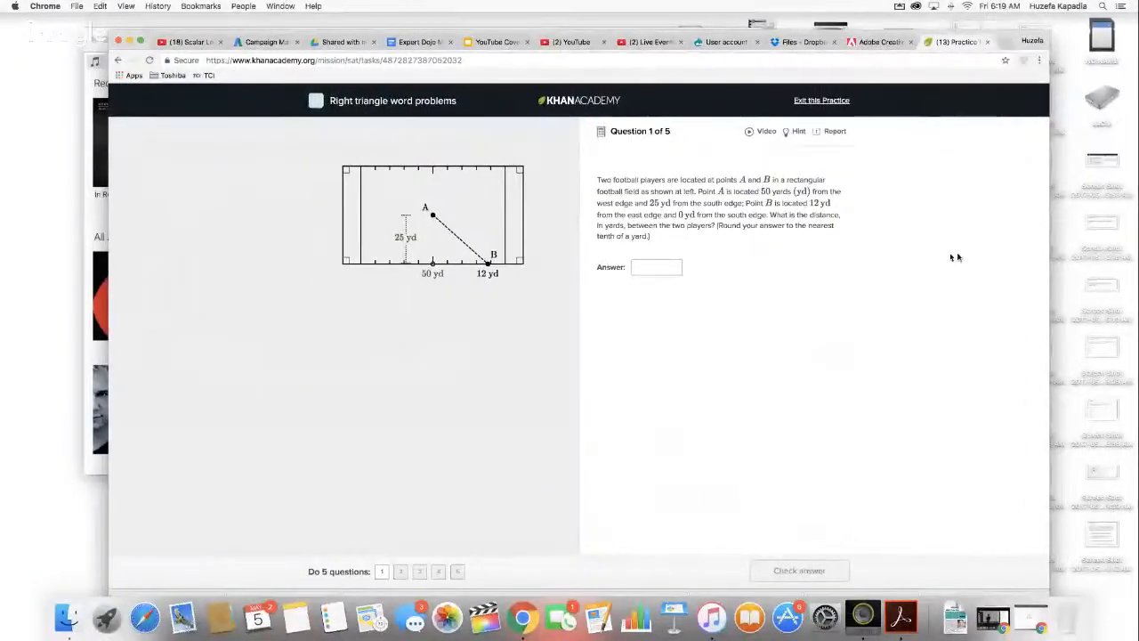
Step: Submit 45.5 for question 1, get it marked correct, and advance to question 2
text(45.5)
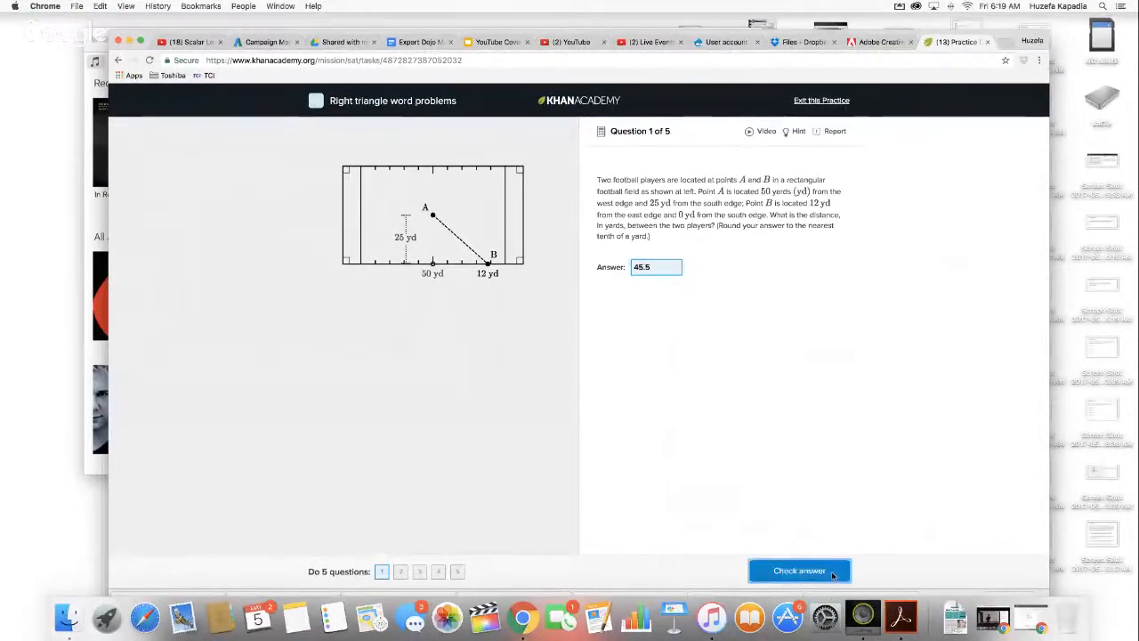
click(799, 570)
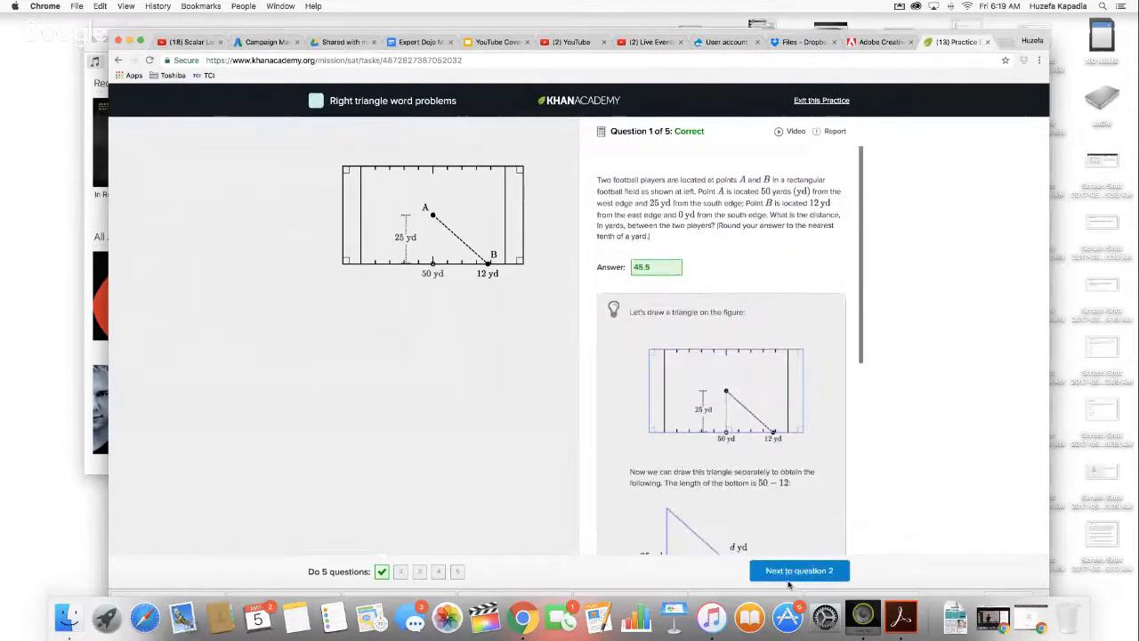
click(799, 571)
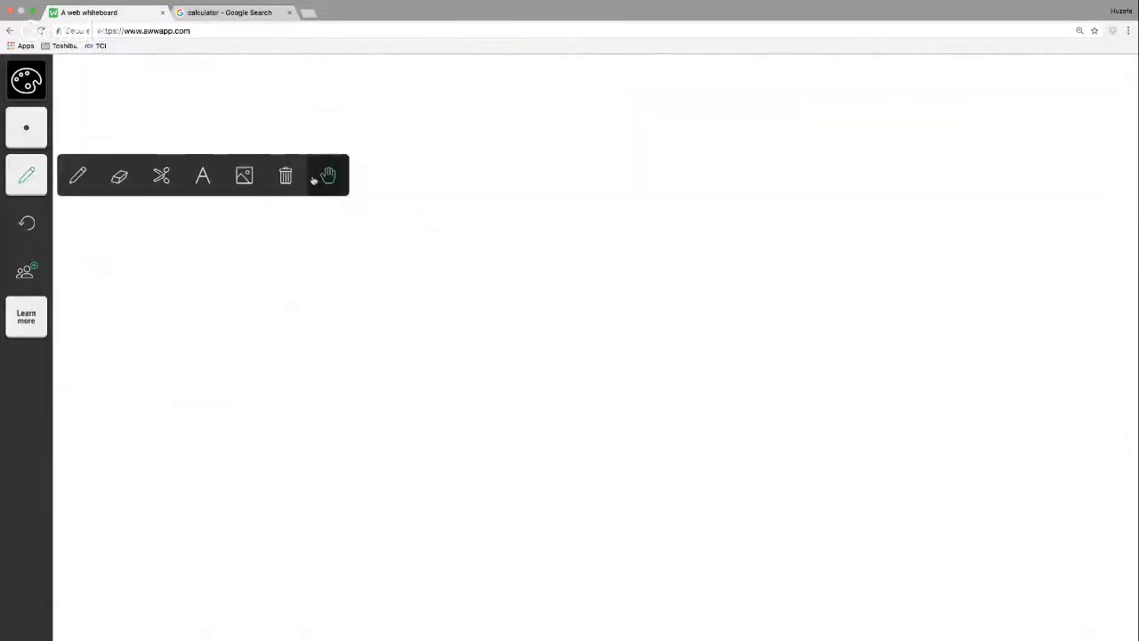
Step: Place today's newest screenshot, the breadstick baking-sheet question, on the whiteboard
click(243, 175)
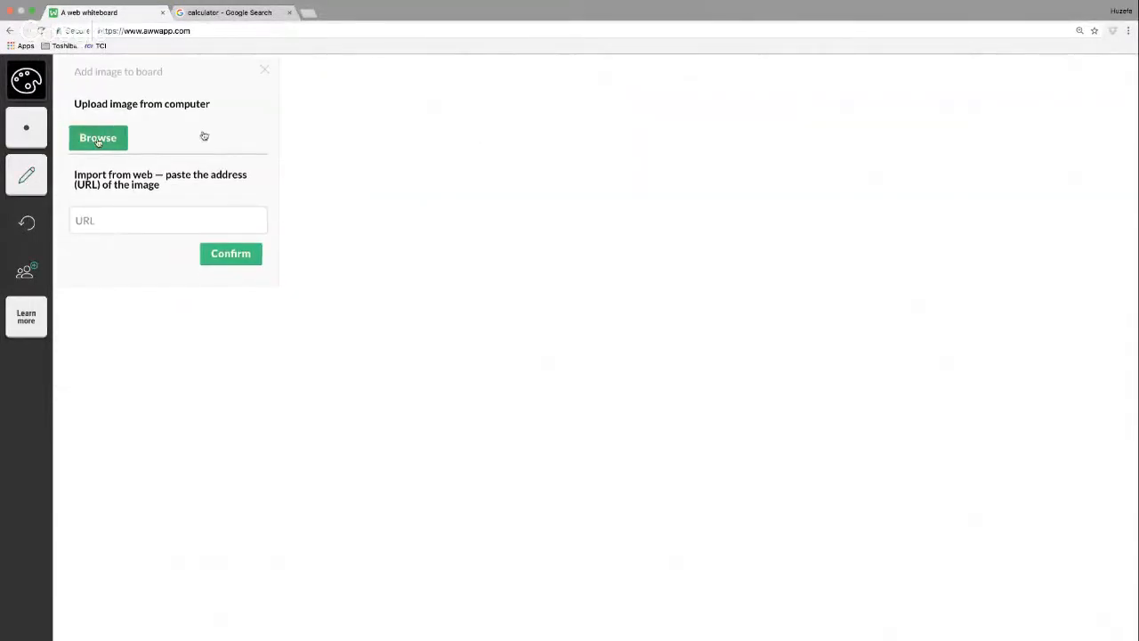
click(98, 138)
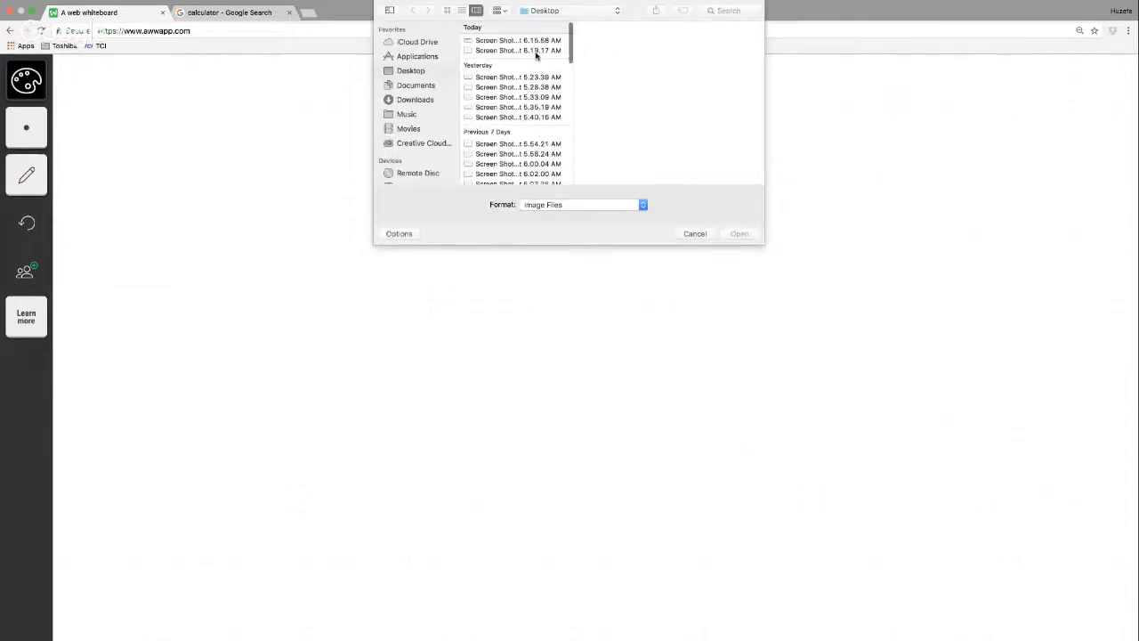
click(695, 233)
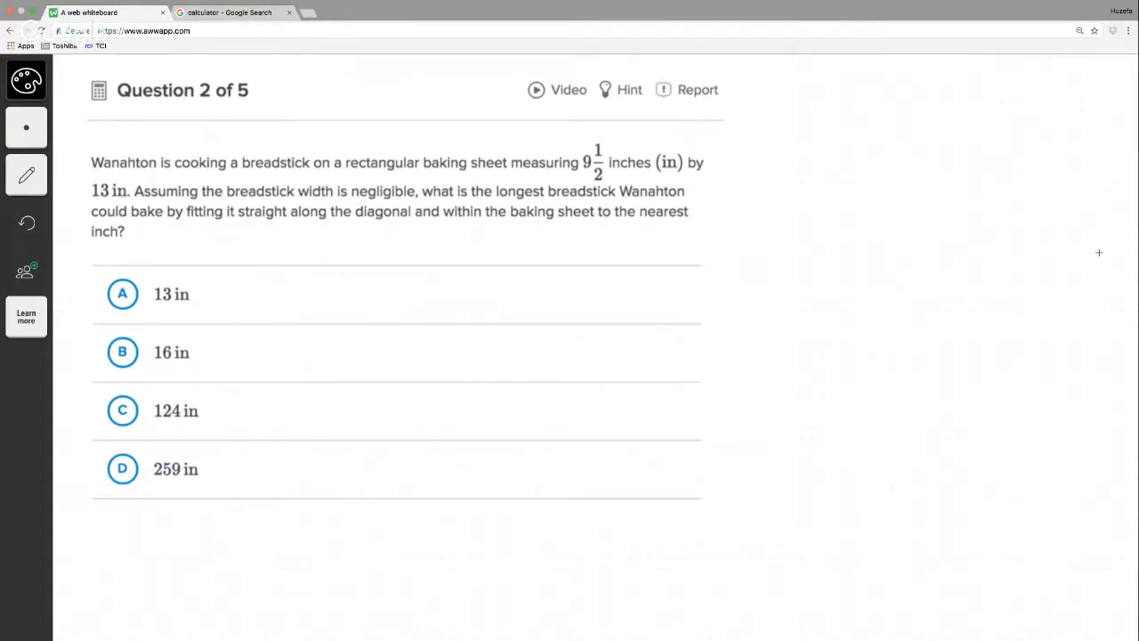
mouse_move(357, 305)
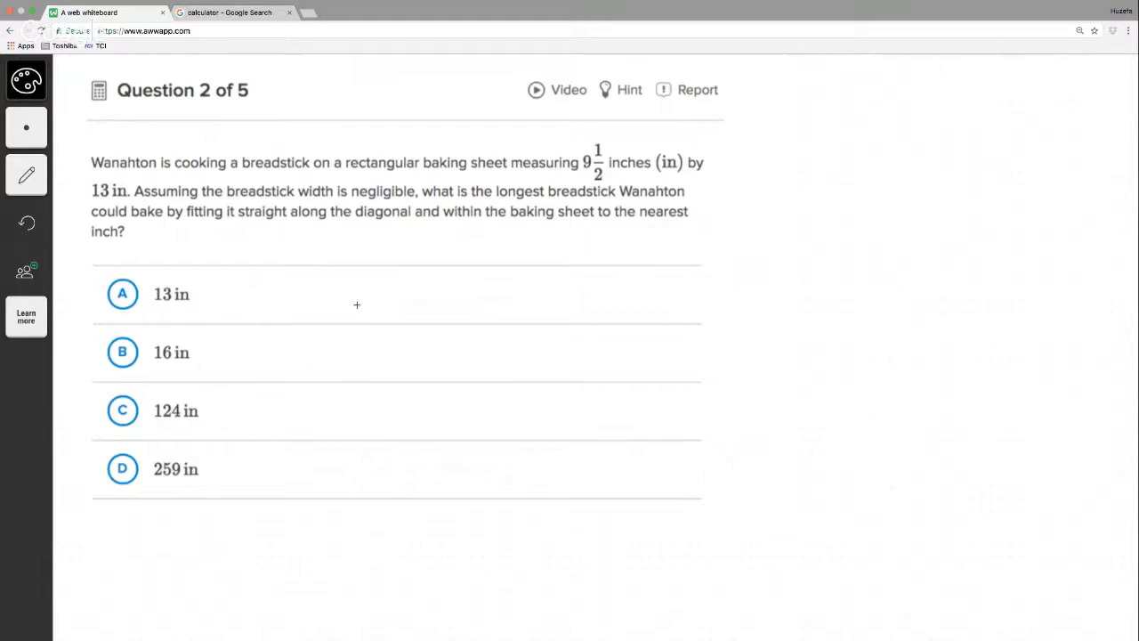
Step: Draw the baking-sheet rectangle with sides labelled 13 and 9.5 and a dashed diagonal
drag(426, 256, 445, 438)
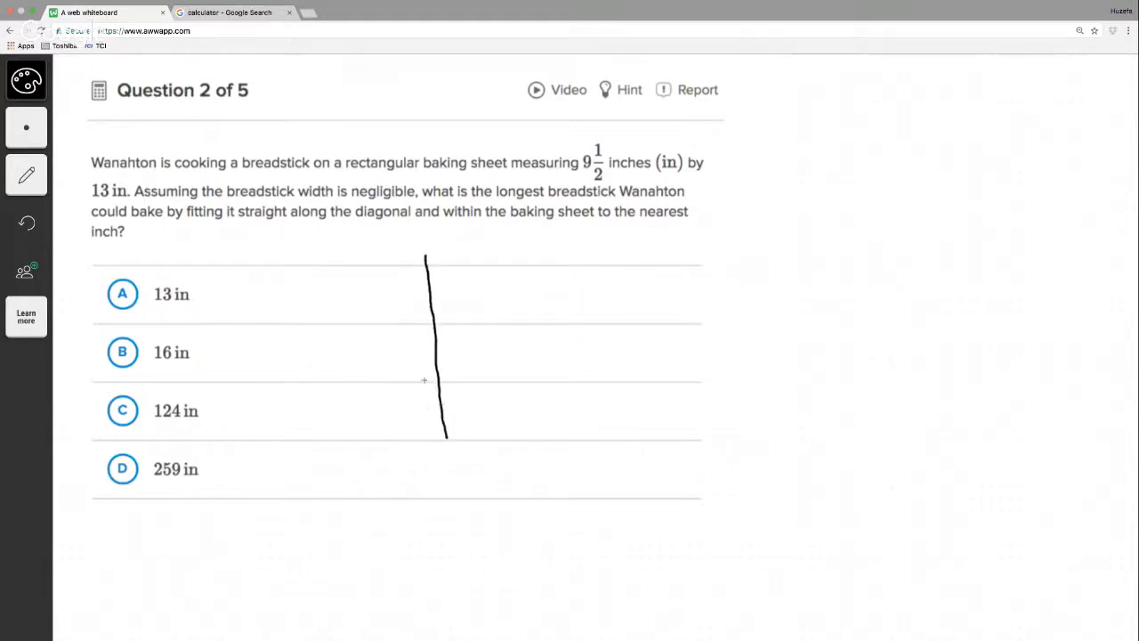
drag(391, 333, 414, 356)
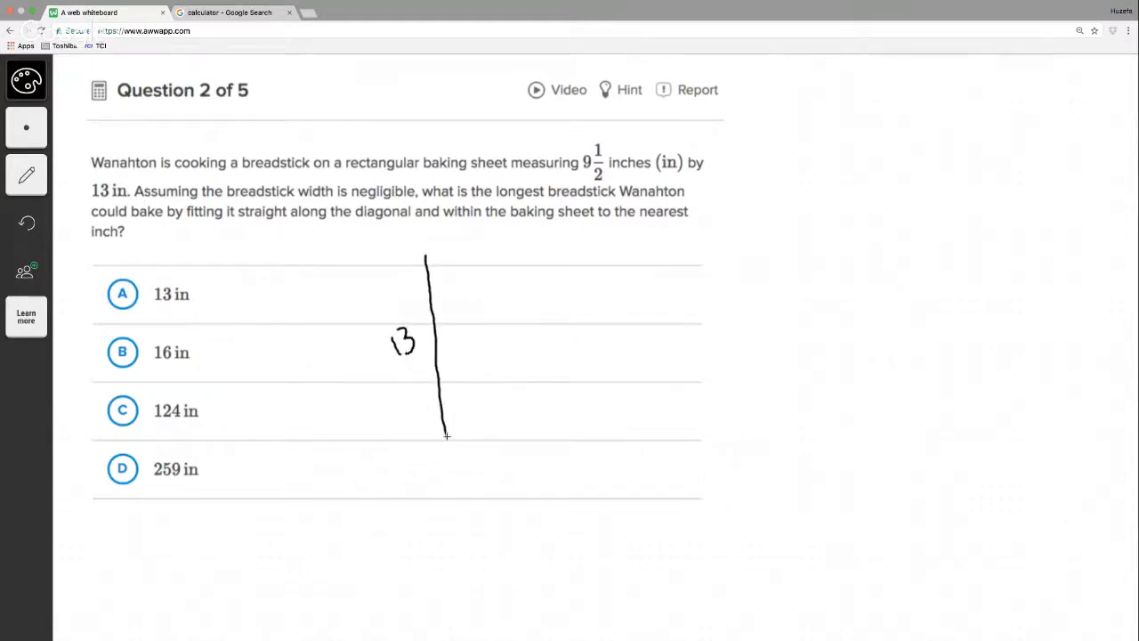
drag(446, 435, 611, 416)
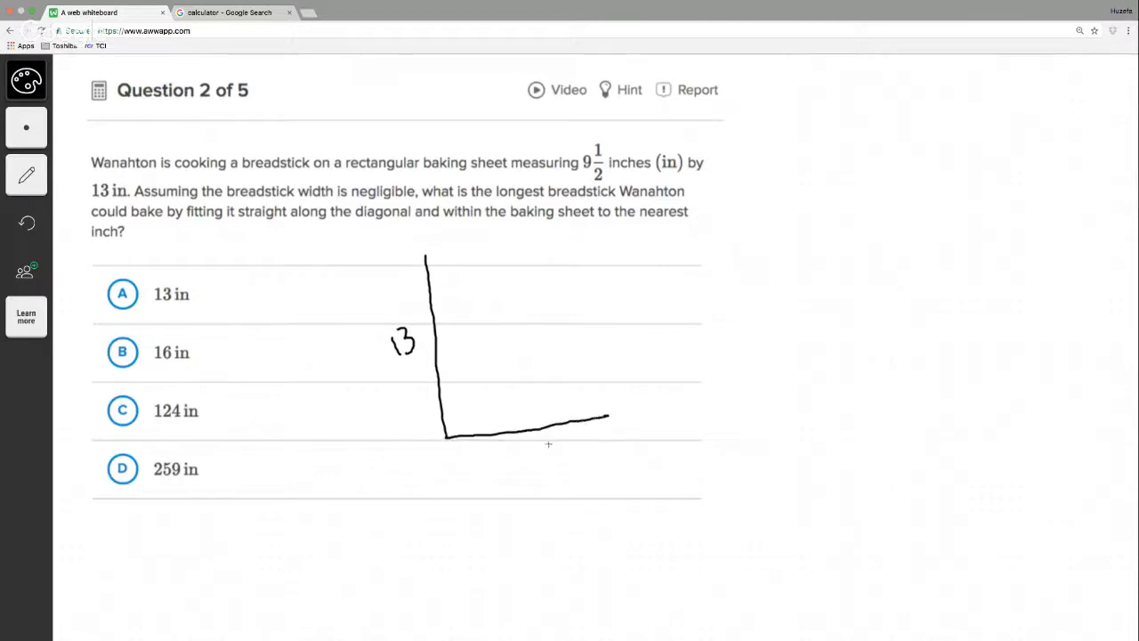
drag(517, 441, 517, 459)
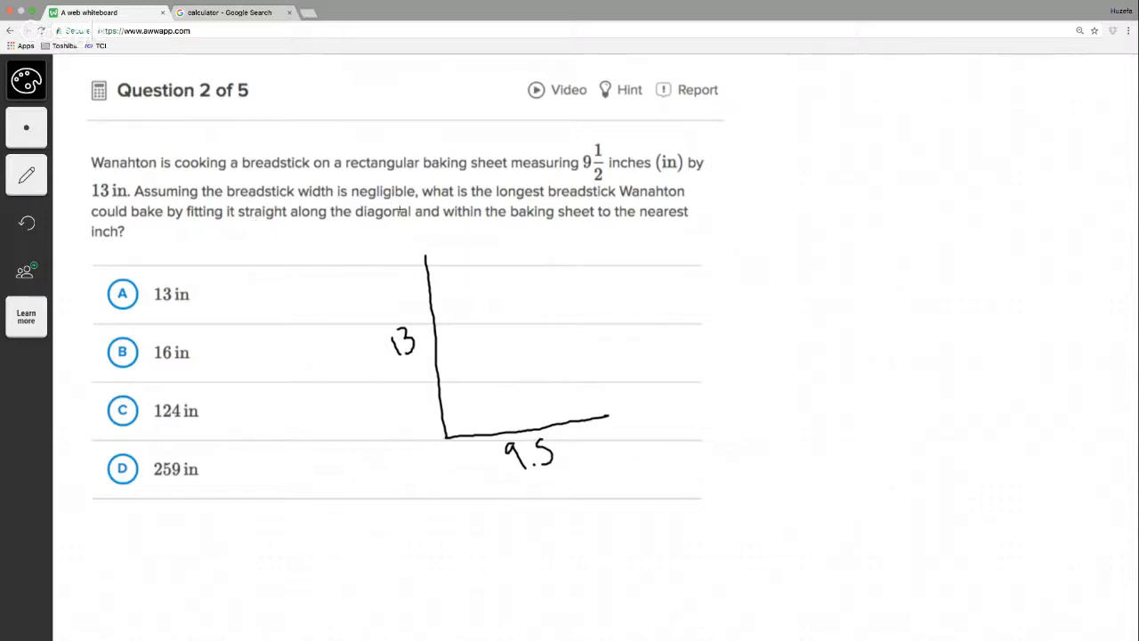
mouse_move(474, 343)
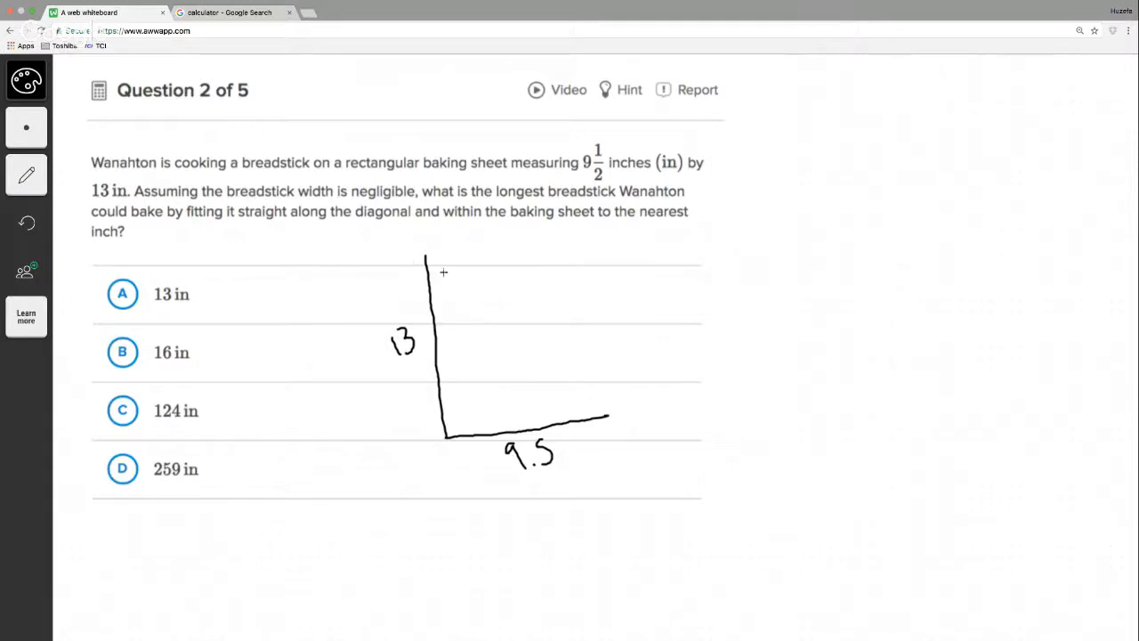
mouse_move(428, 258)
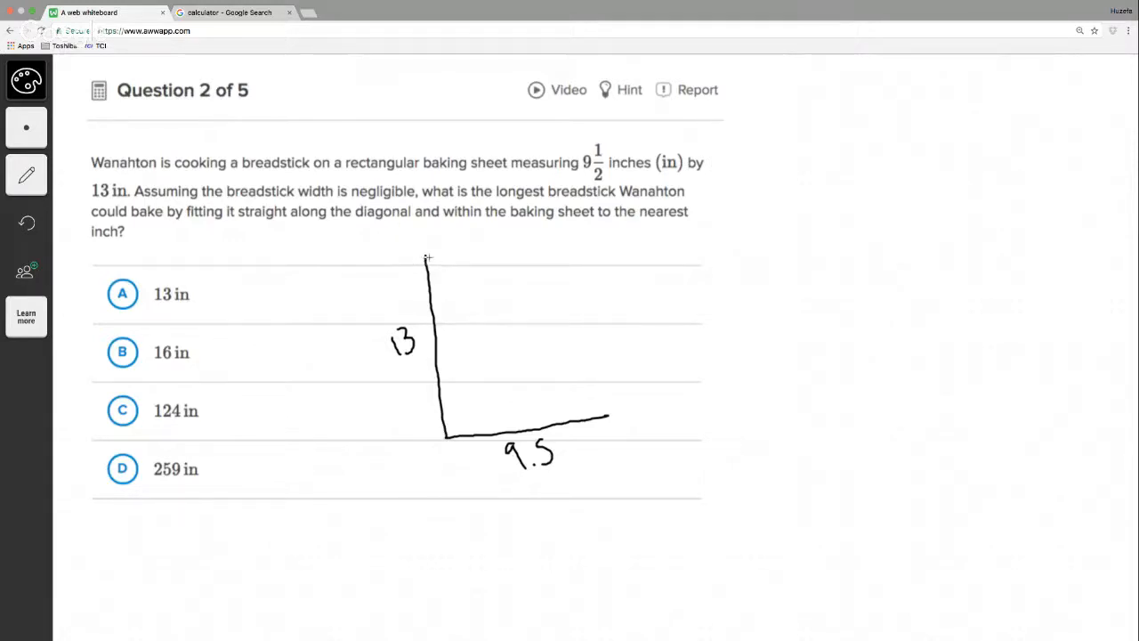
drag(427, 258, 511, 328)
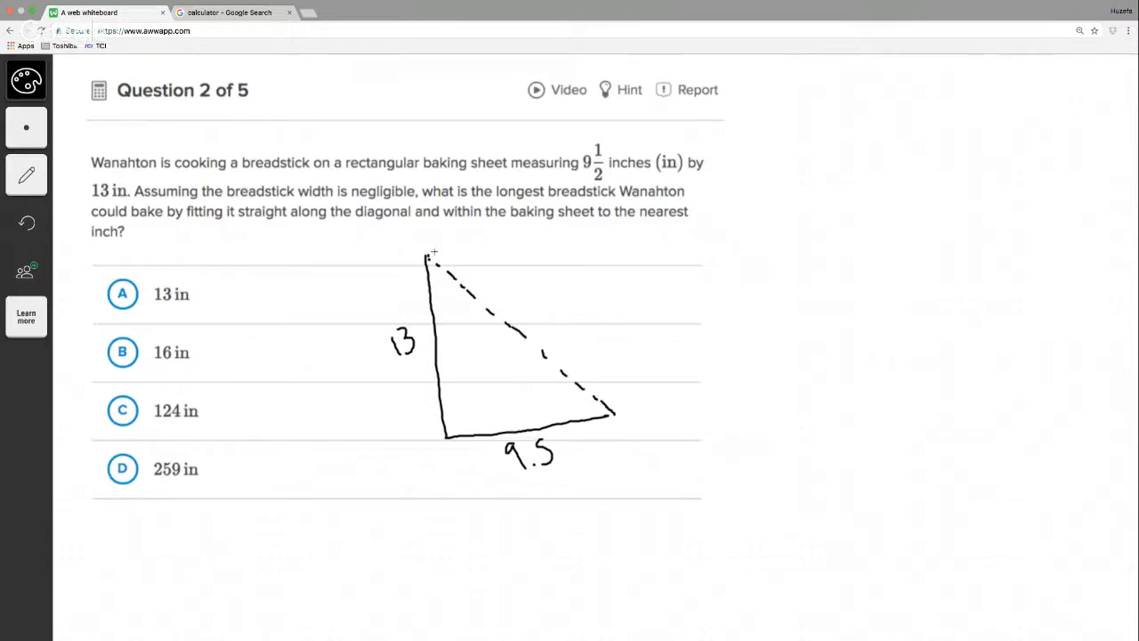
drag(427, 254, 610, 289)
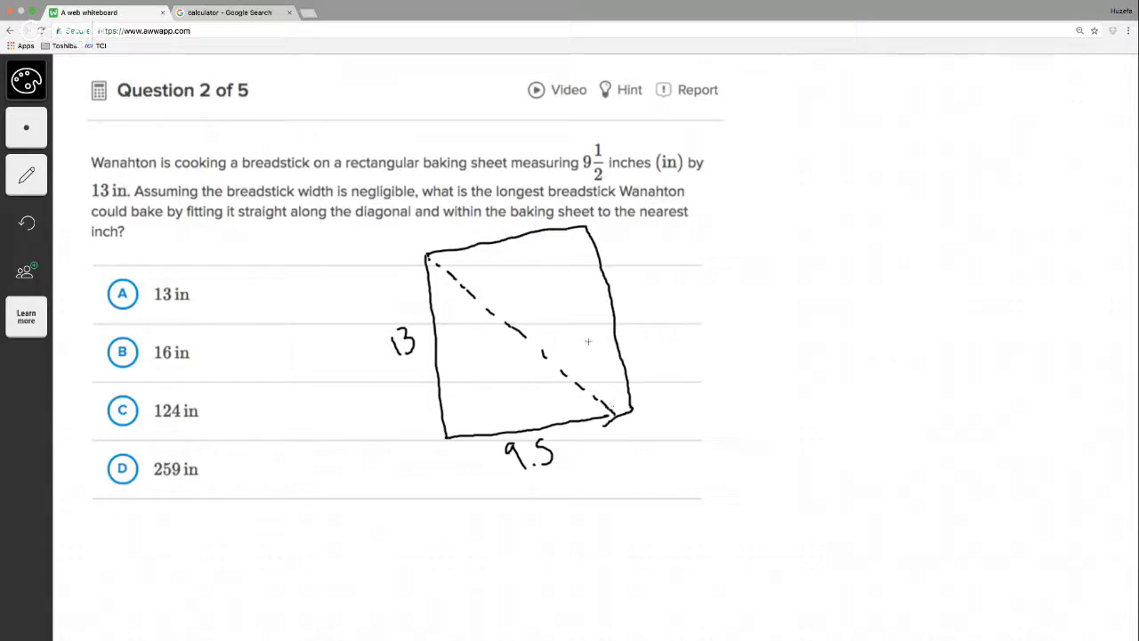
mouse_move(483, 334)
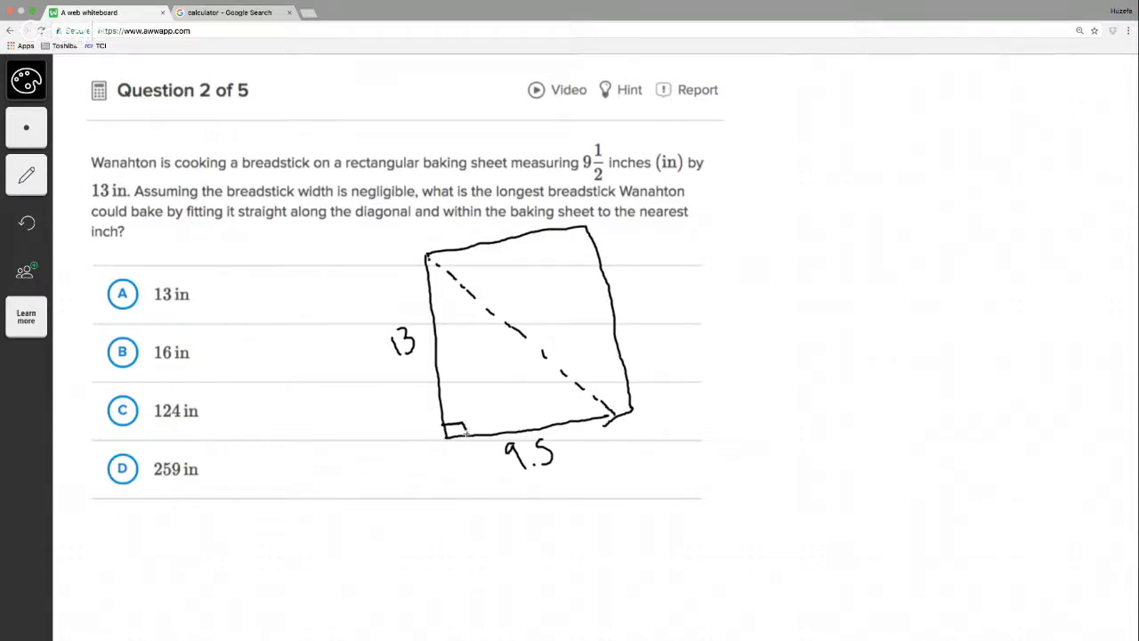
mouse_move(488, 421)
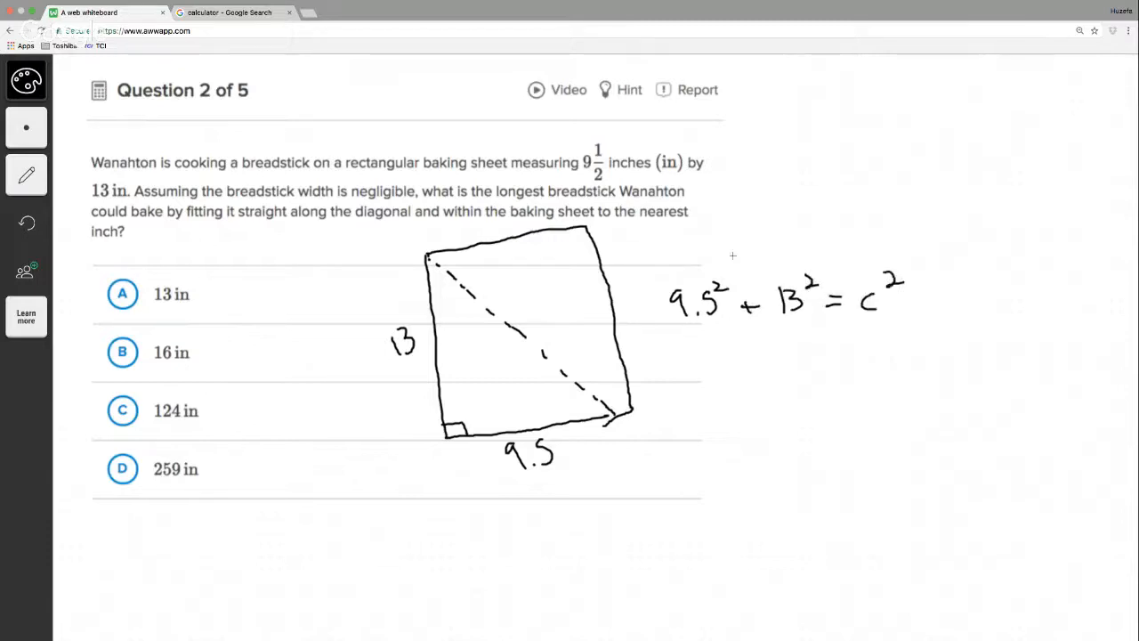
Step: Handwrite the substituted equation 9.5² + 13² = c² beneath a²+b²=c²
drag(730, 218, 792, 218)
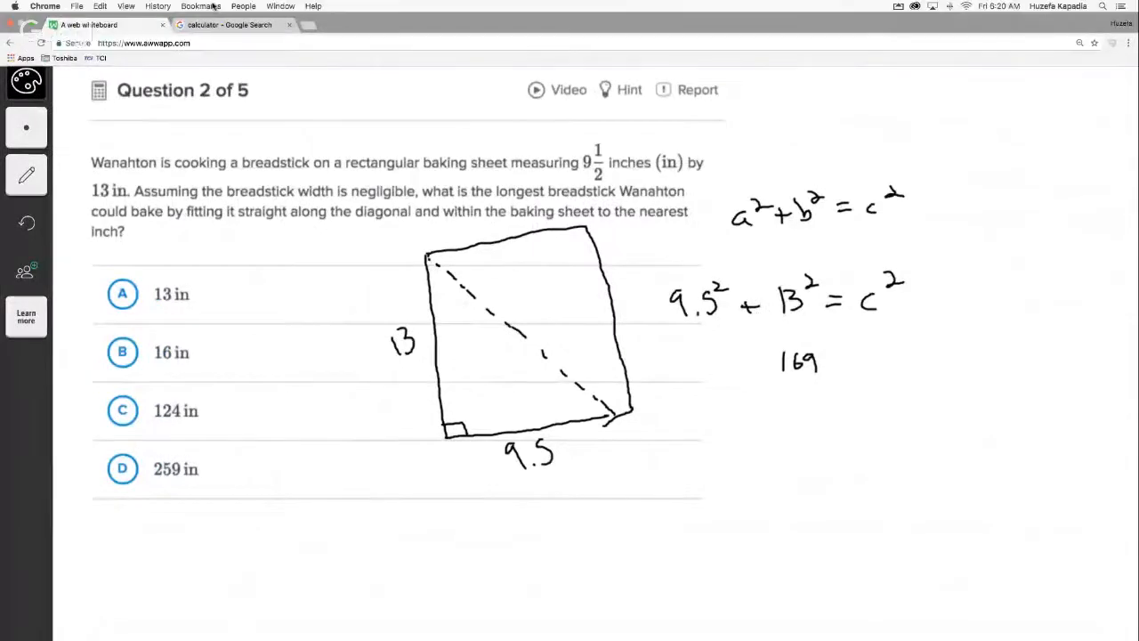
click(227, 24)
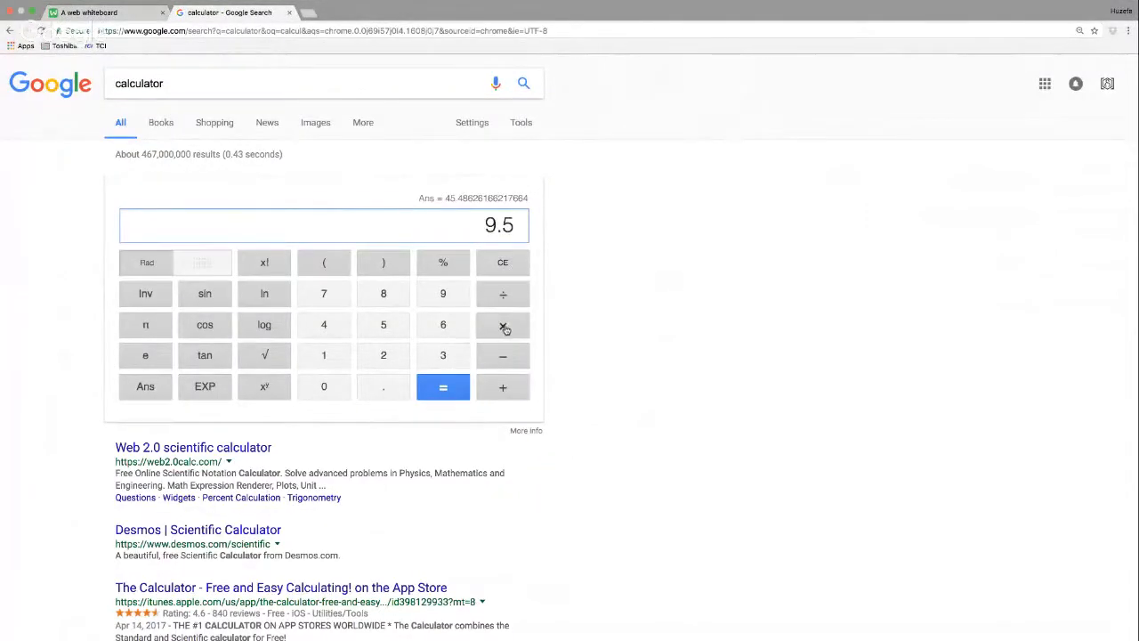
Step: Square 9.5 to 90.25, then write 90.25+169=c² and 259.25=c² on the board
click(442, 387)
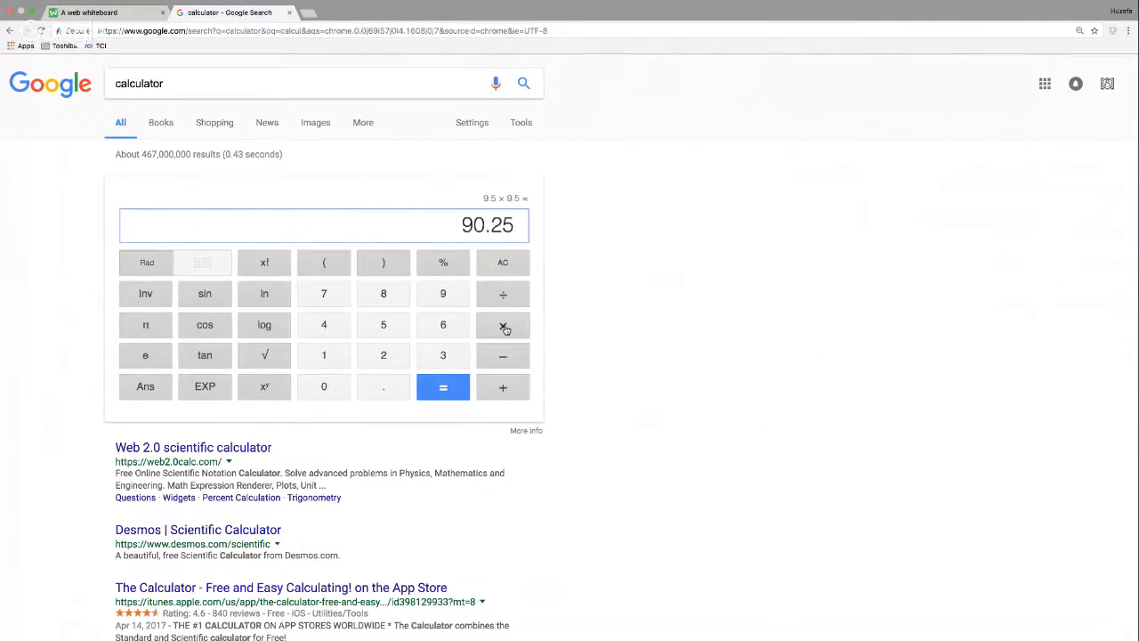
mouse_move(13, 170)
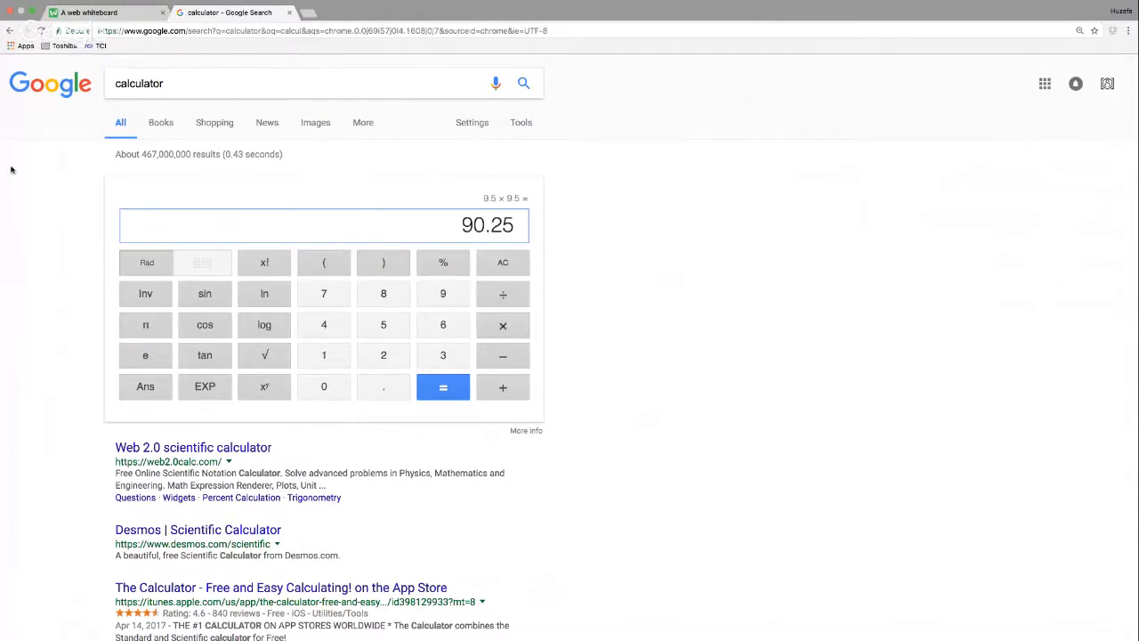
click(104, 12)
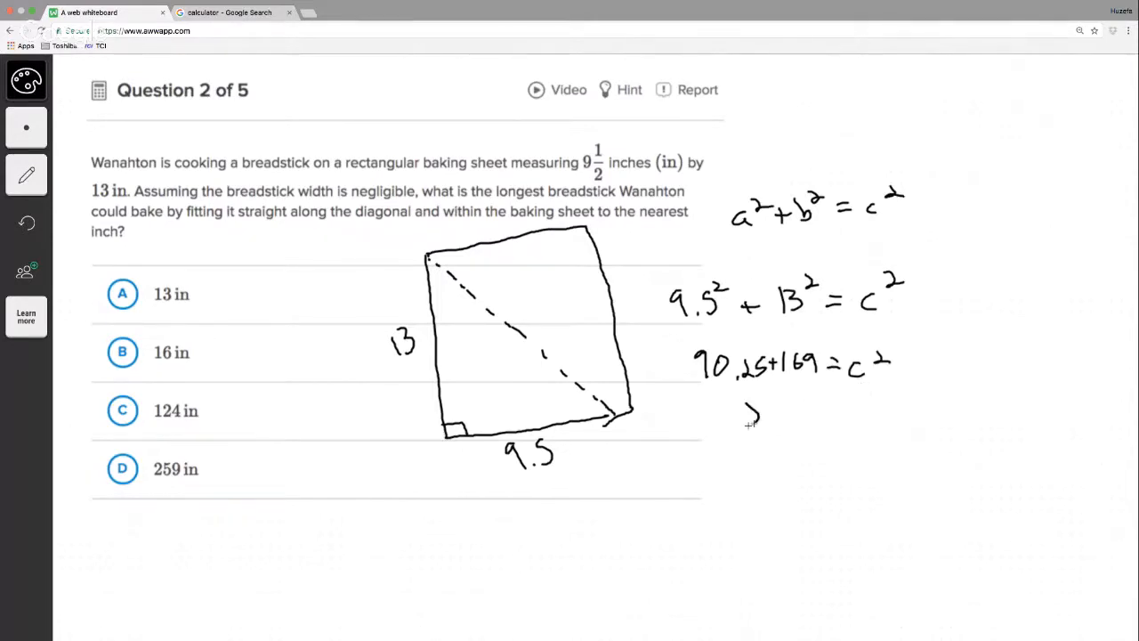
drag(757, 405, 748, 431)
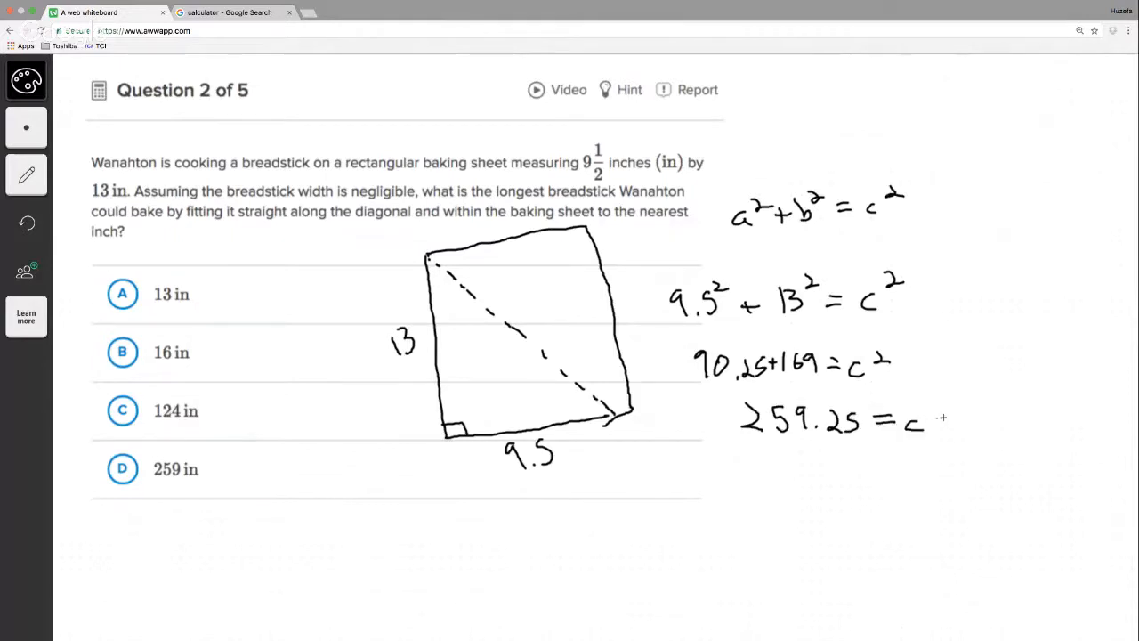
drag(898, 436, 974, 387)
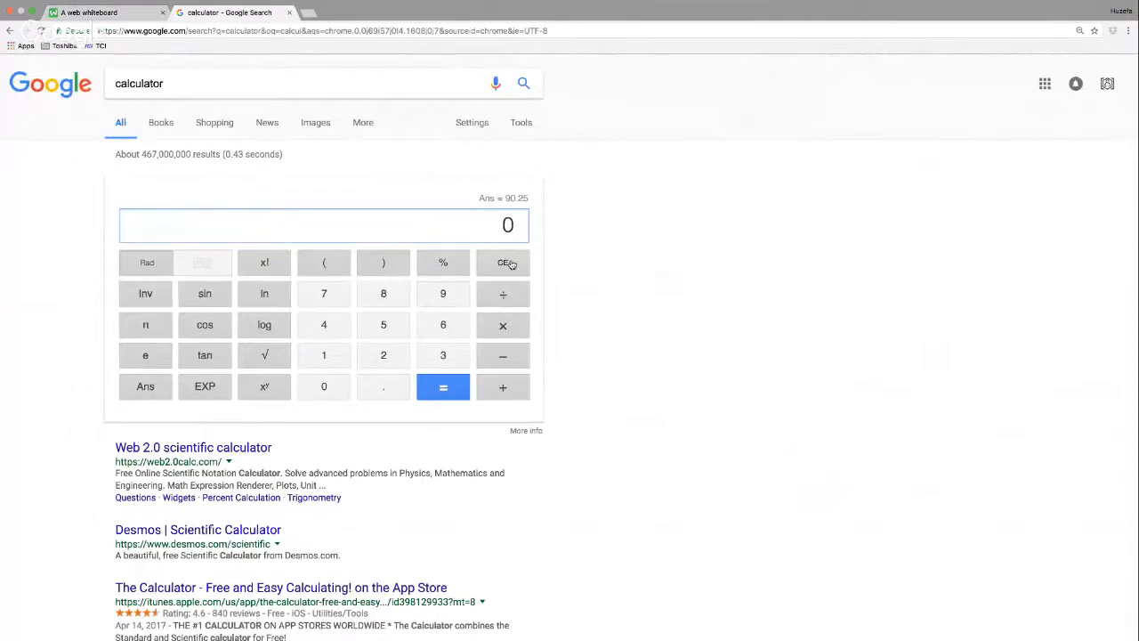
Step: Compute √259.25 on the calculator, getting 16.1012421881
click(443, 386)
text(259.25)
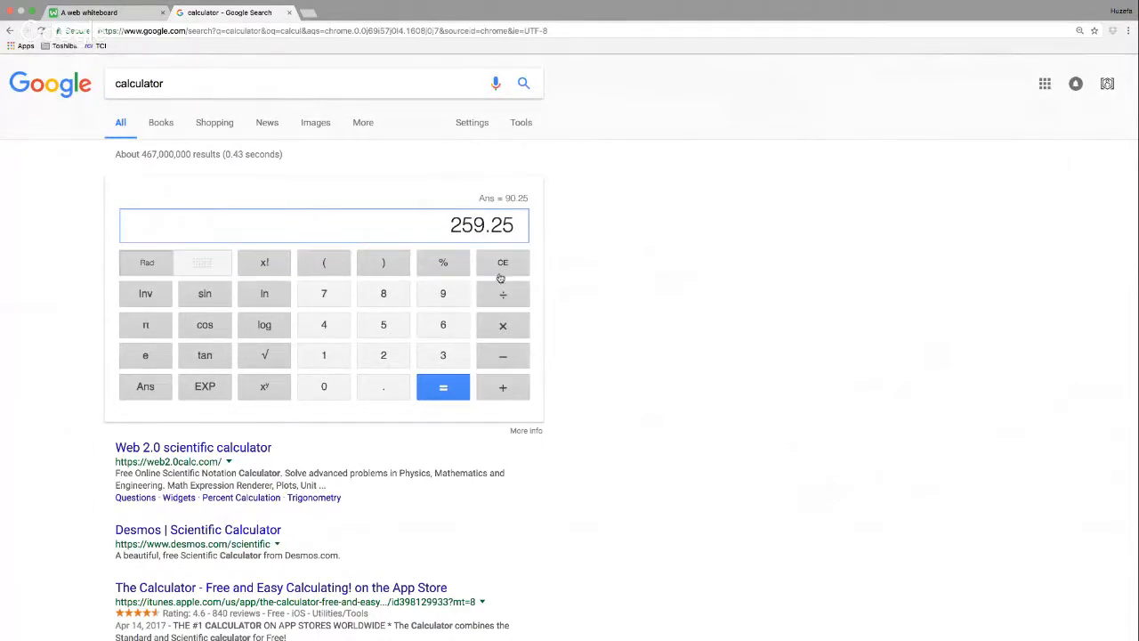
click(502, 261)
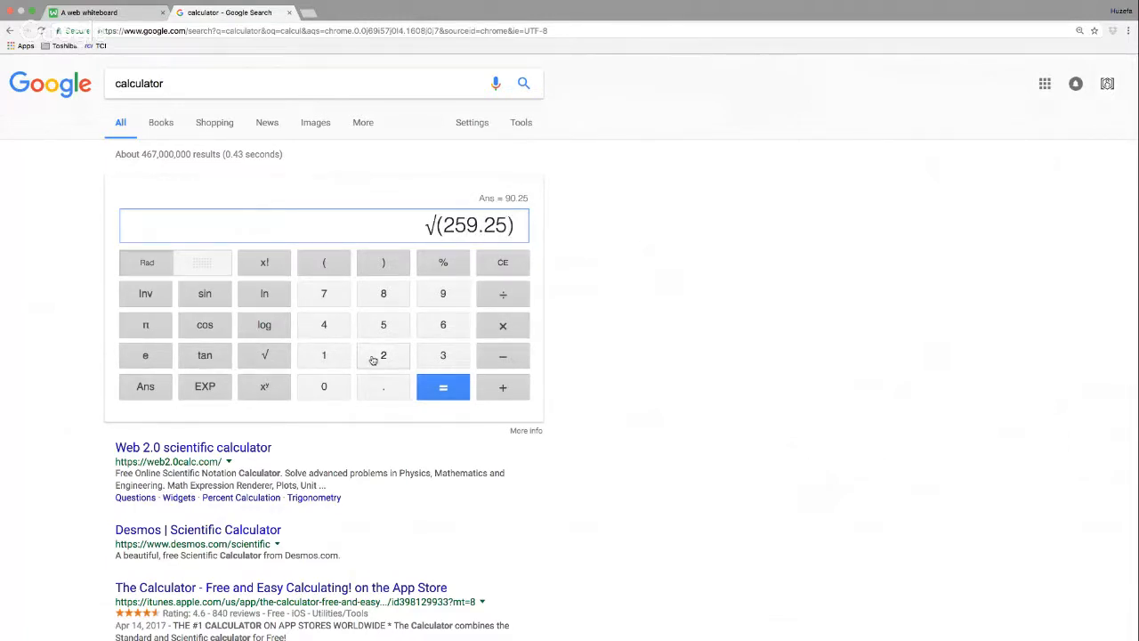
click(443, 386)
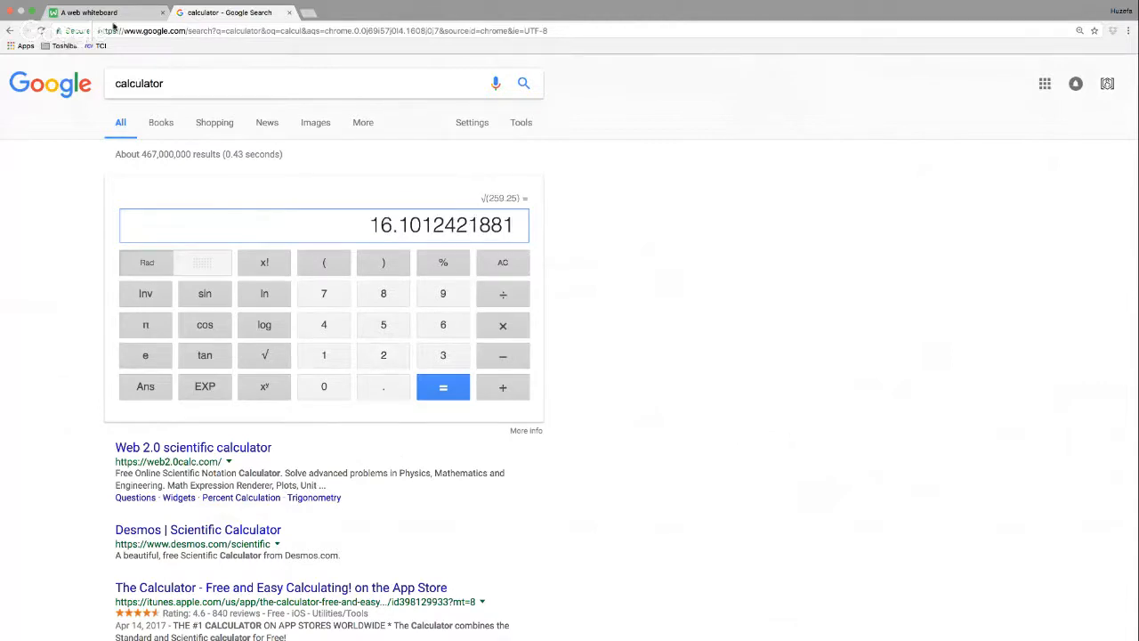
Step: Return to the whiteboard to put square roots over both sides of 259.25 = c²
click(102, 12)
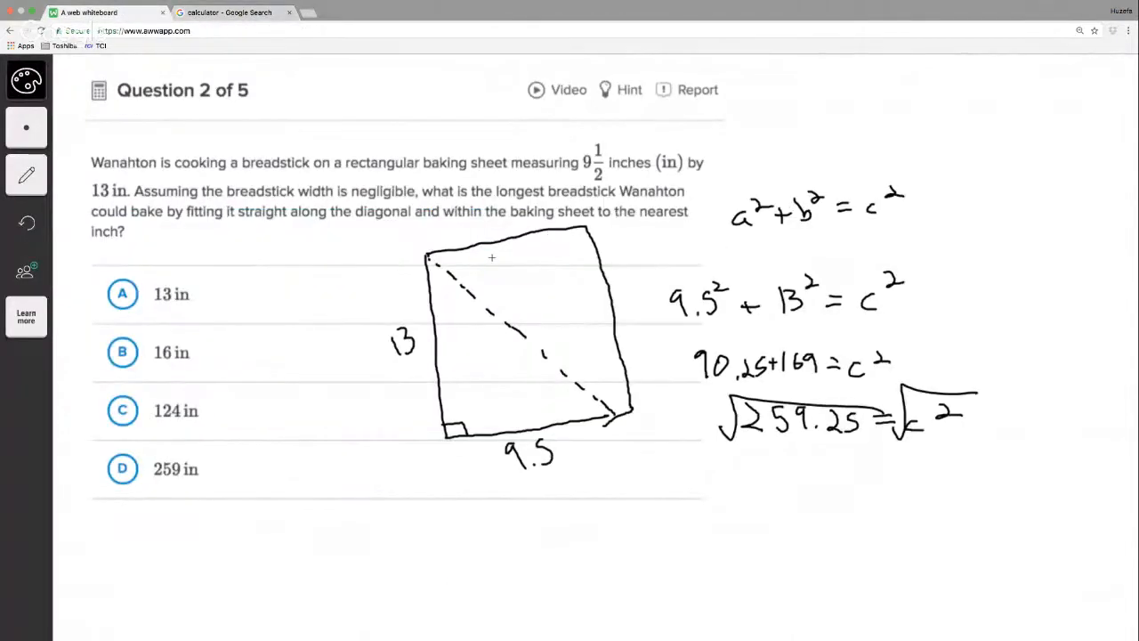
mouse_move(510, 306)
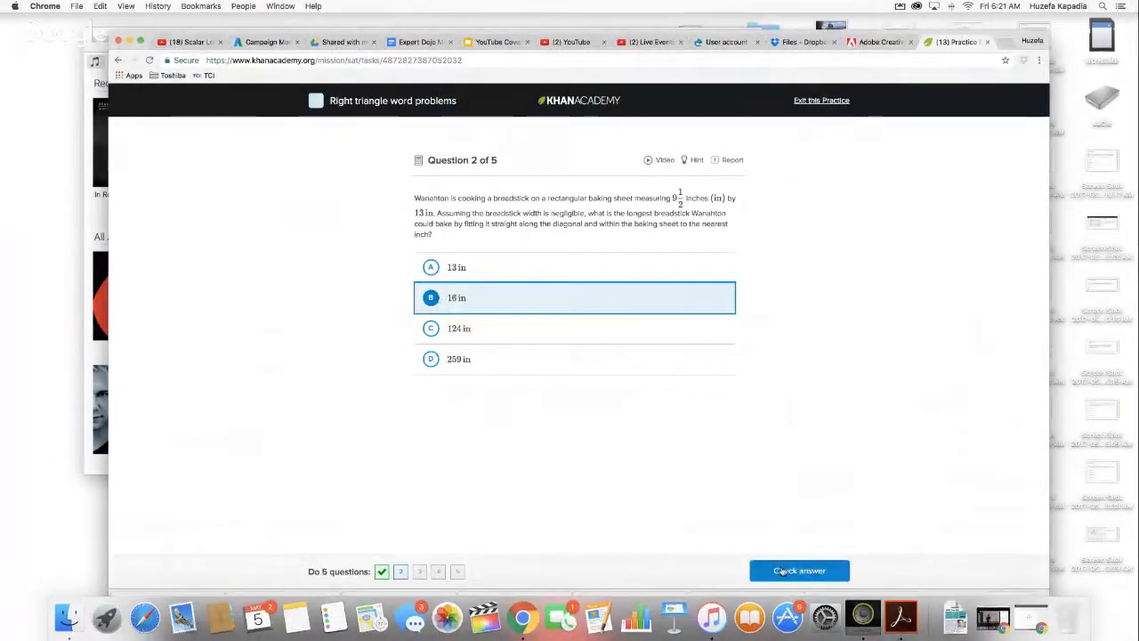
Step: Submit choice B, 16 in, as the answer to Question 2
click(798, 570)
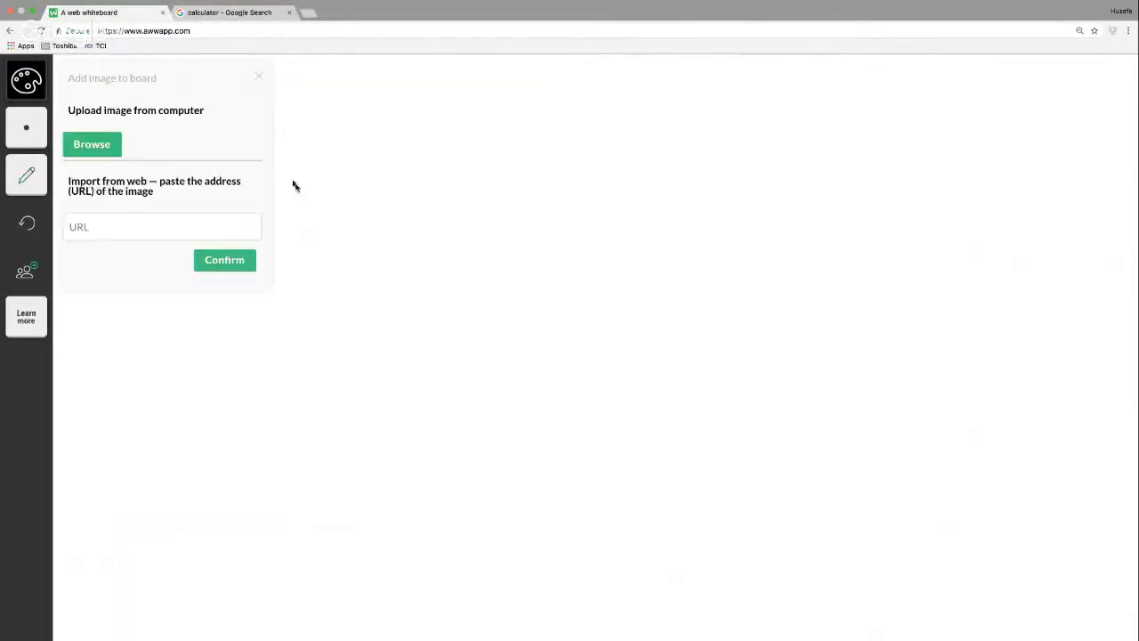
Step: Upload the newest screenshot from the computer onto the board
click(92, 144)
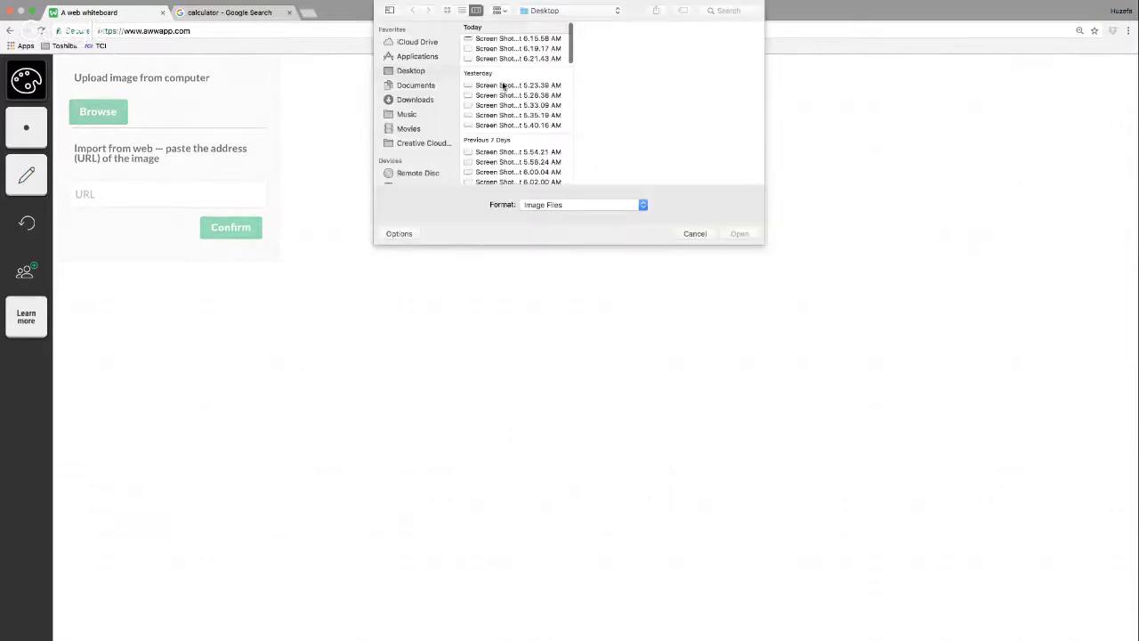
click(695, 234)
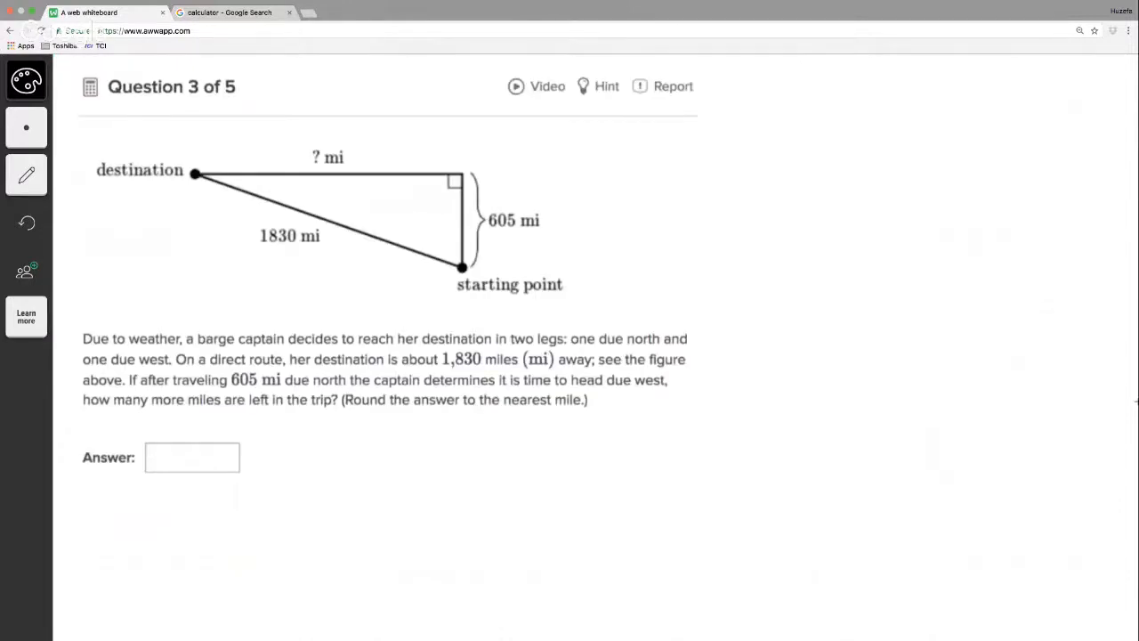
mouse_move(461, 434)
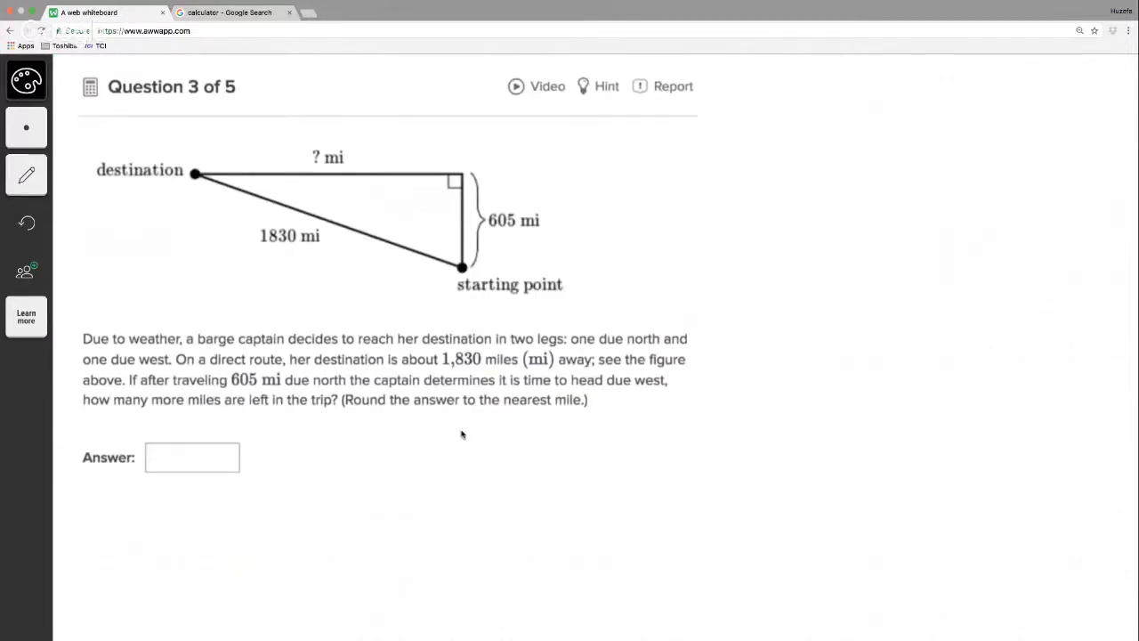
mouse_move(377, 359)
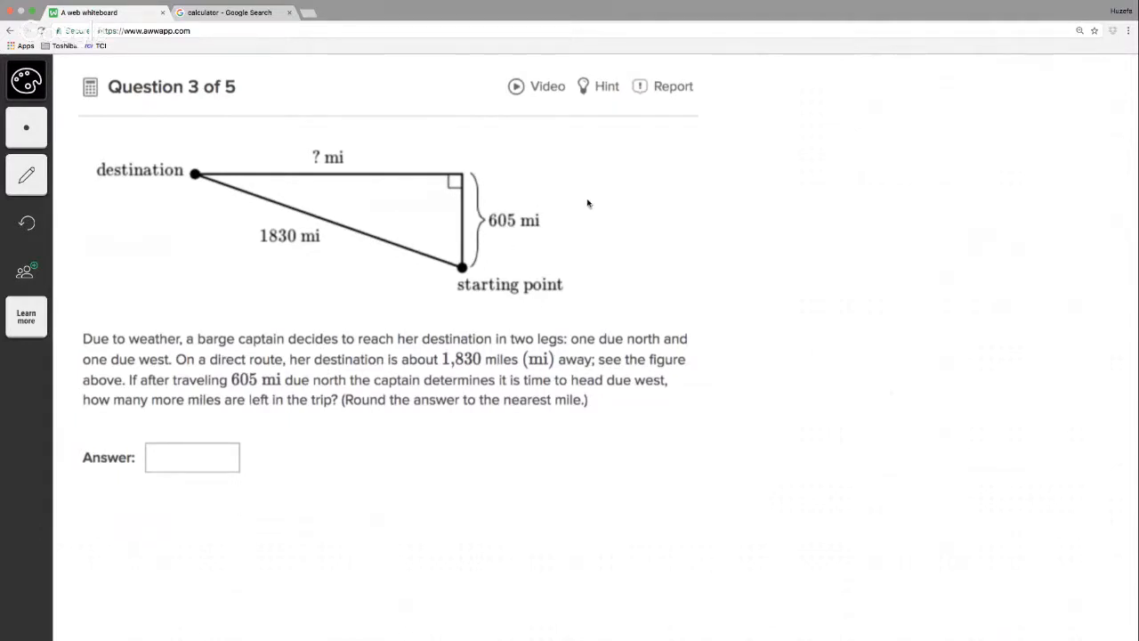
mouse_move(436, 359)
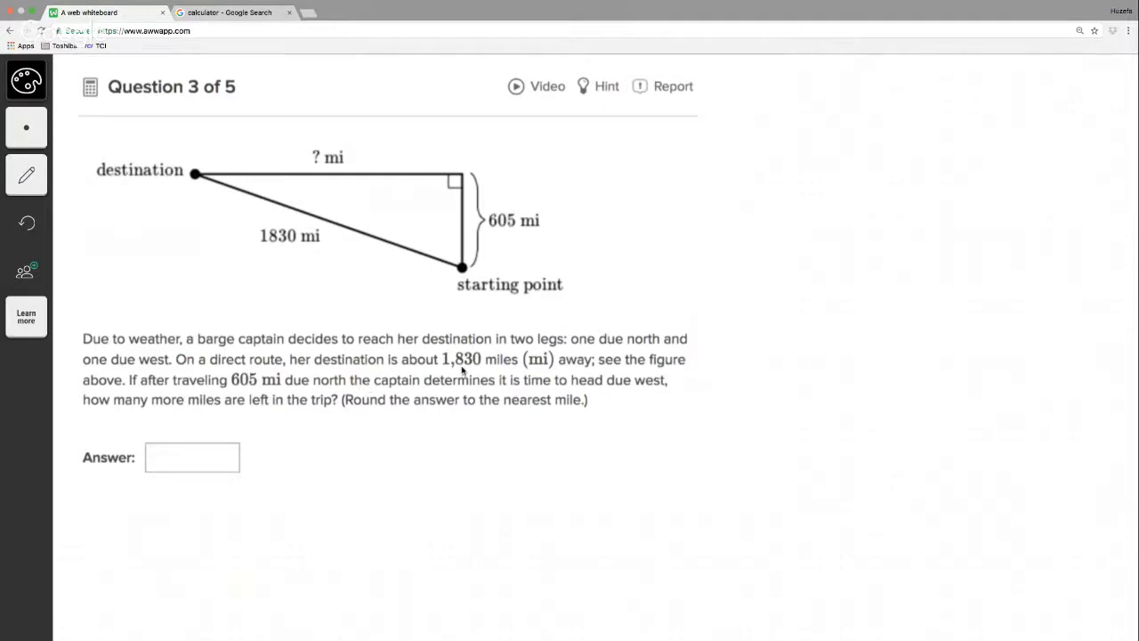
mouse_move(576, 360)
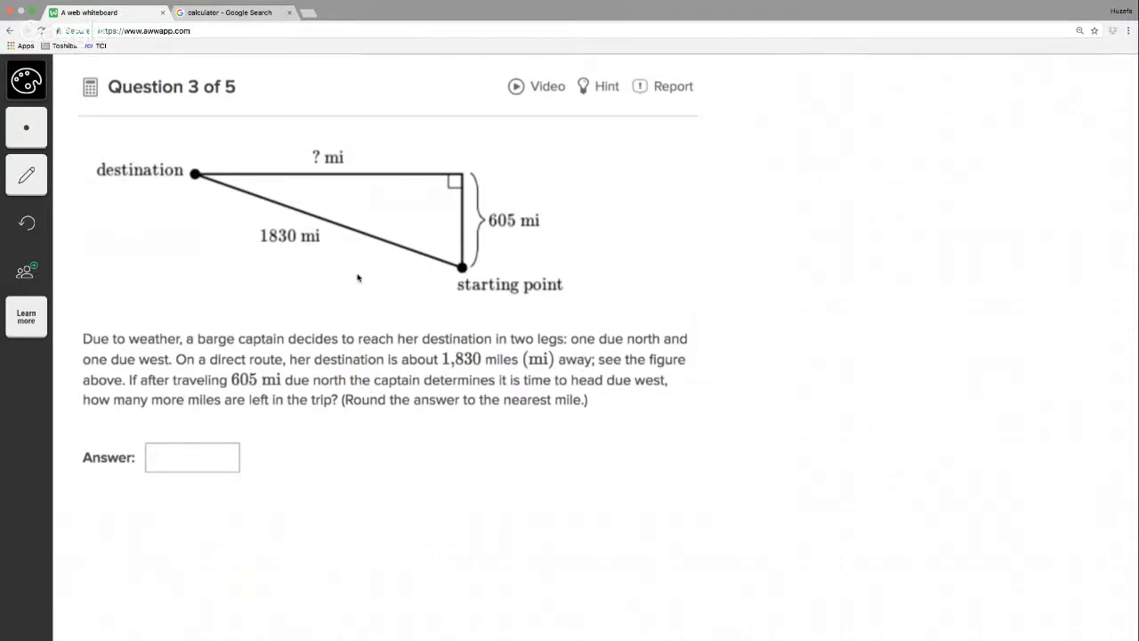
mouse_move(197, 190)
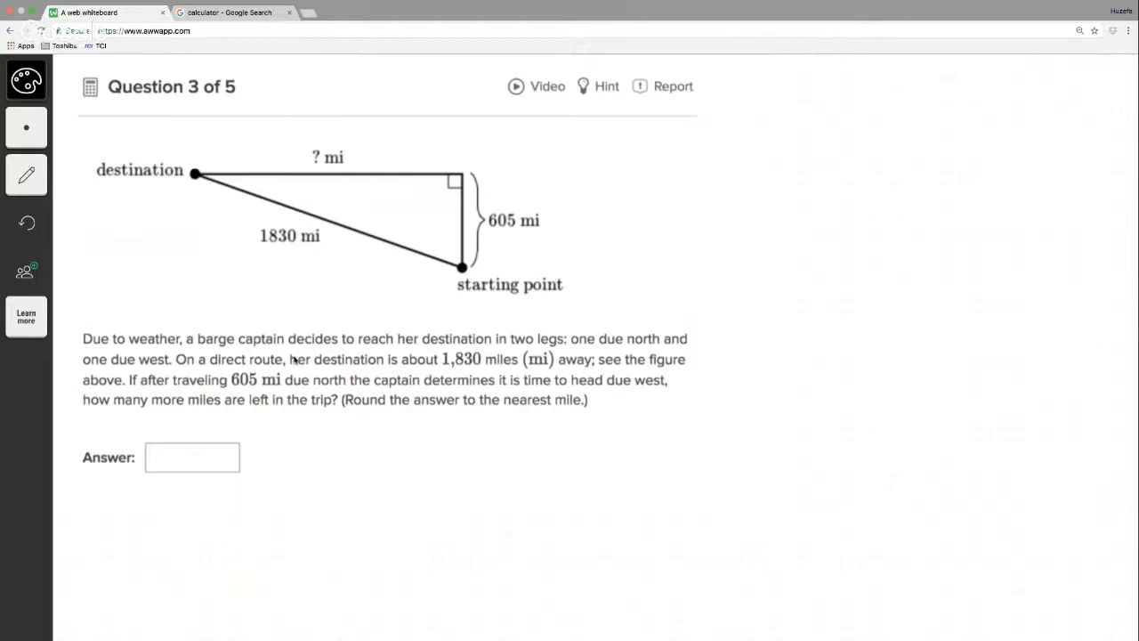
mouse_move(392, 371)
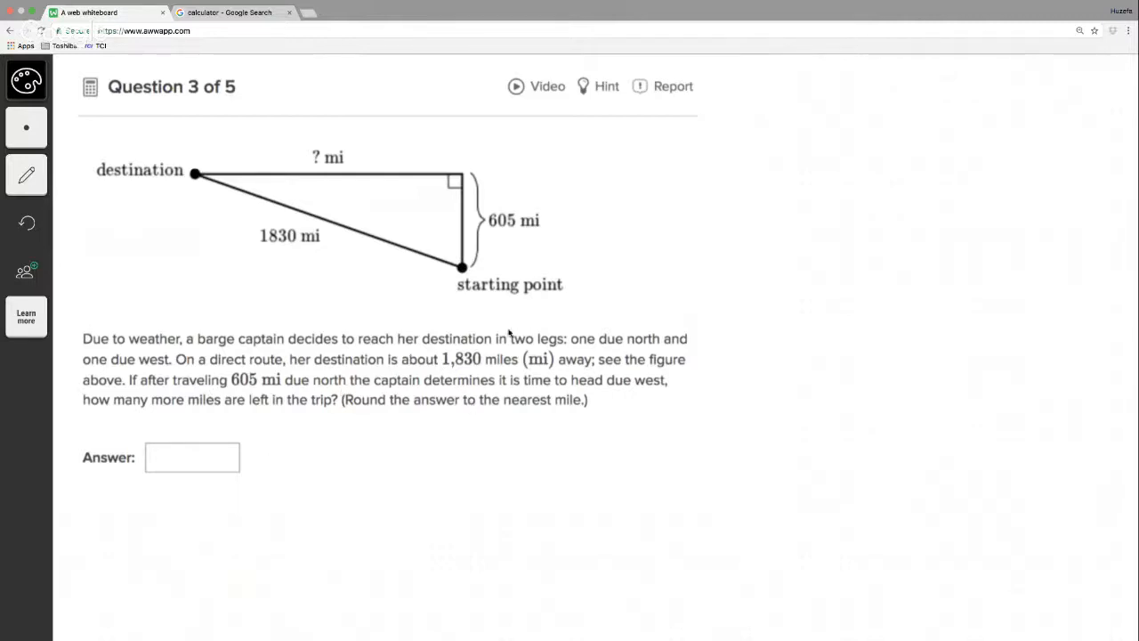
mouse_move(350, 333)
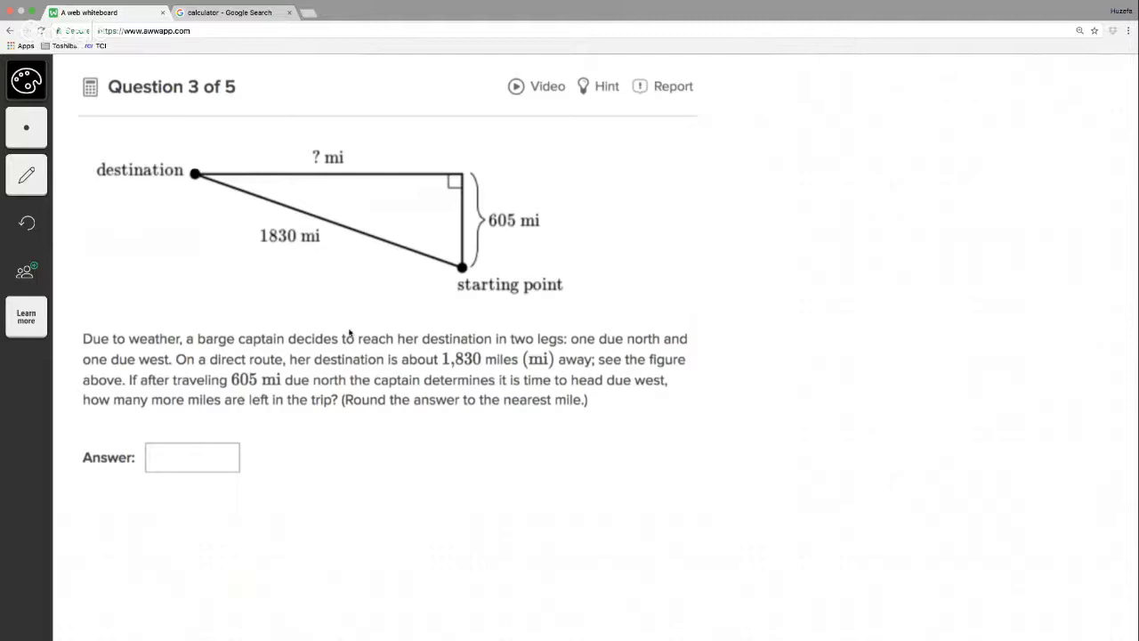
mouse_move(364, 260)
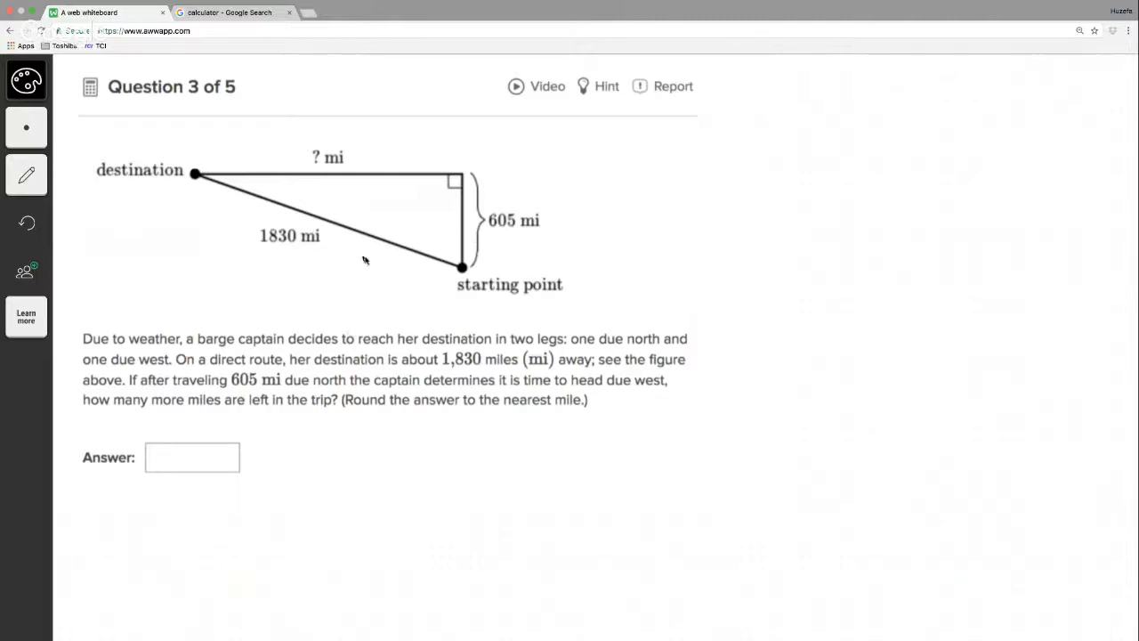
mouse_move(341, 223)
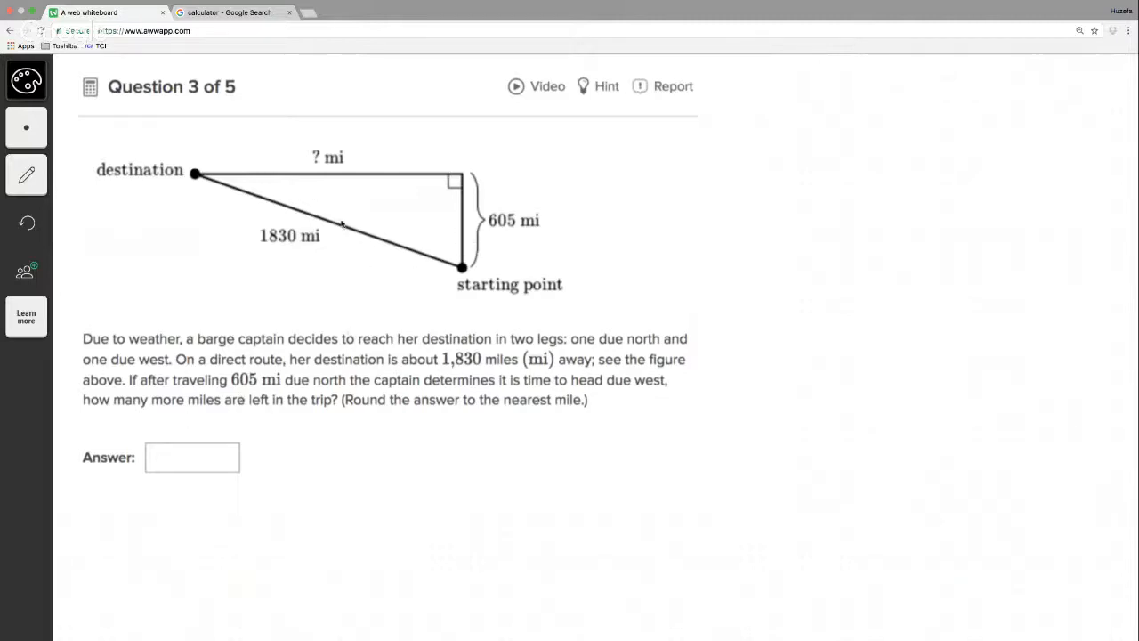
mouse_move(442, 270)
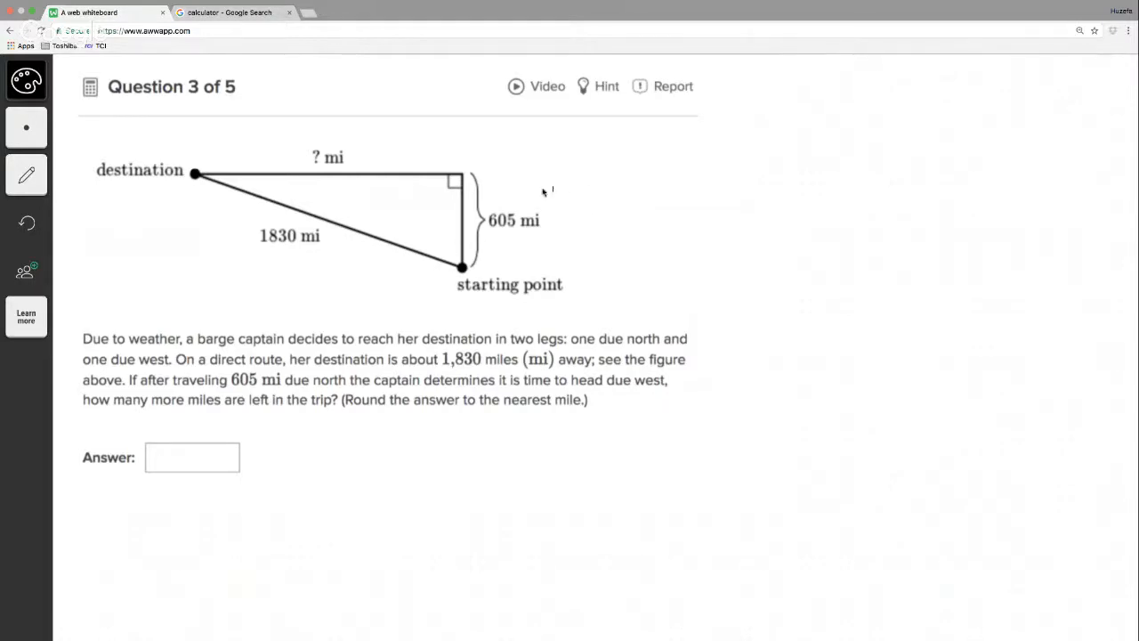
mouse_move(588, 218)
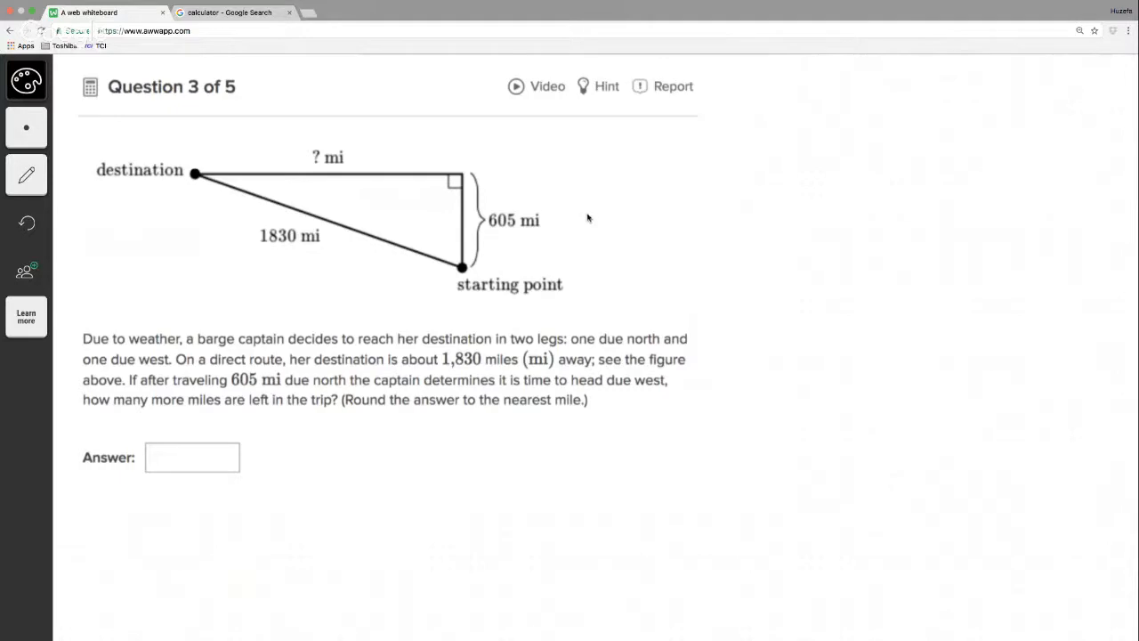
mouse_move(618, 172)
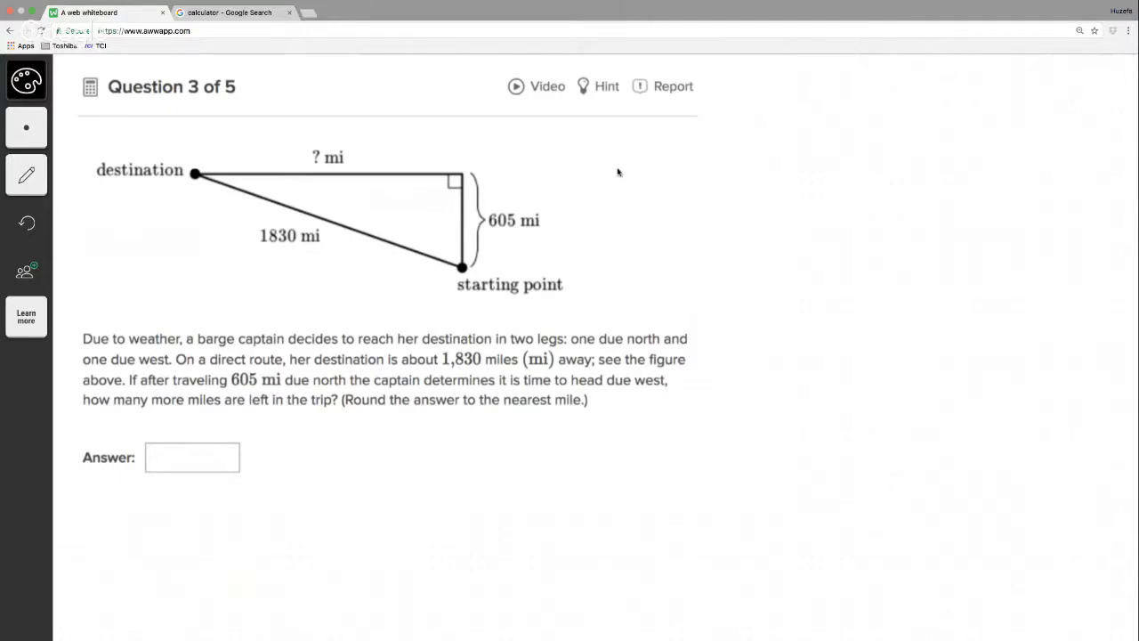
mouse_move(605, 161)
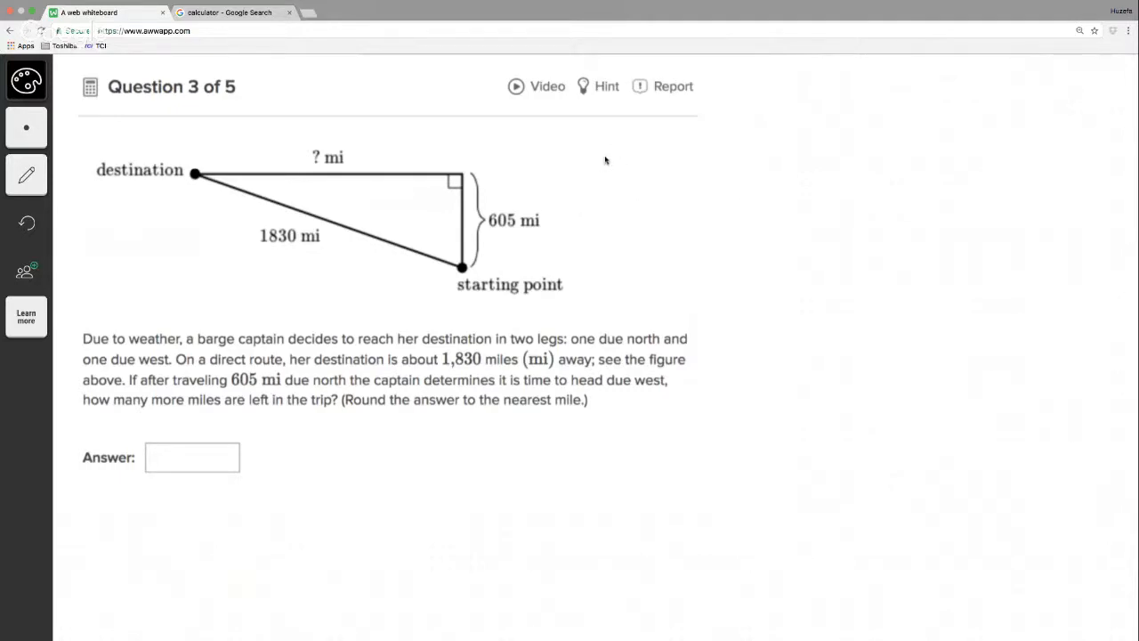
Step: Handwrite 605² + b² = 1830² to the right of the barge triangle
drag(596, 174, 641, 165)
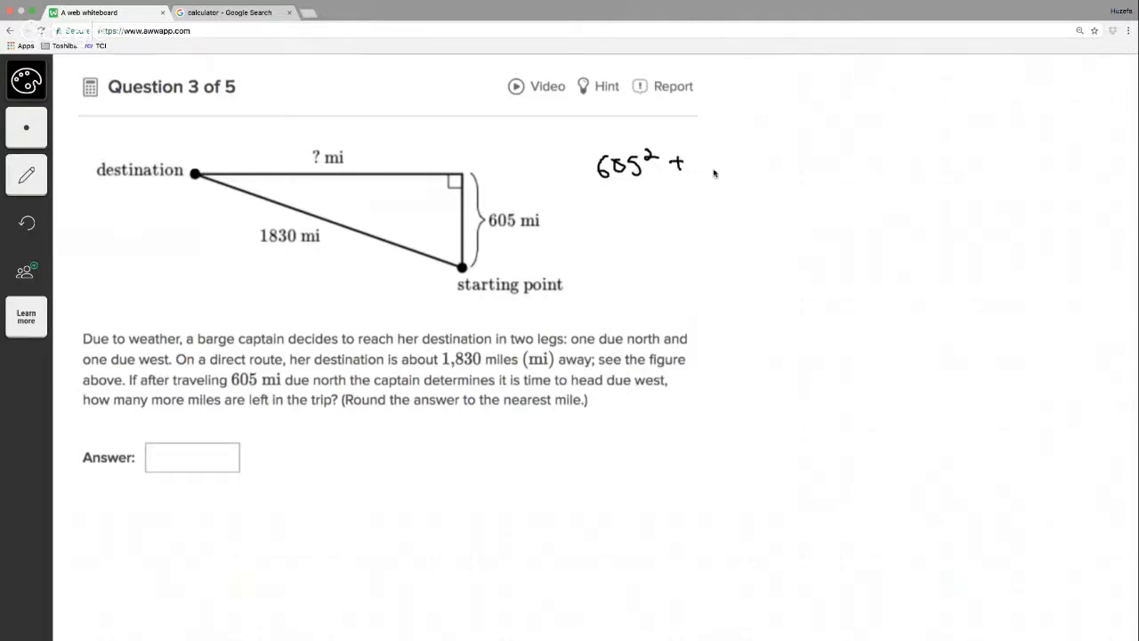
drag(708, 178, 730, 147)
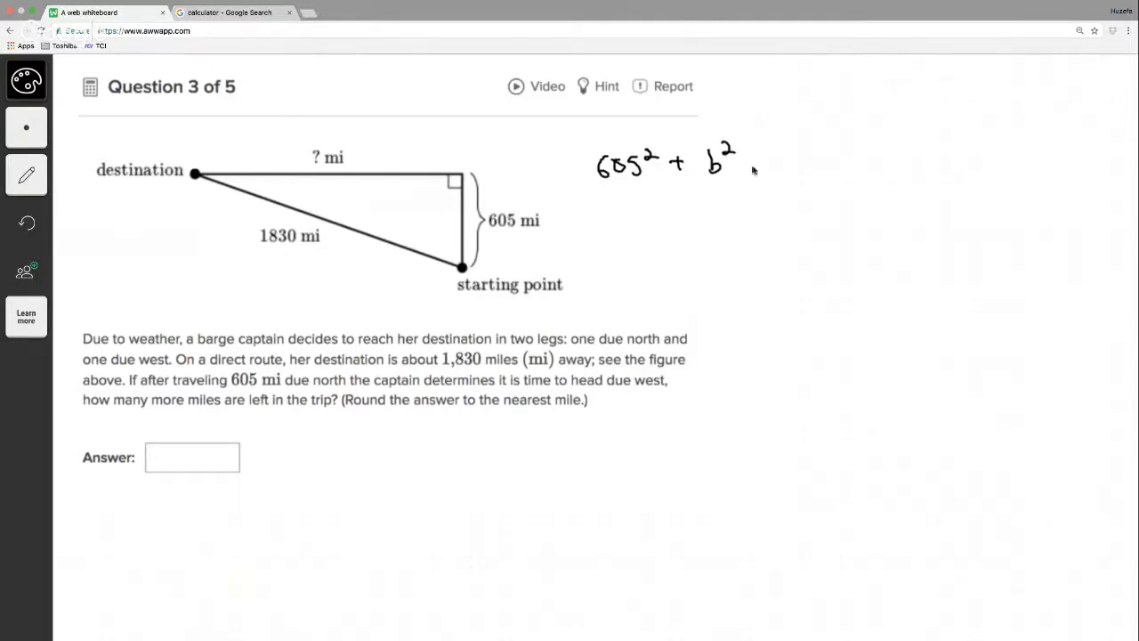
drag(752, 169, 792, 169)
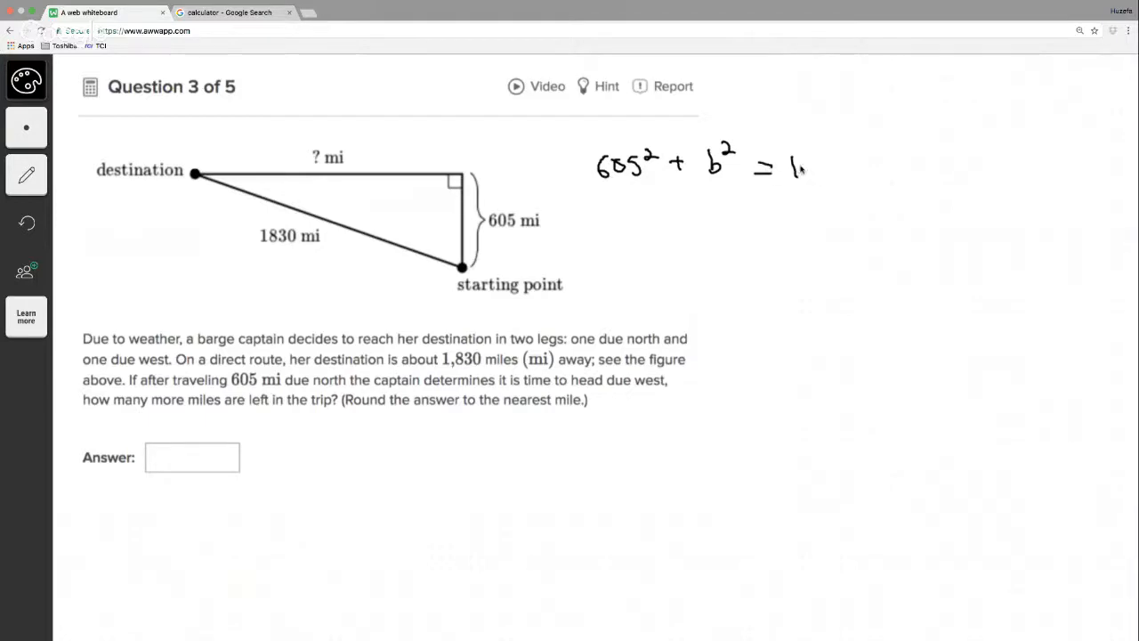
drag(792, 174, 854, 160)
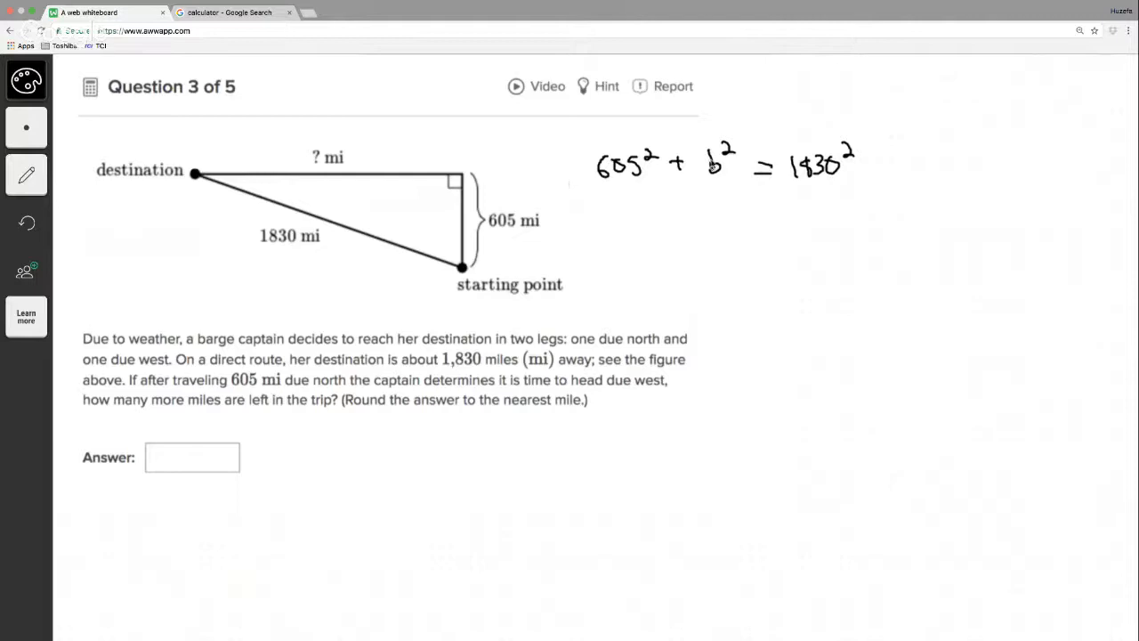
mouse_move(692, 65)
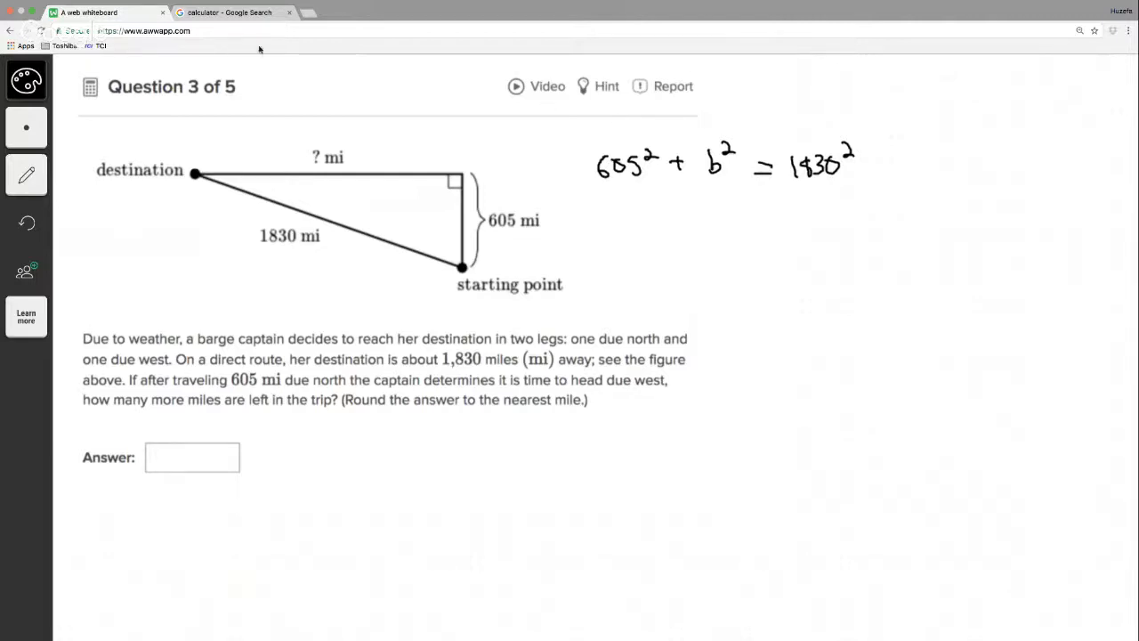
Step: Compute 605² = 366025 and write 366025 + b² below the equation
click(232, 12)
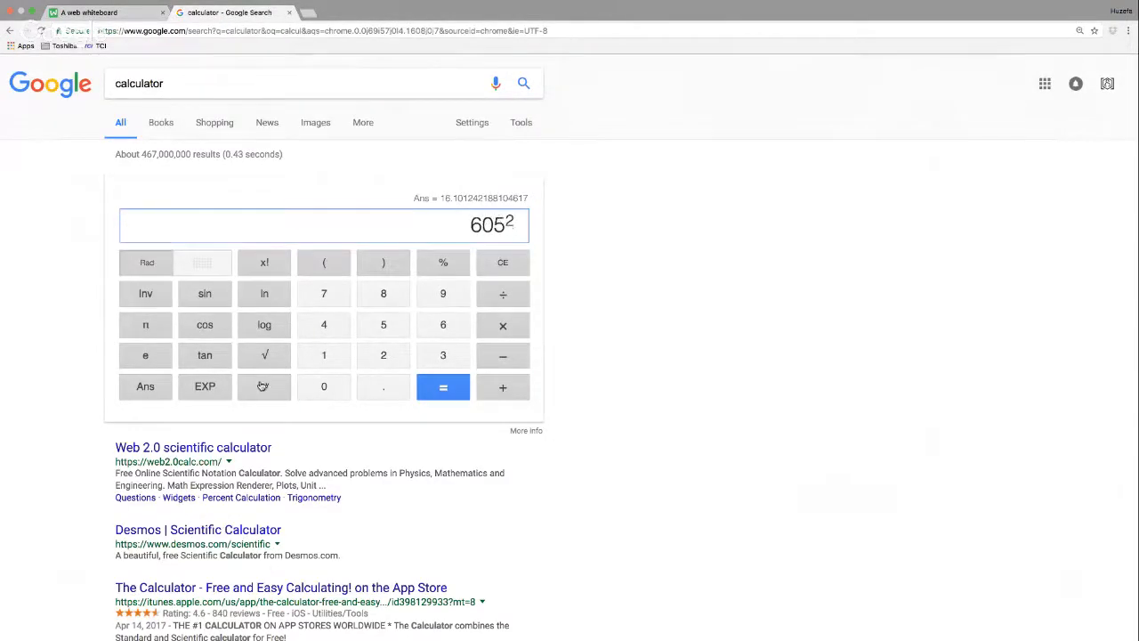
click(443, 386)
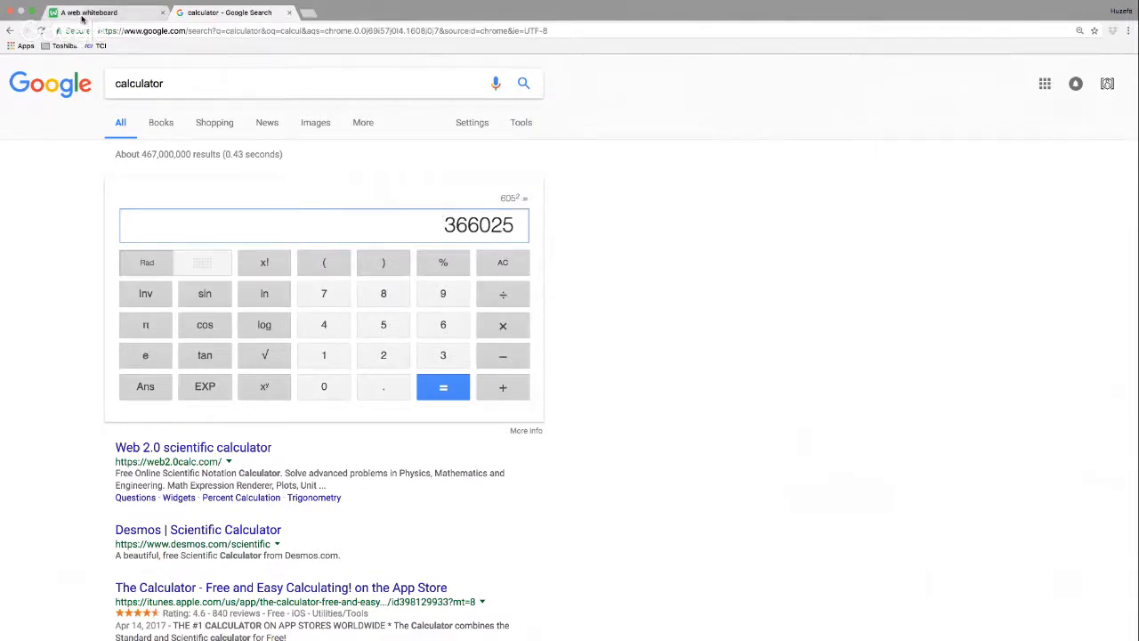
click(102, 12)
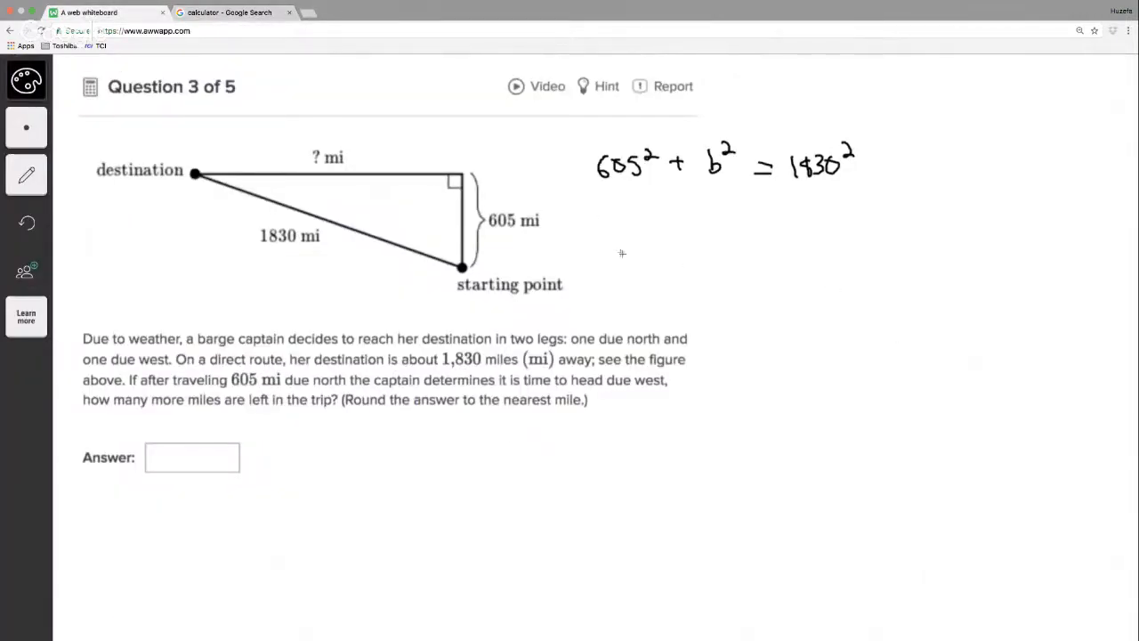
drag(605, 223, 641, 222)
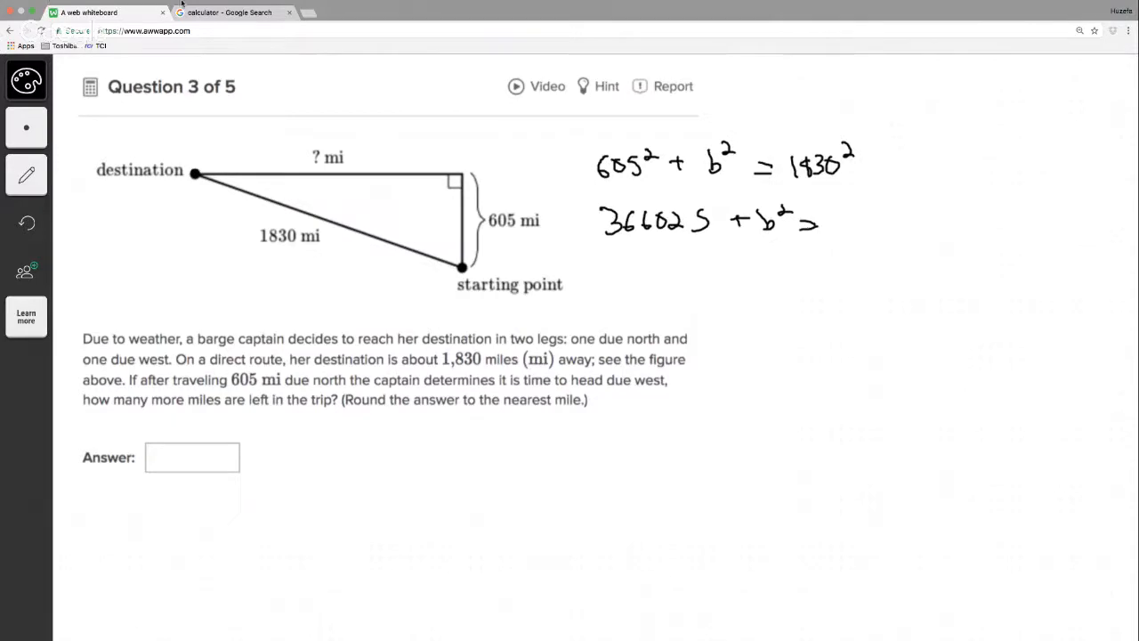
Step: Compute 1830² = 3348900 for the right side of the equation
click(233, 12)
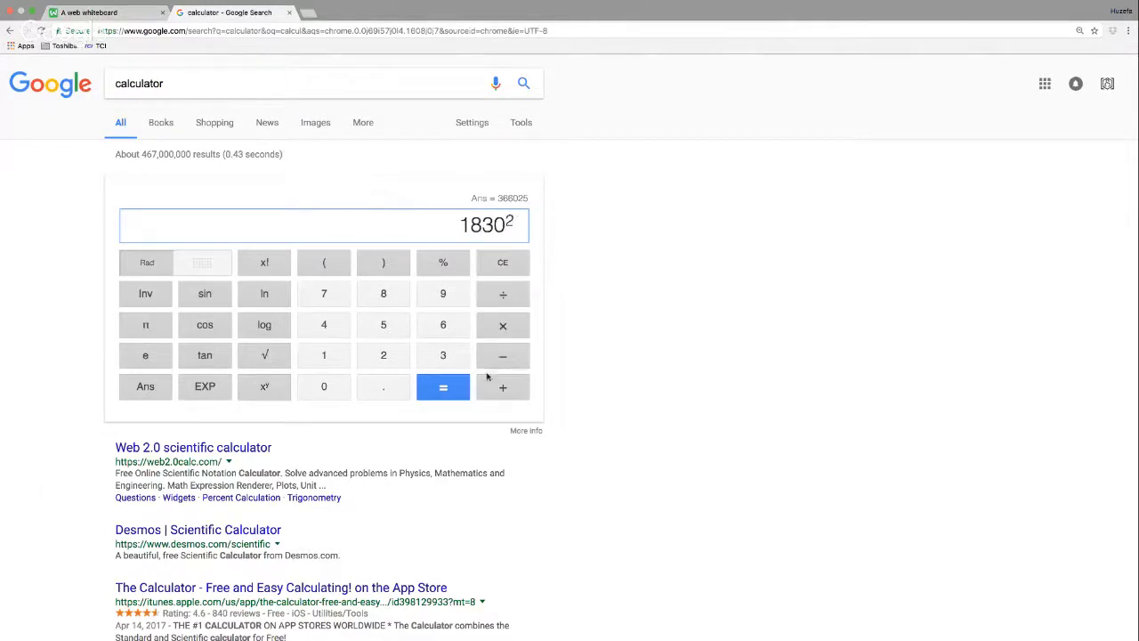
click(442, 386)
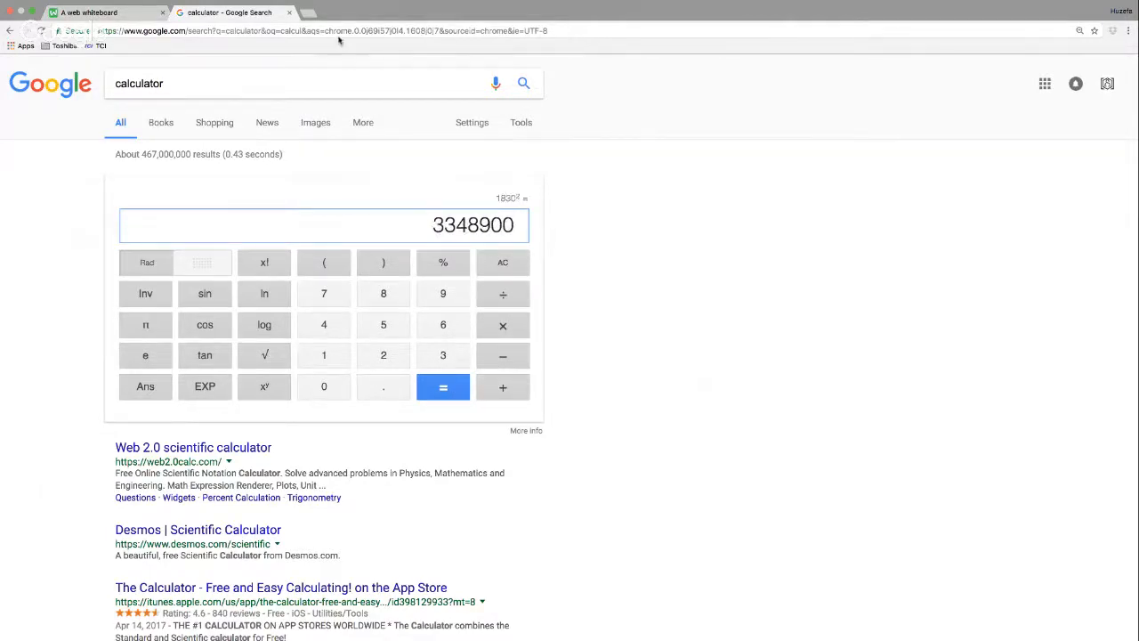
click(103, 11)
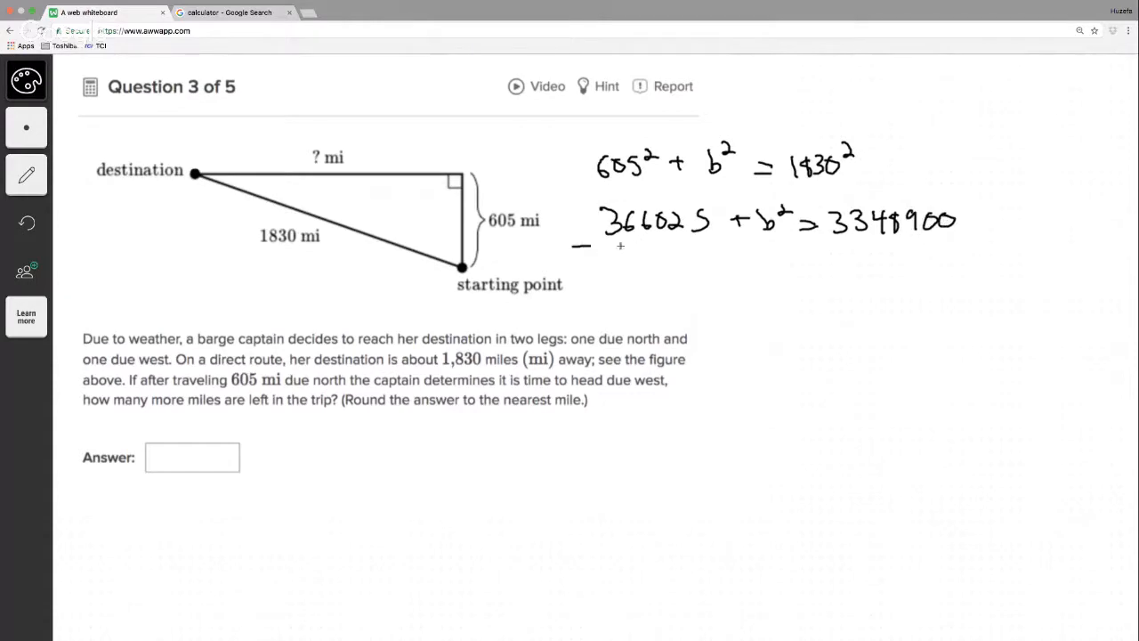
Step: Subtract 366025 beneath both sides of 366025 + b² = 3348900
drag(614, 252, 676, 252)
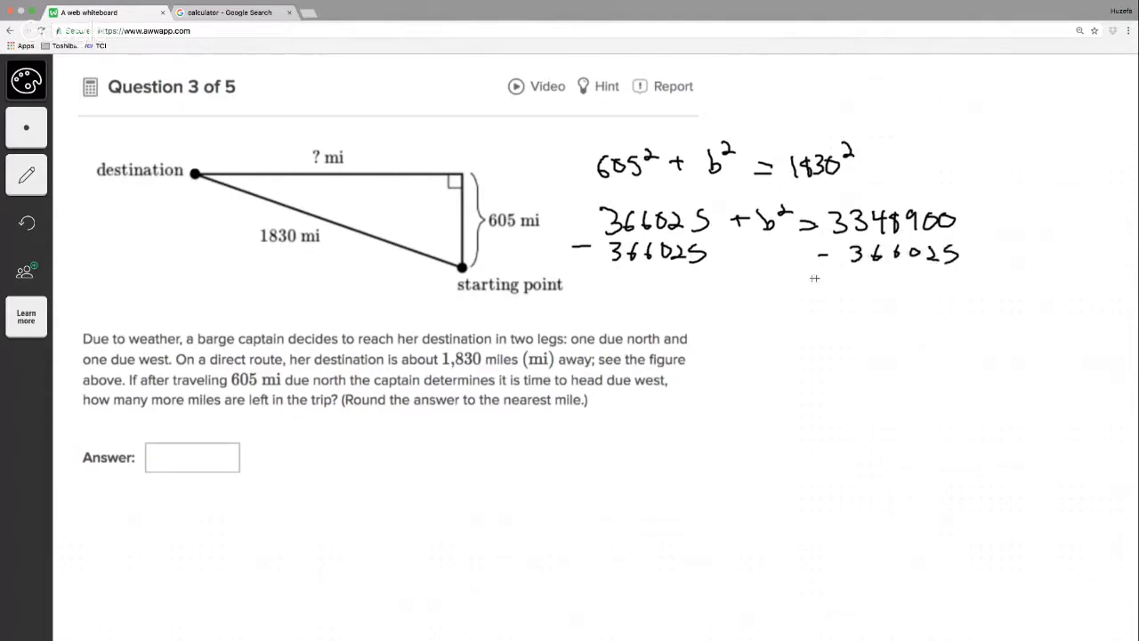
drag(809, 271, 979, 267)
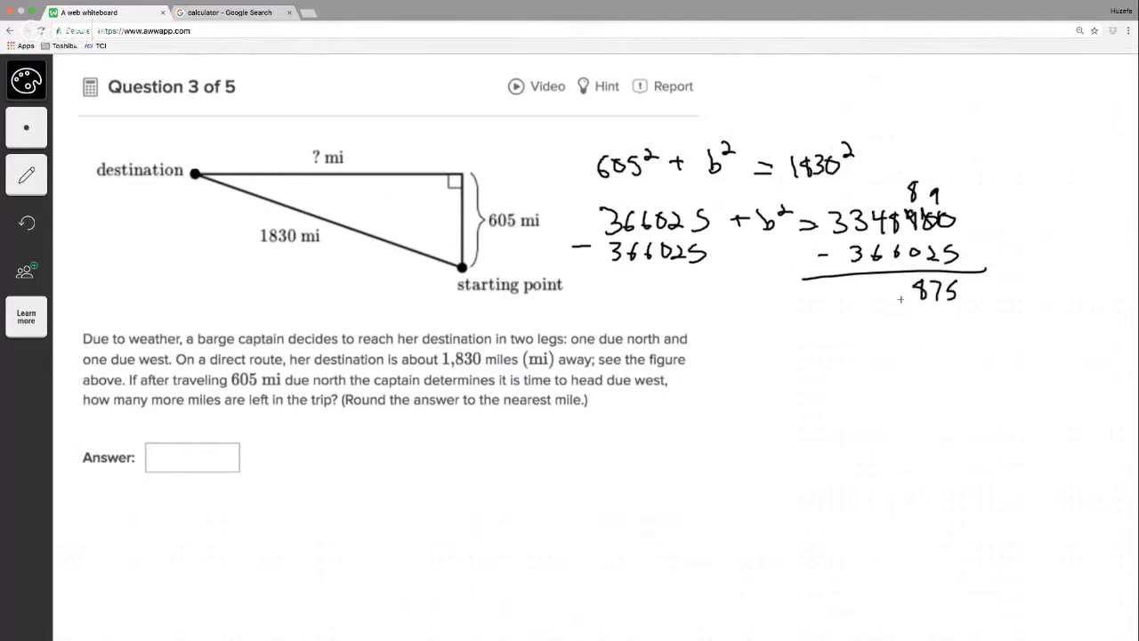
click(898, 291)
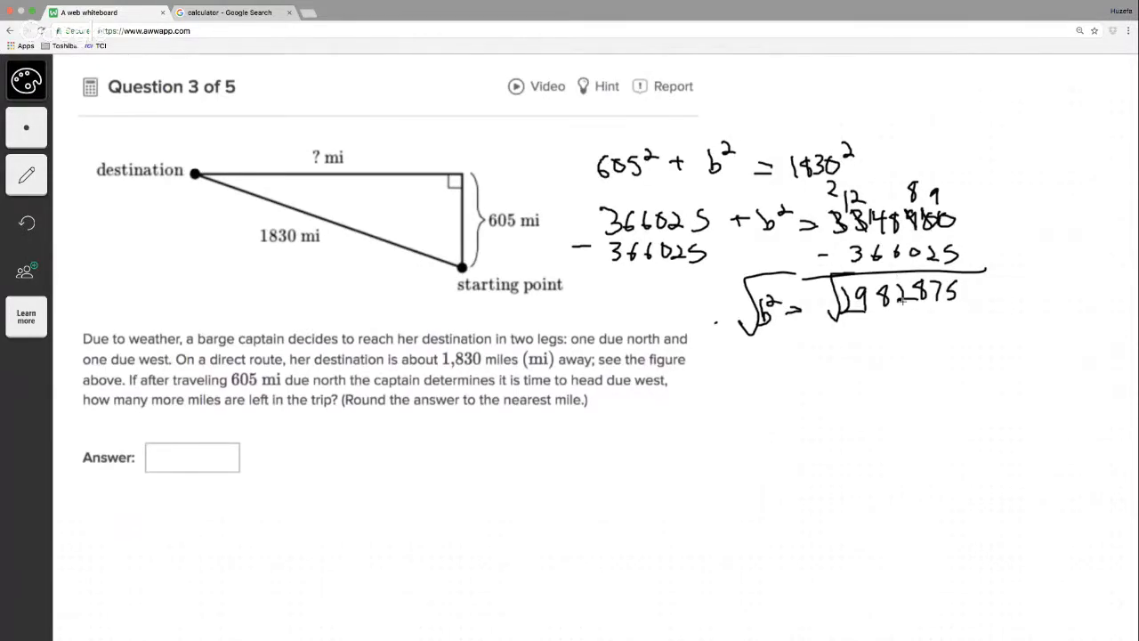
Step: Evaluate √2982875 = 1727.10017081 on the calculator, then bring up Khan Academy's question 3
click(231, 13)
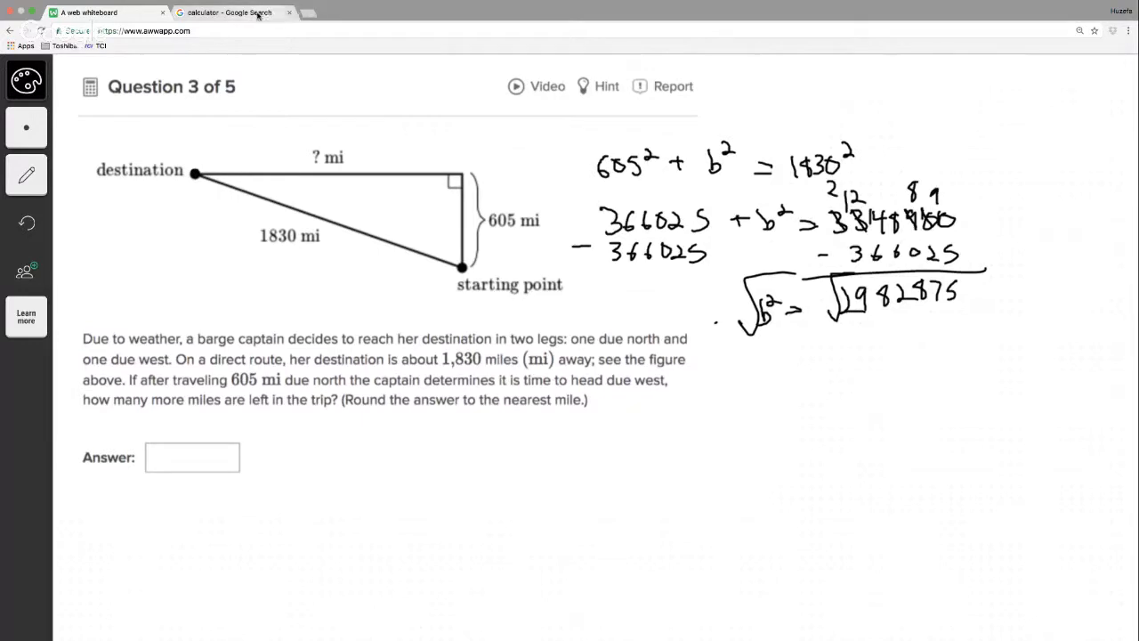
click(233, 13)
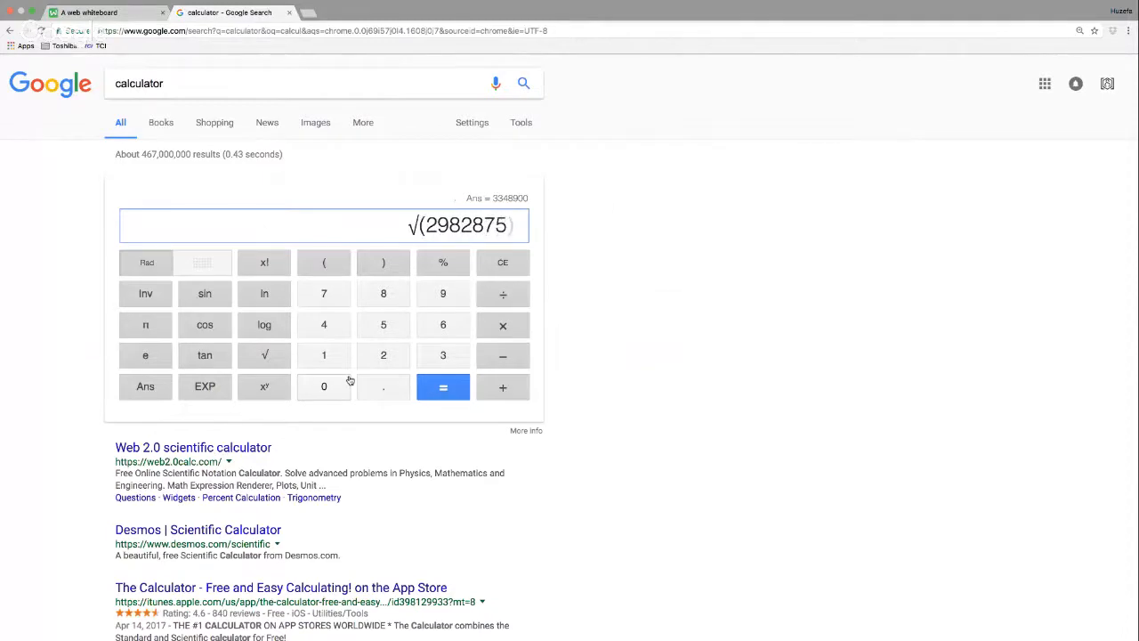
click(442, 386)
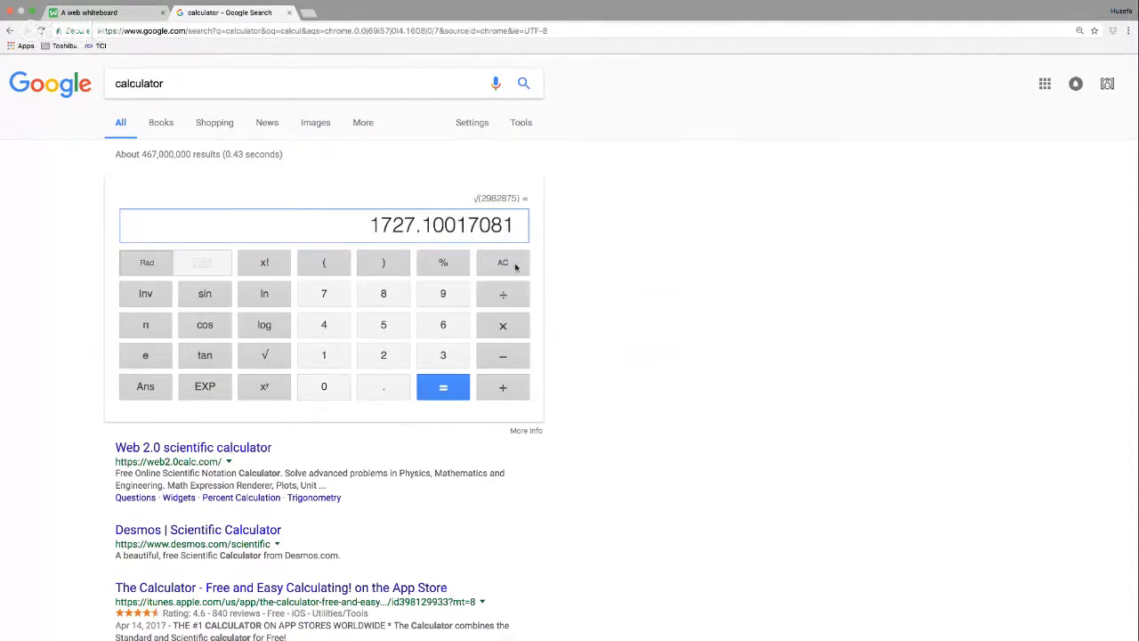
click(89, 12)
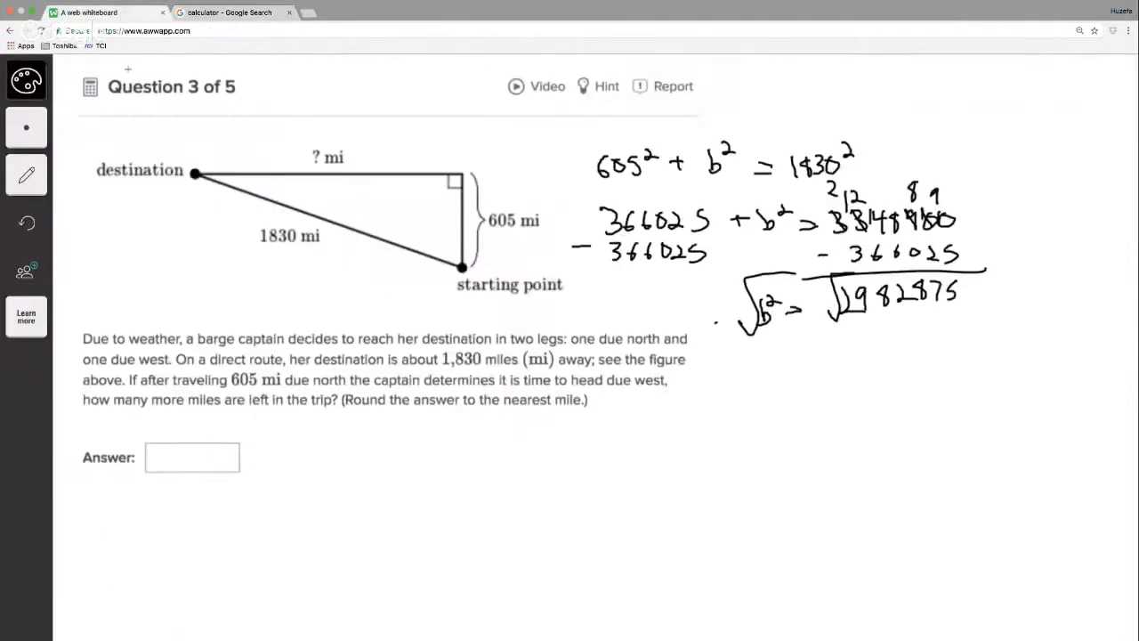
click(232, 13)
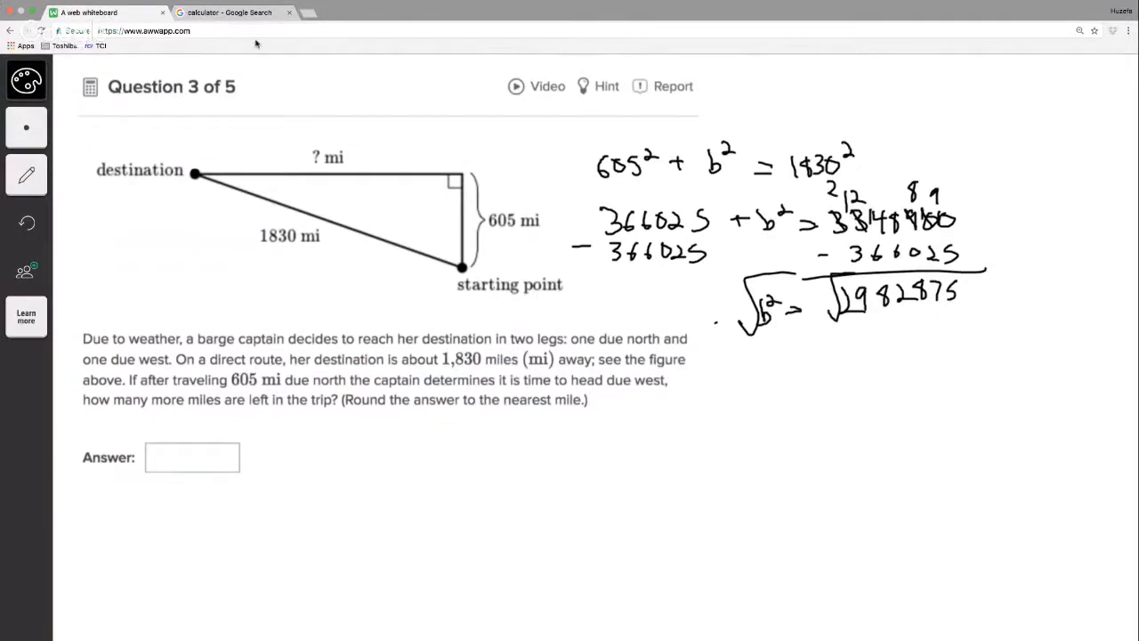
click(231, 13)
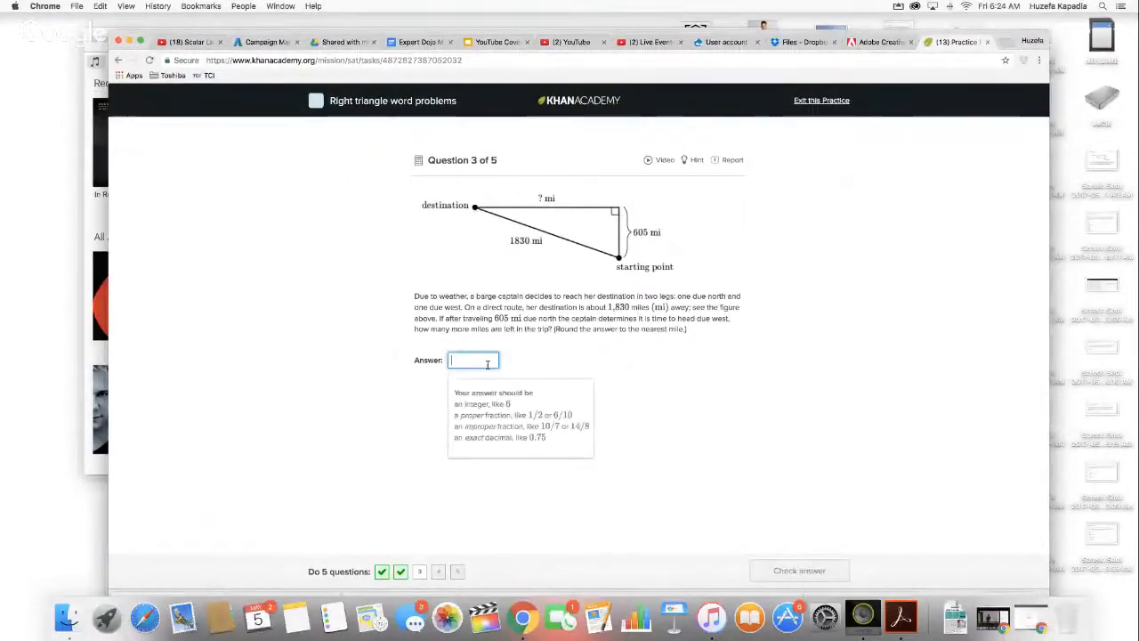
Step: Enter 1727 for the barge question, check it, and advance to question 4
text(1727)
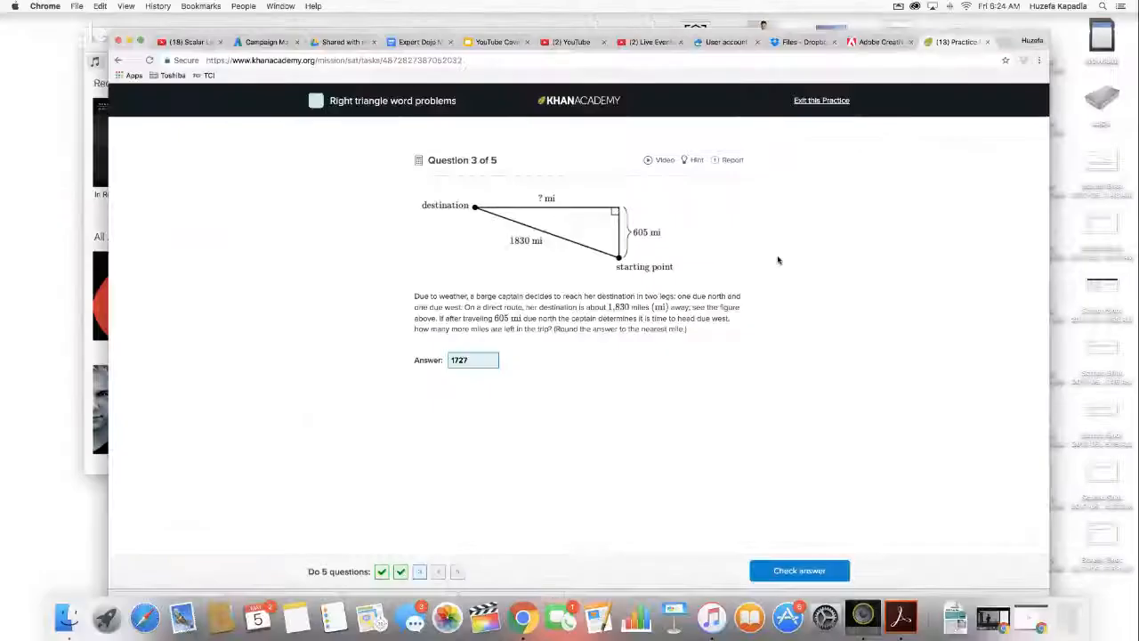
click(798, 571)
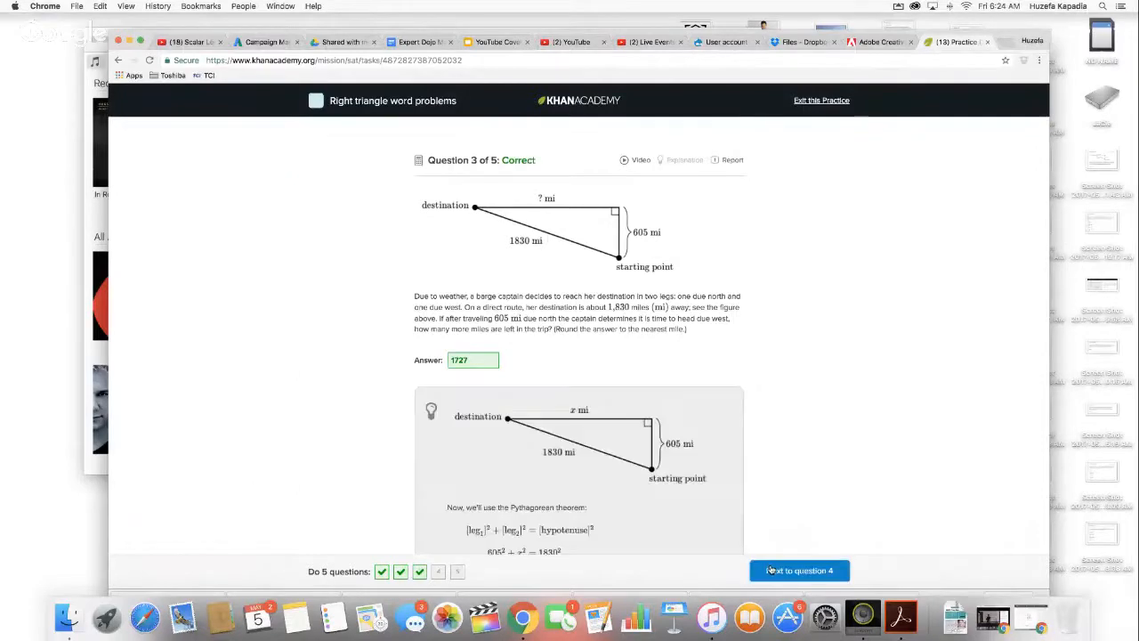
click(798, 570)
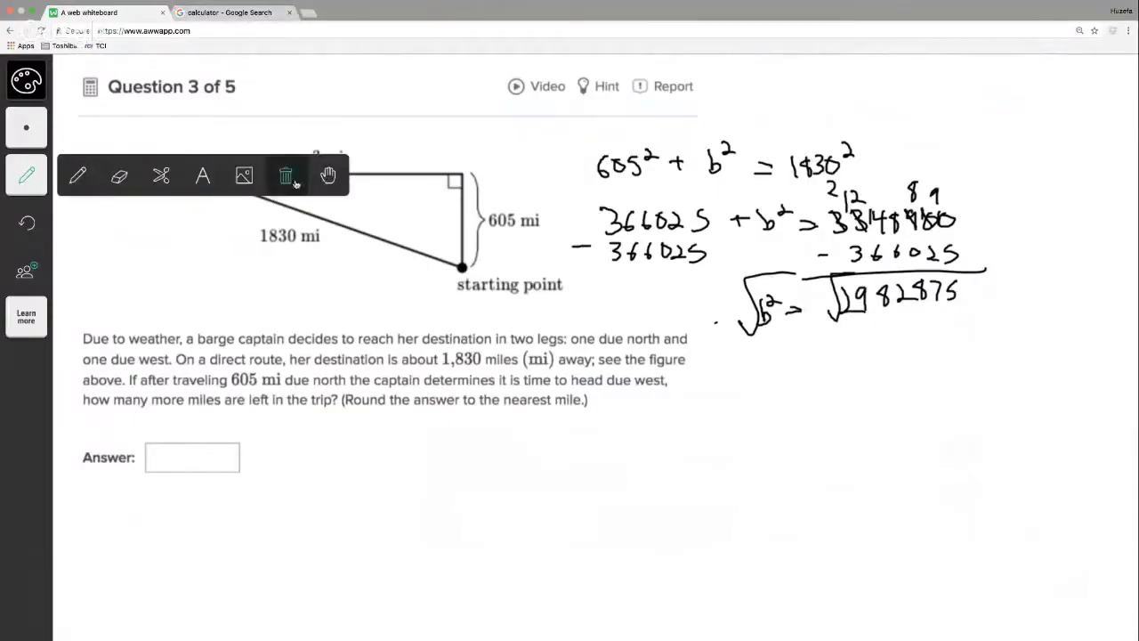
Step: Clear the whiteboard and start uploading a new image from the computer
click(286, 175)
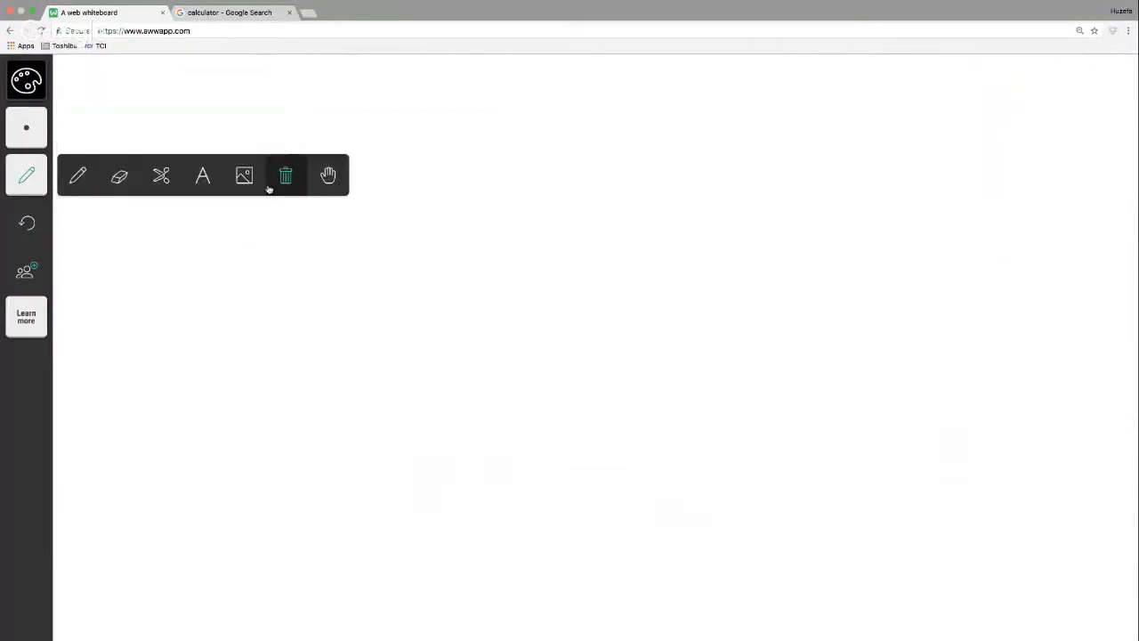
click(243, 176)
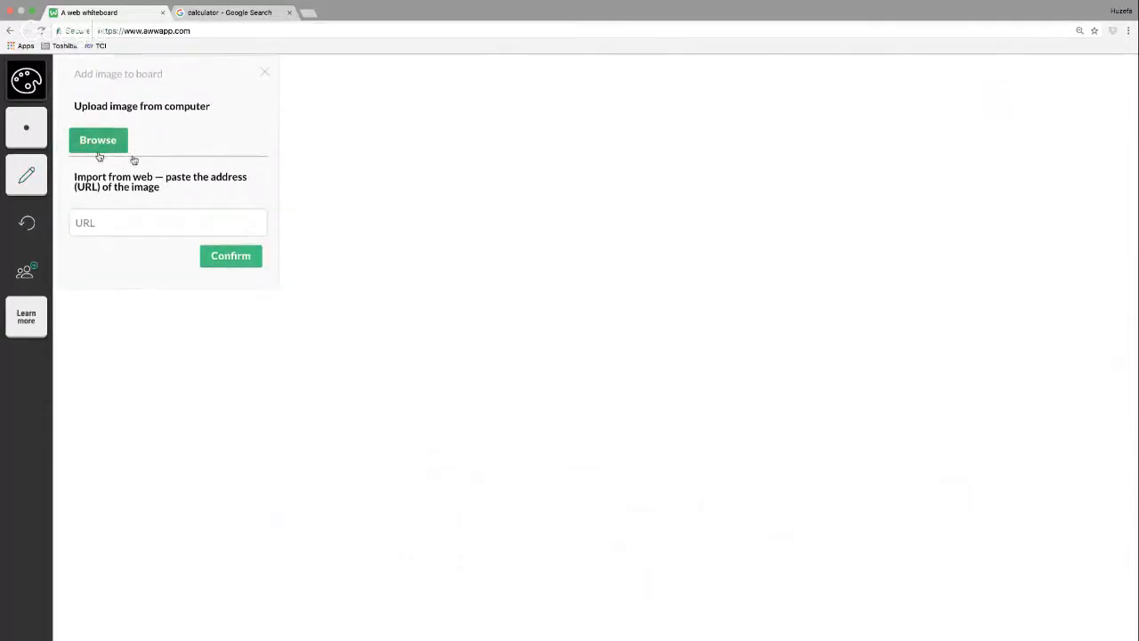
click(98, 140)
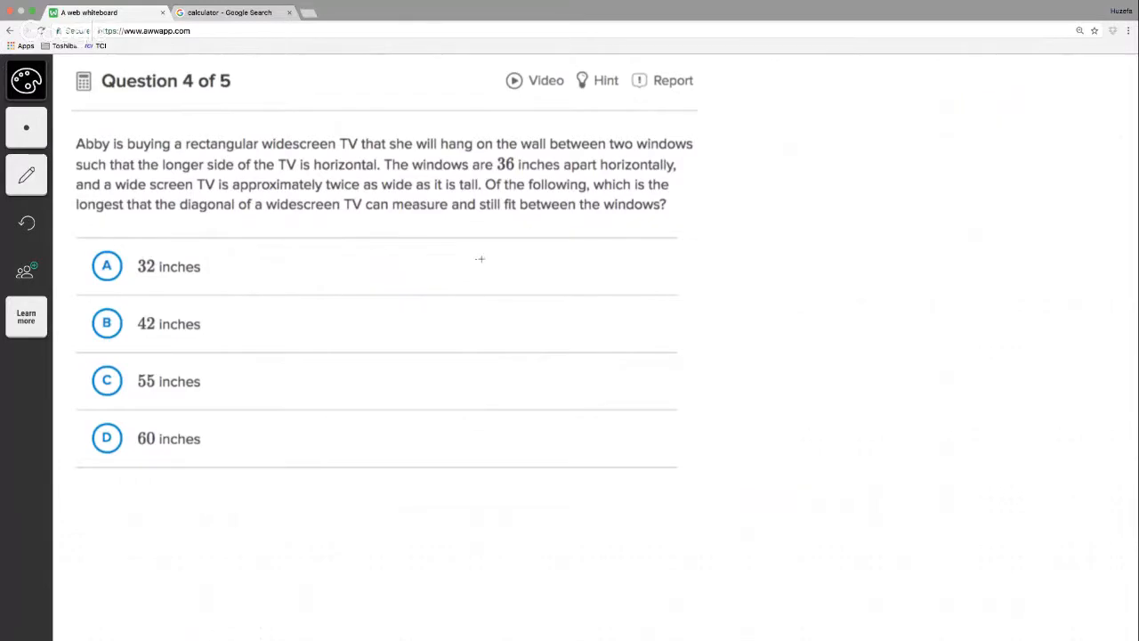
mouse_move(185, 184)
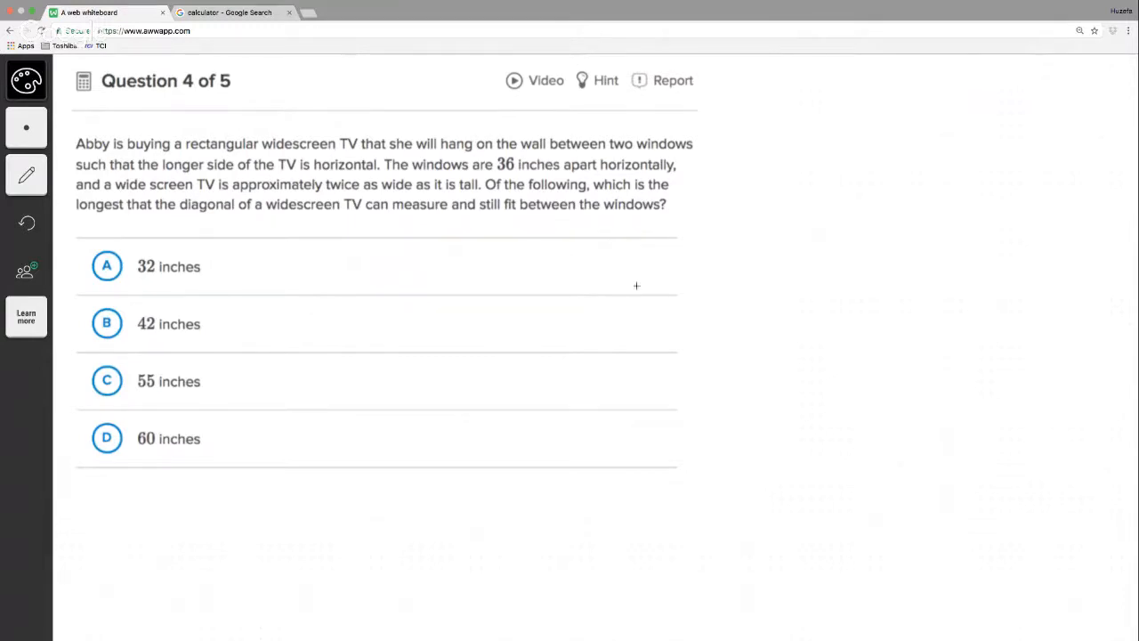
mouse_move(411, 302)
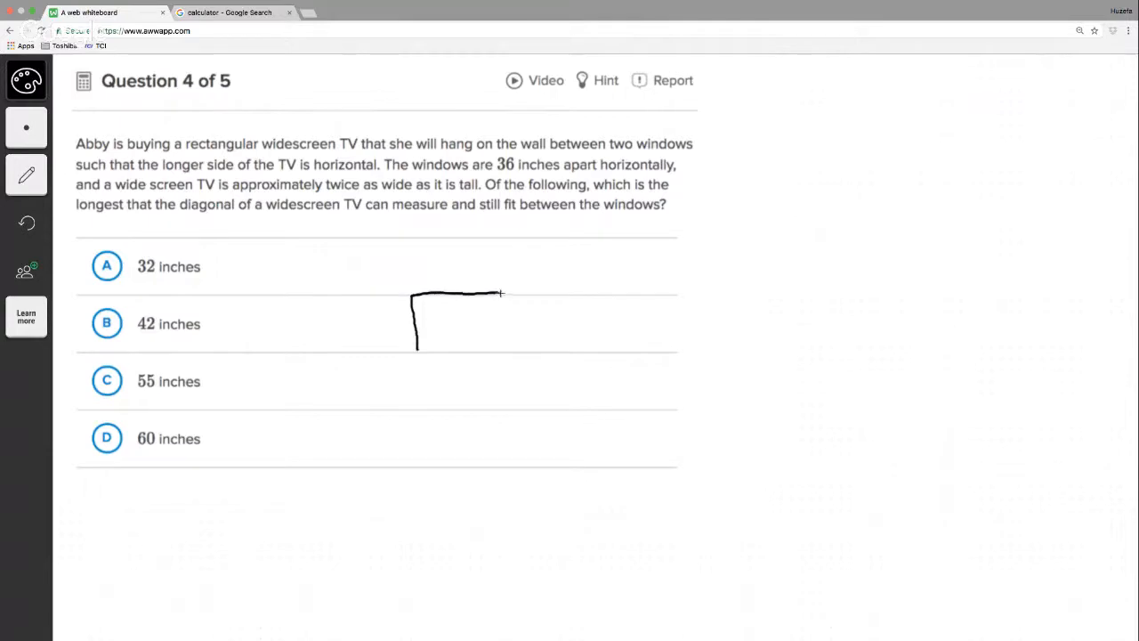
Step: Sketch the TV and right window rectangles and mark the 36-inch gap beneath
drag(501, 294, 541, 356)
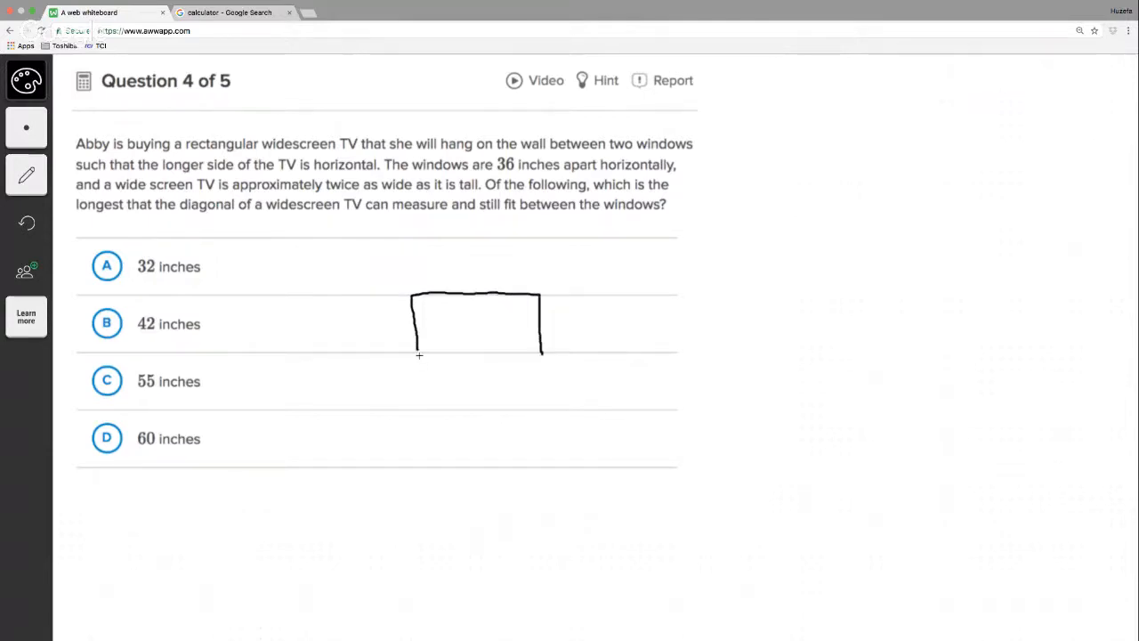
drag(414, 353, 540, 352)
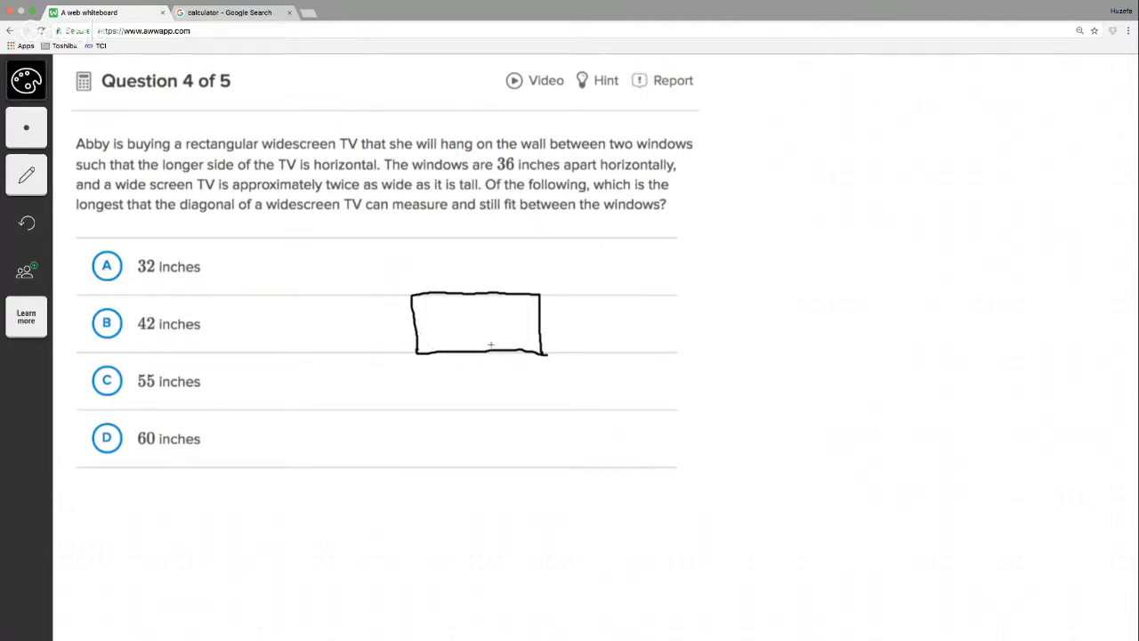
mouse_move(293, 331)
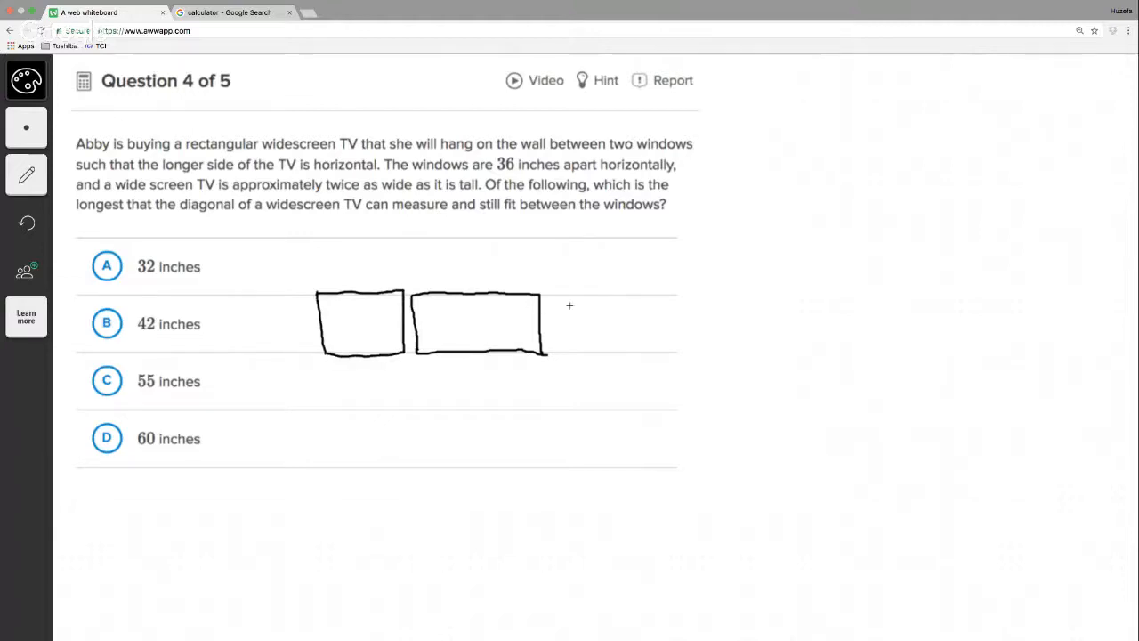
drag(552, 298, 645, 355)
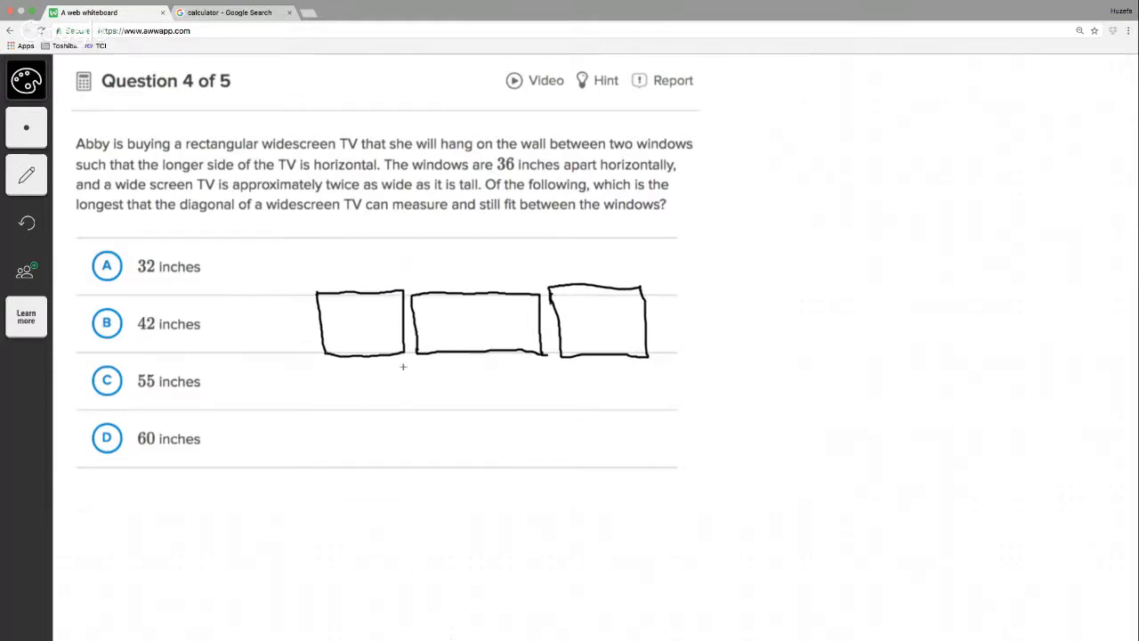
drag(404, 373, 565, 373)
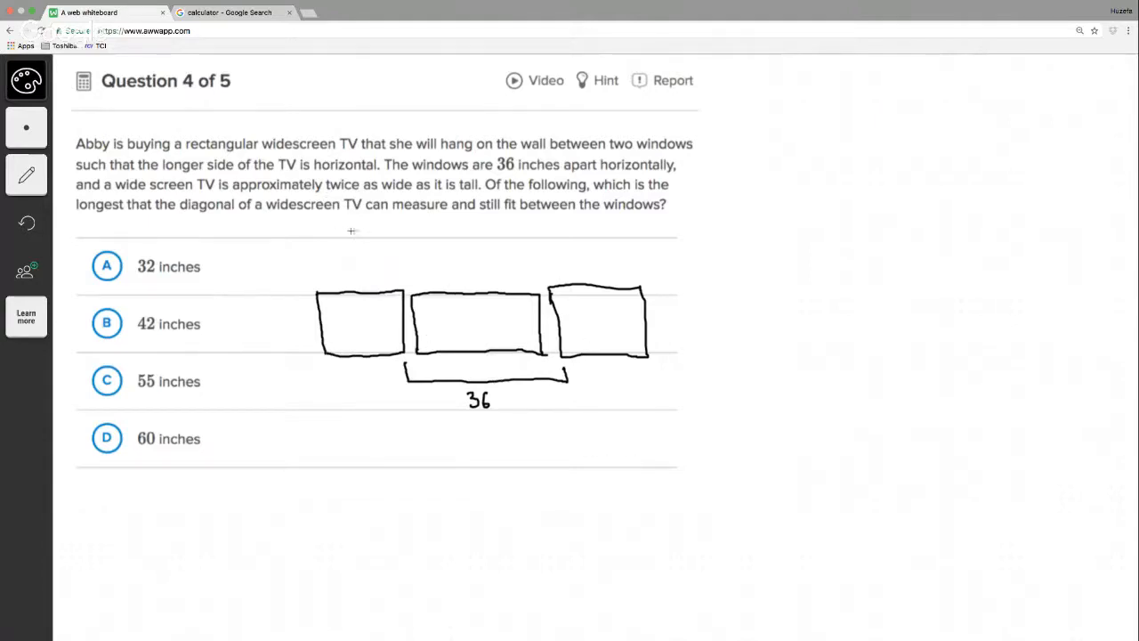
mouse_move(184, 229)
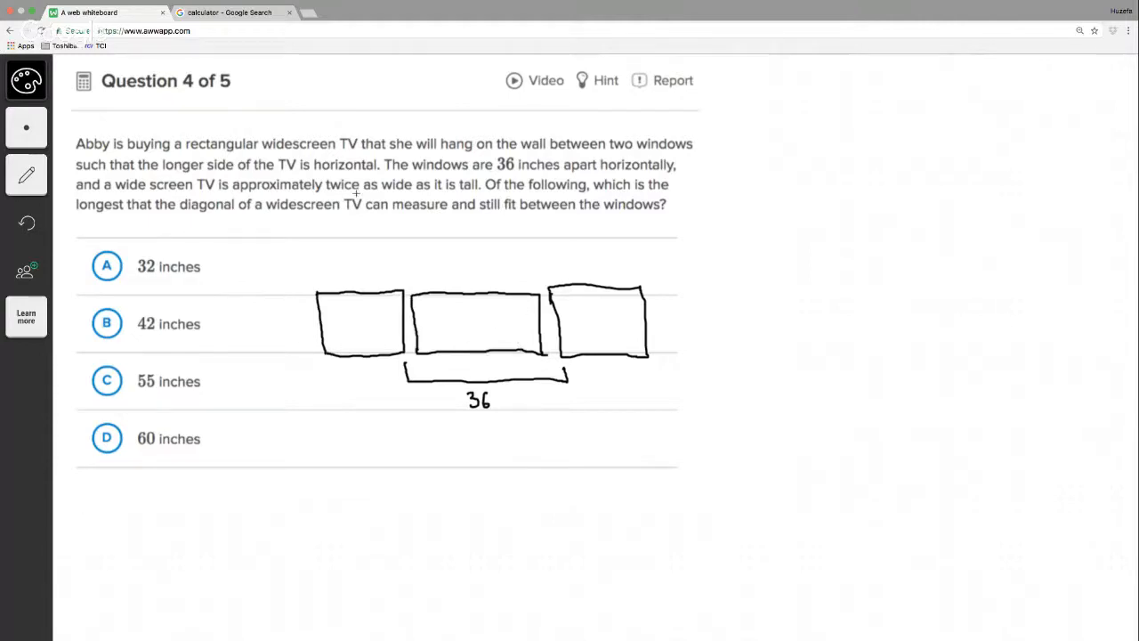
mouse_move(425, 321)
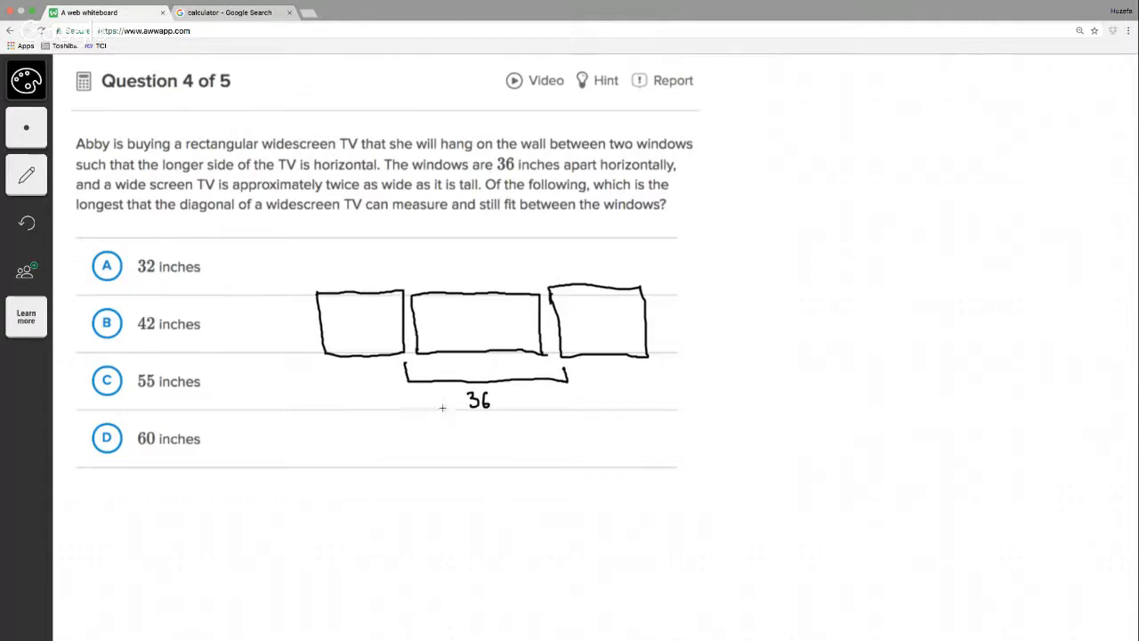
mouse_move(358, 463)
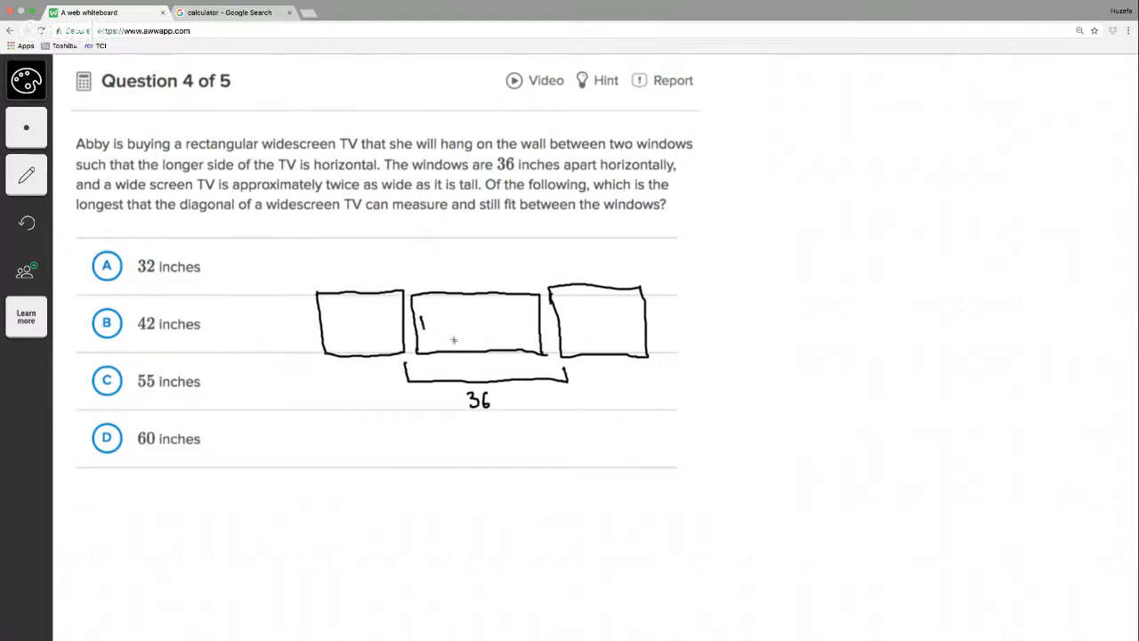
Step: Label the TV height 18, draw its diagonal, and handwrite 18² + 36² = c²
drag(418, 316, 431, 330)
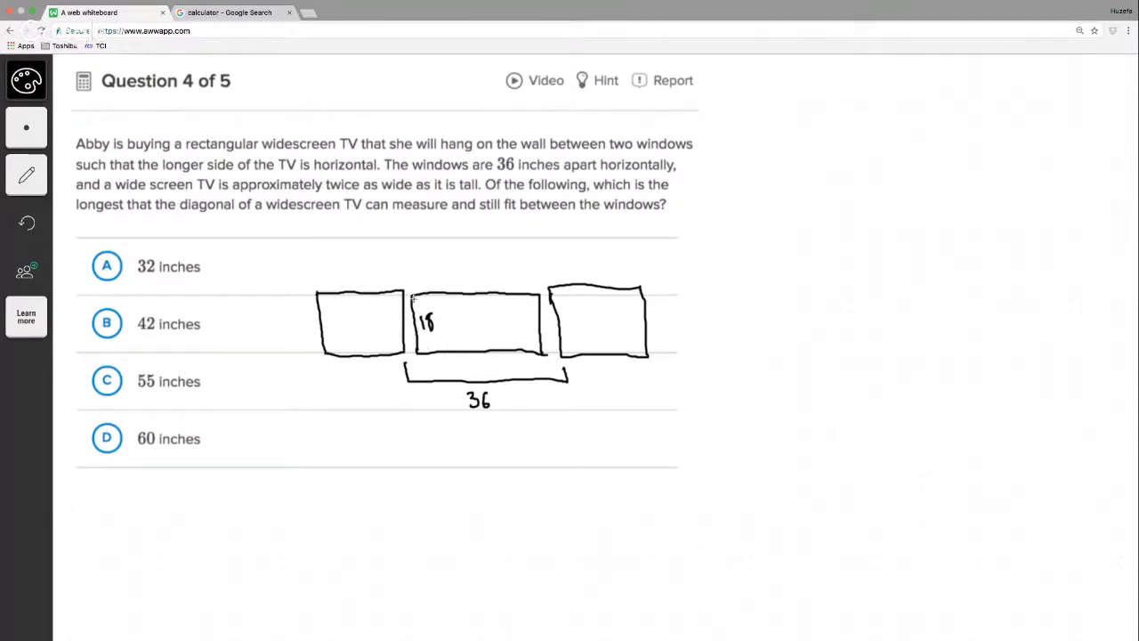
drag(414, 298, 489, 329)
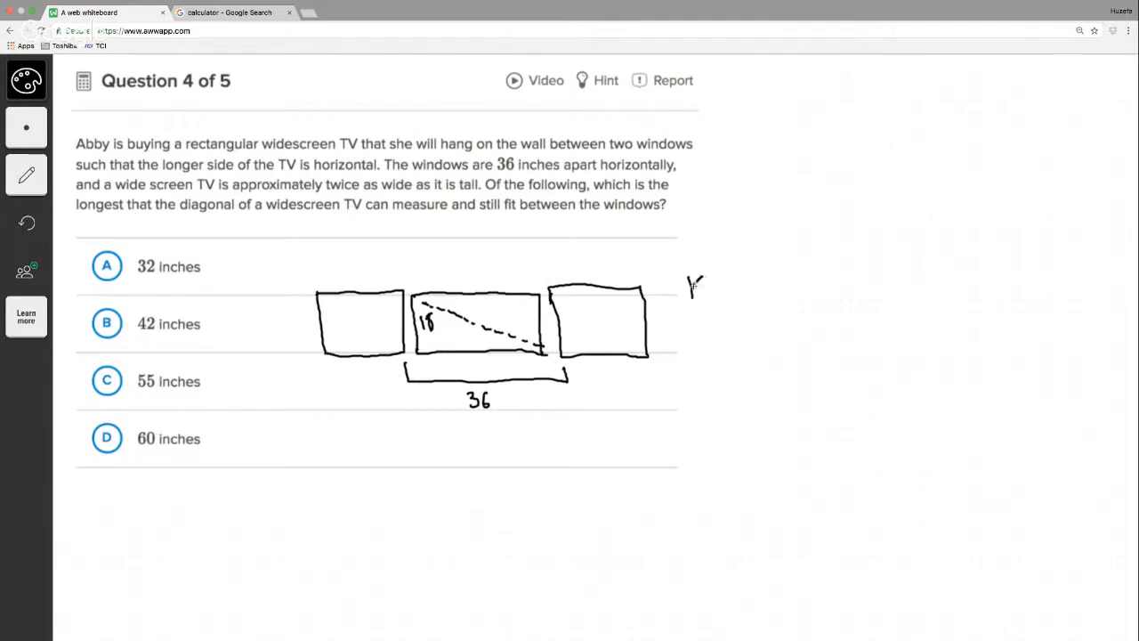
drag(690, 289, 712, 303)
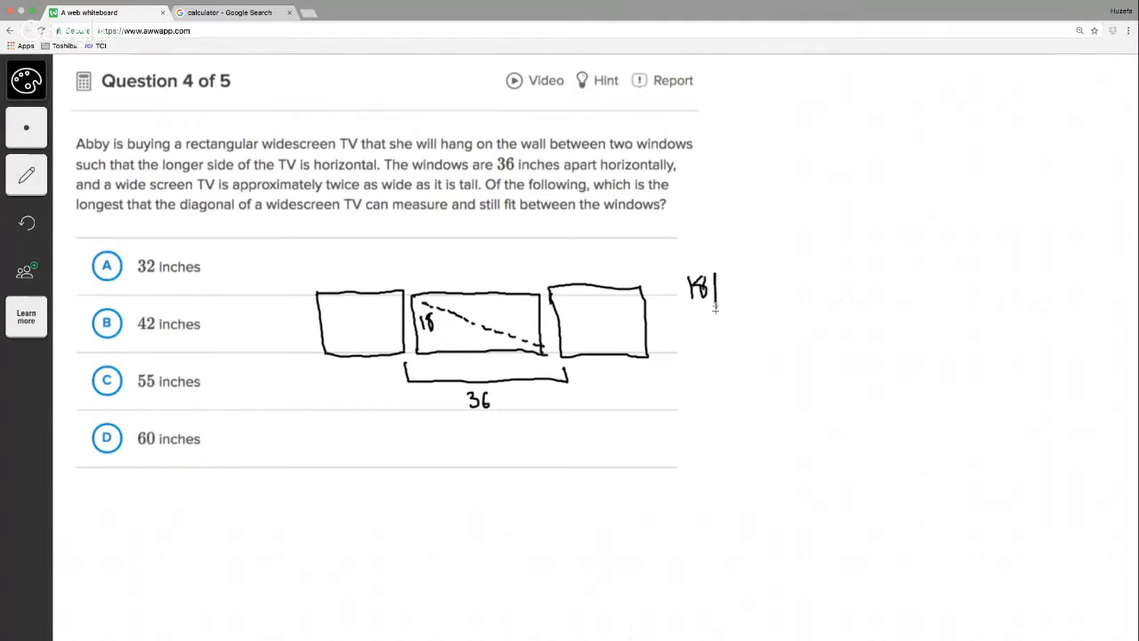
drag(712, 285, 837, 325)
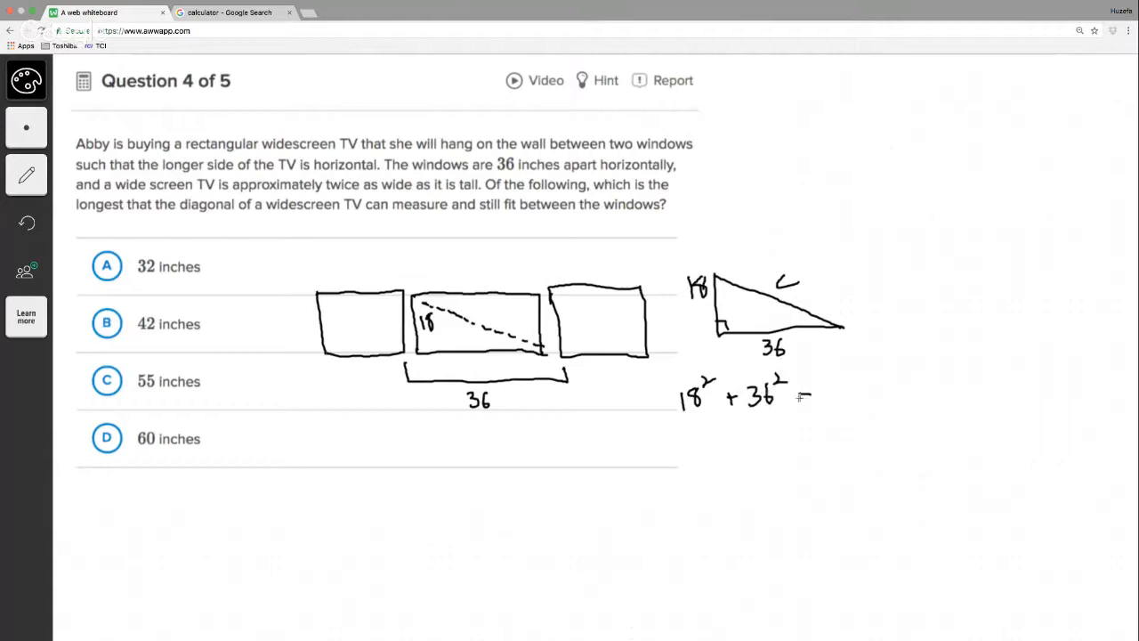
drag(792, 396, 846, 391)
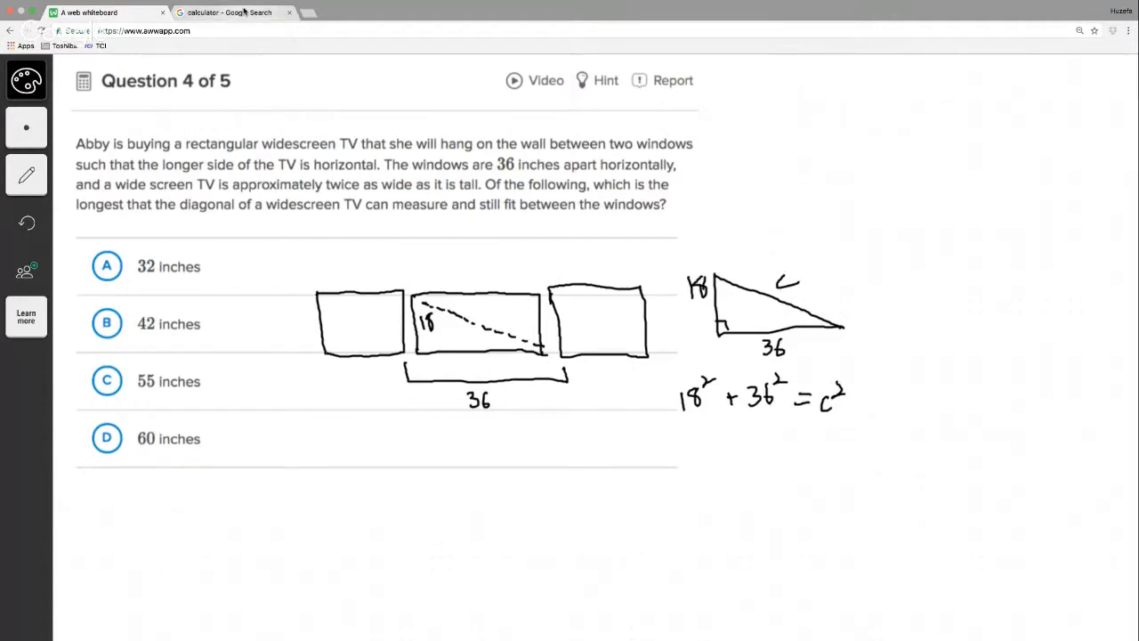
click(233, 13)
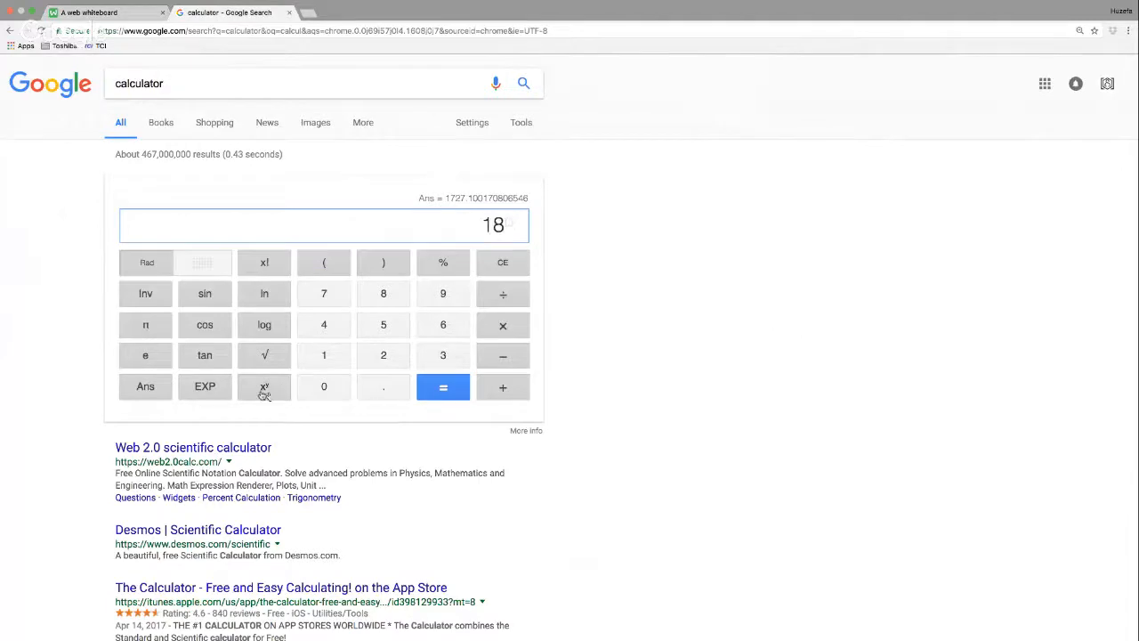
Step: Compute 18² + 36² = 1620 in the Google calculator
click(442, 386)
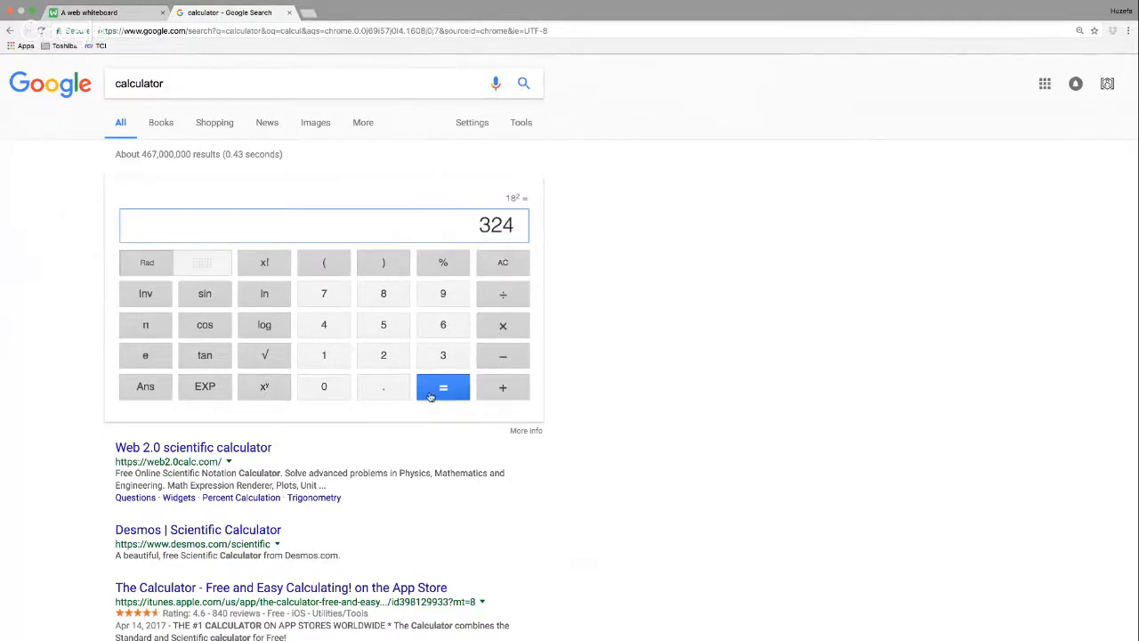
click(98, 12)
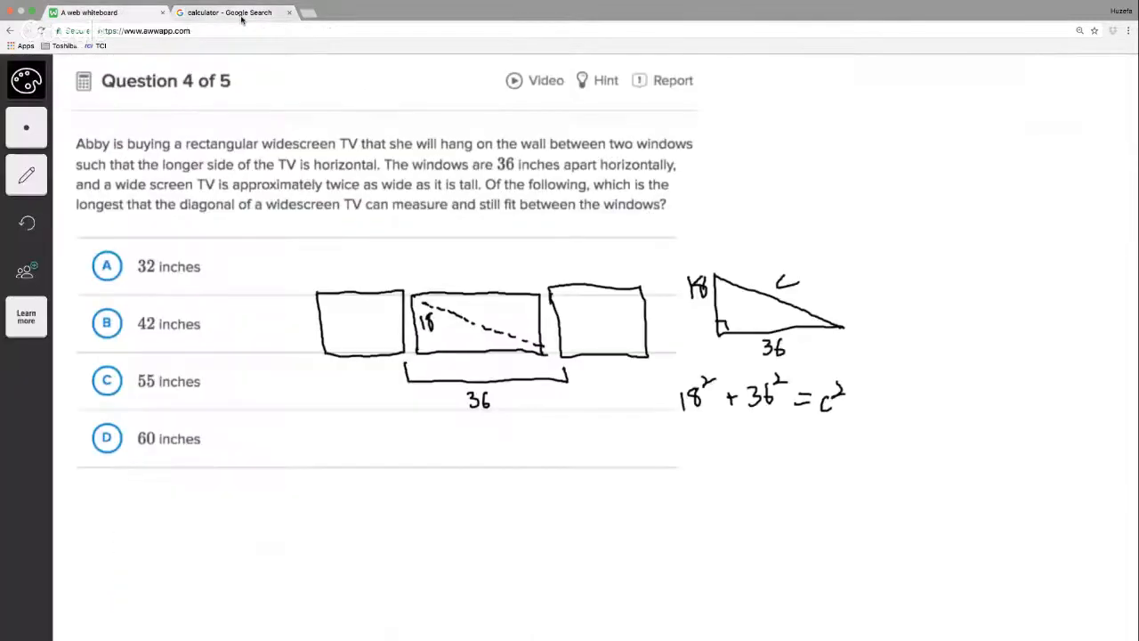
click(231, 13)
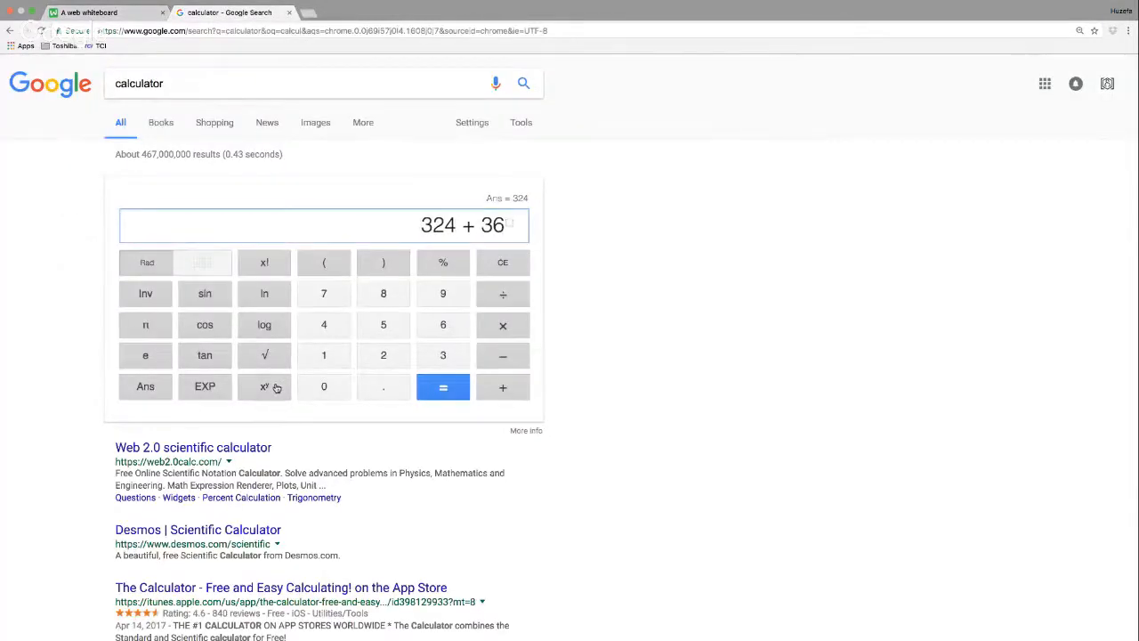
click(442, 386)
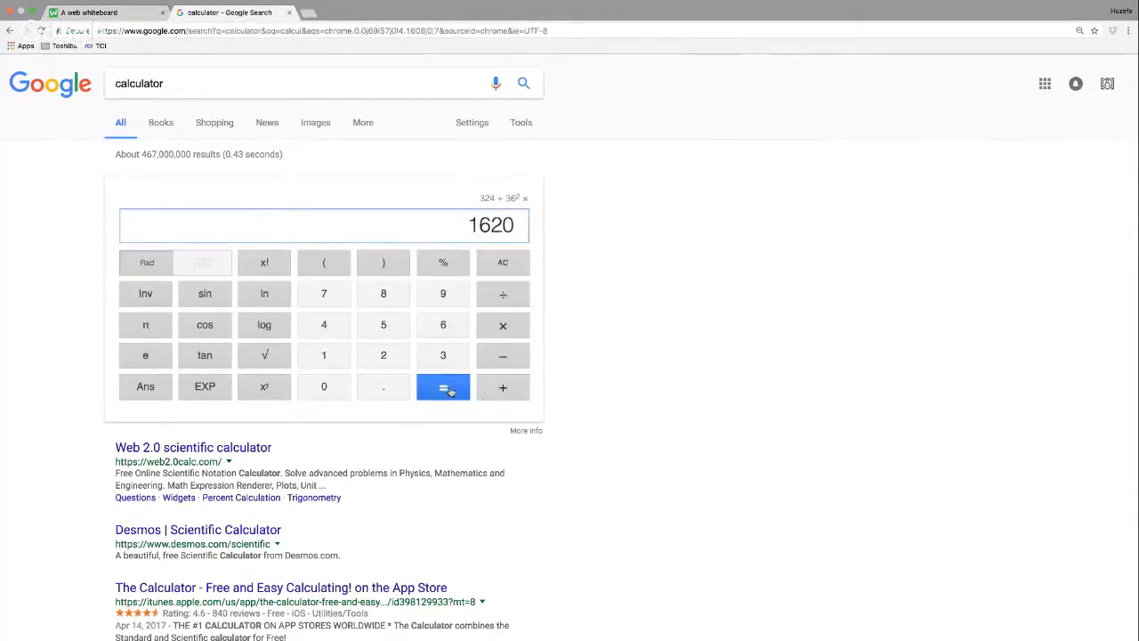
Step: Write √1620 = √c² below the equation on the whiteboard
click(102, 13)
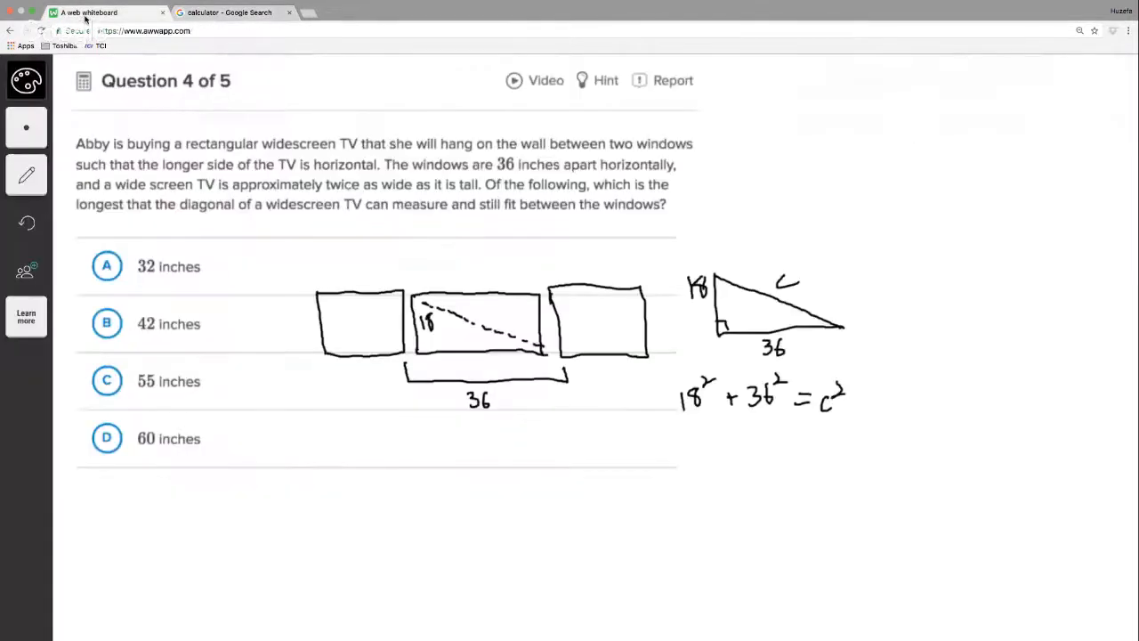
drag(716, 440, 728, 467)
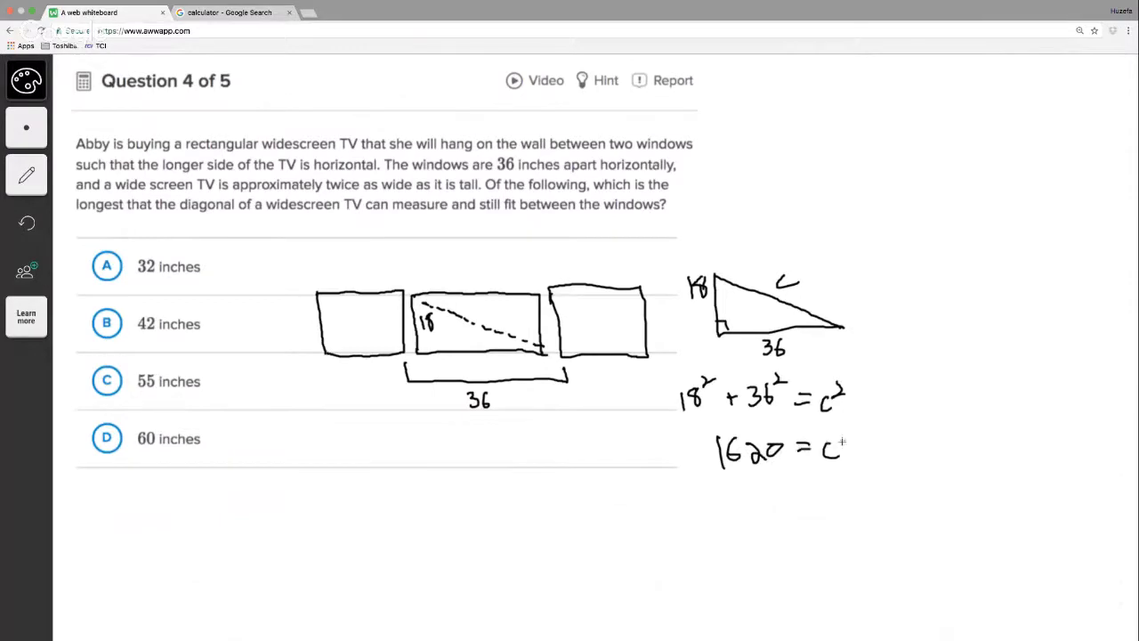
drag(805, 468, 876, 414)
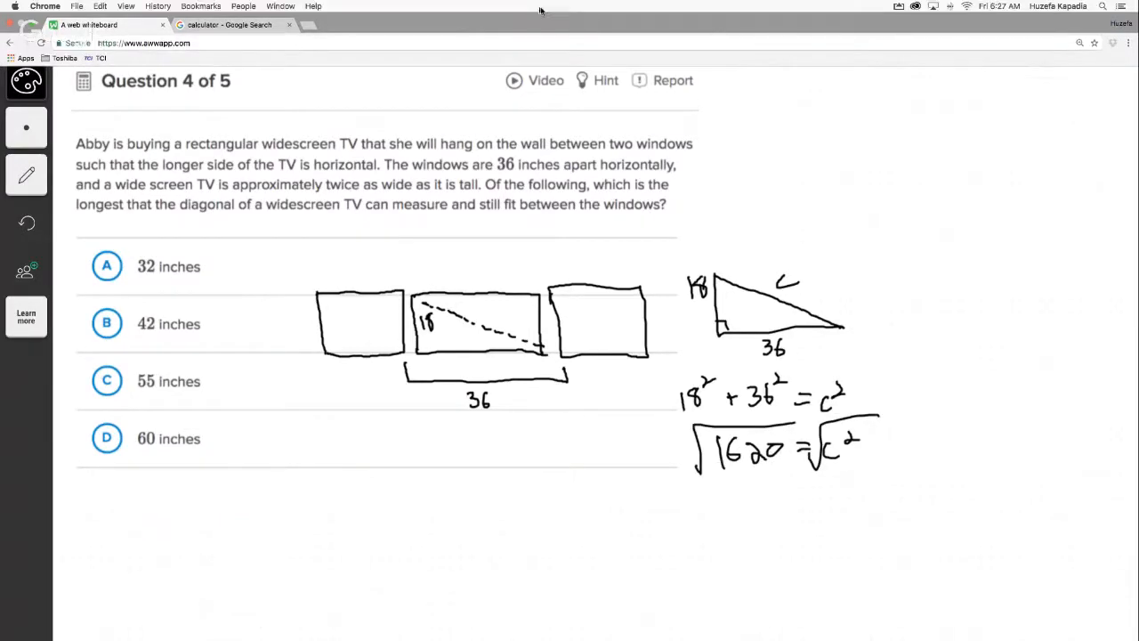
Step: Take the square root of 1620, getting about 40.249223595
click(233, 24)
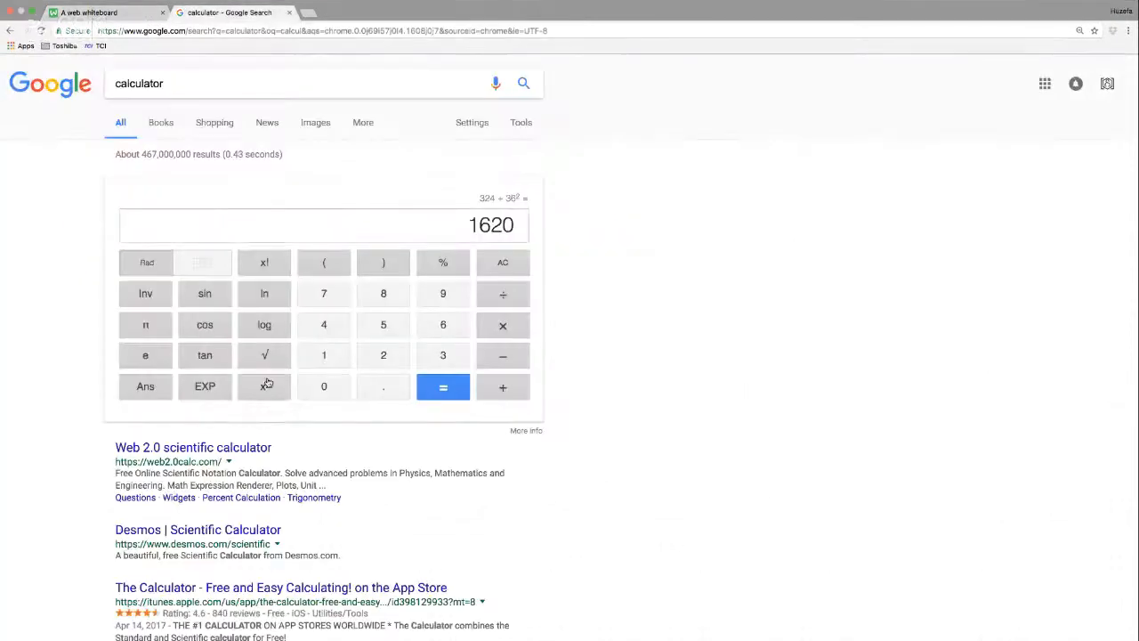
click(264, 355)
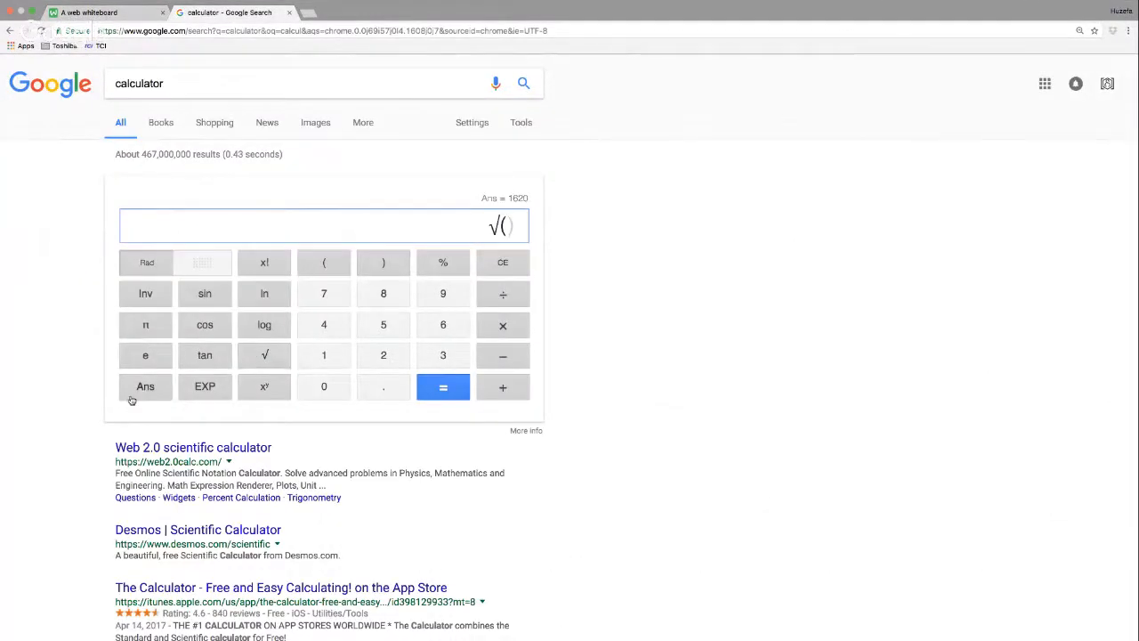
click(145, 387)
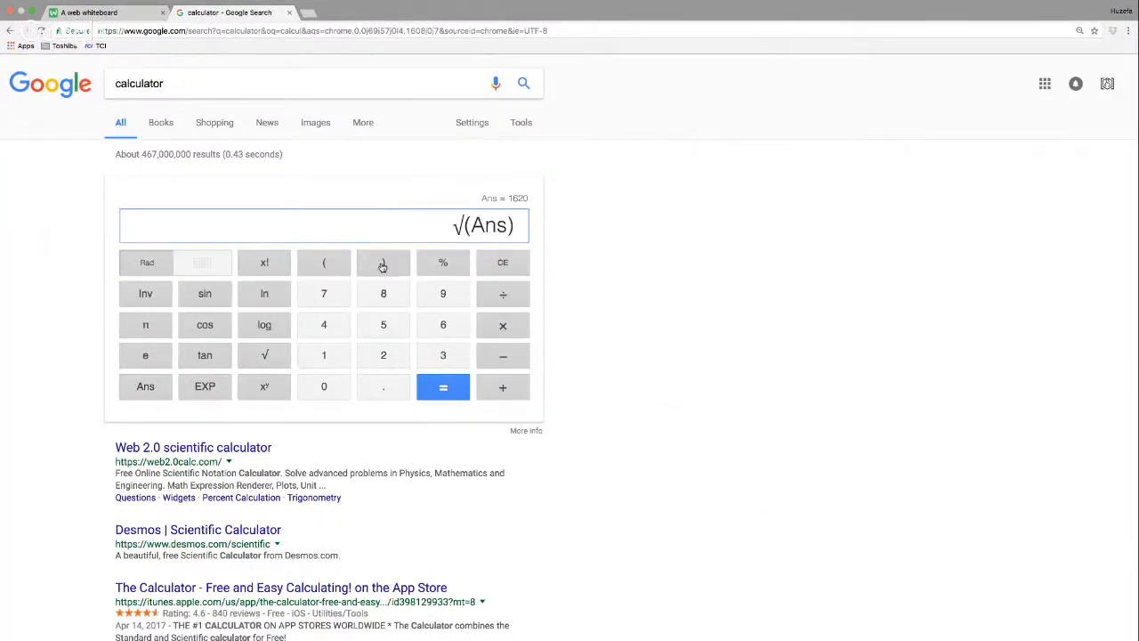
click(443, 387)
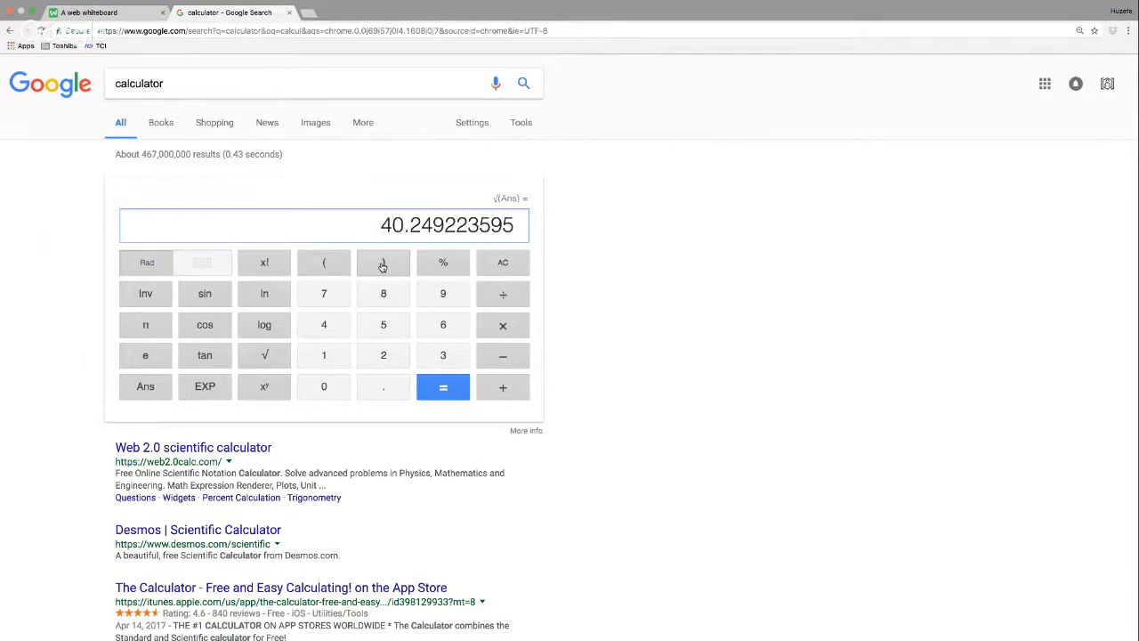
click(87, 12)
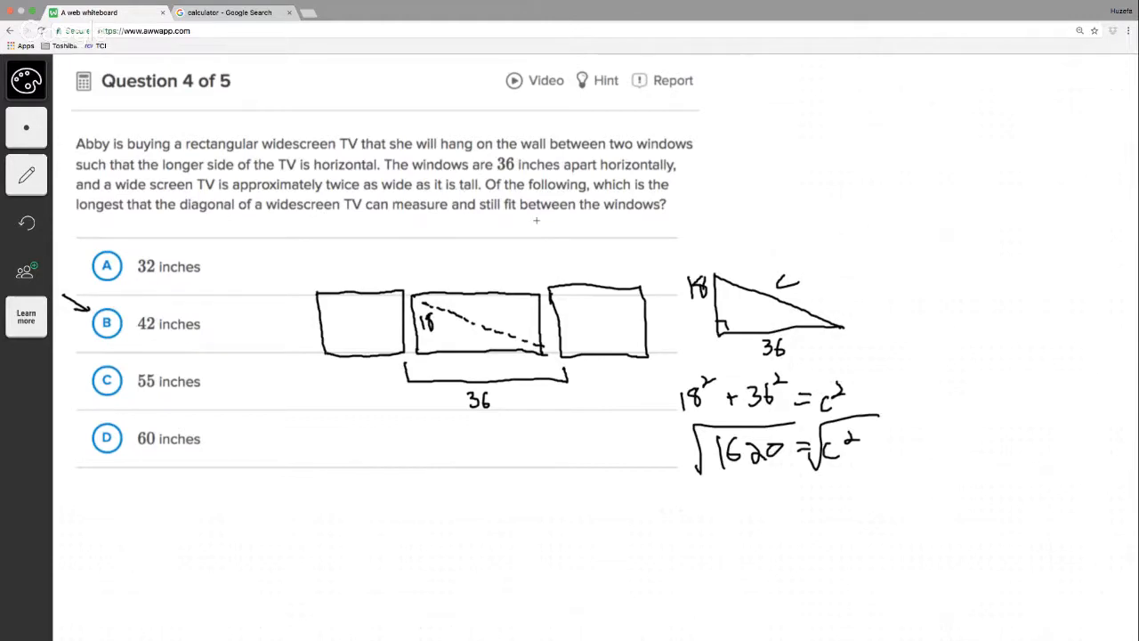
mouse_move(569, 223)
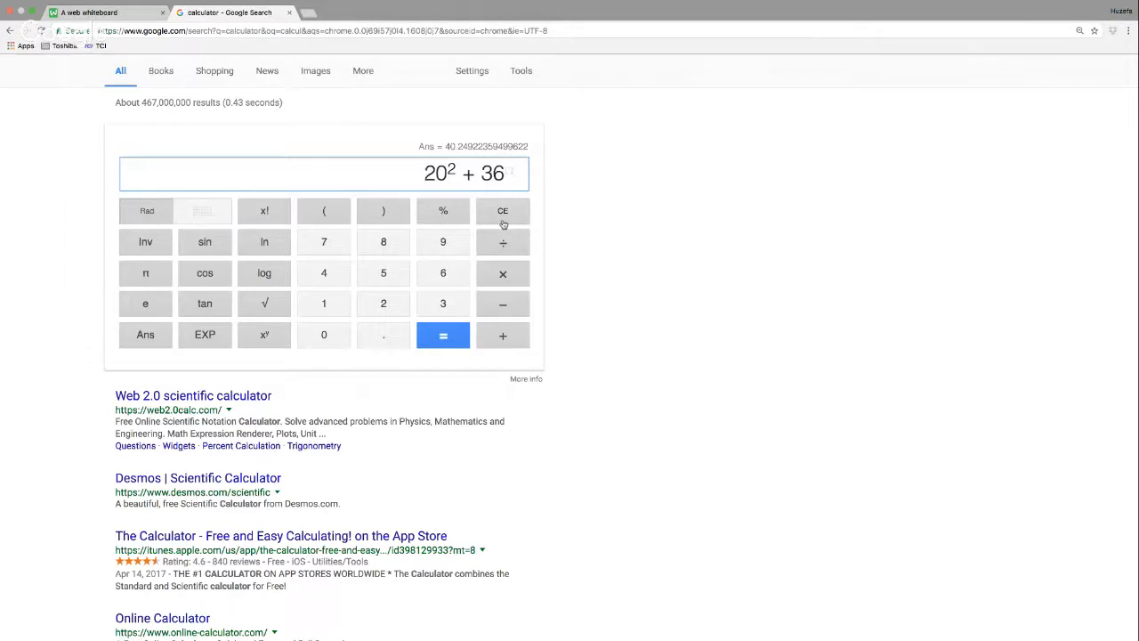
Step: Evaluate 20² + 36² = 1696 and enter √ of that answer
click(442, 335)
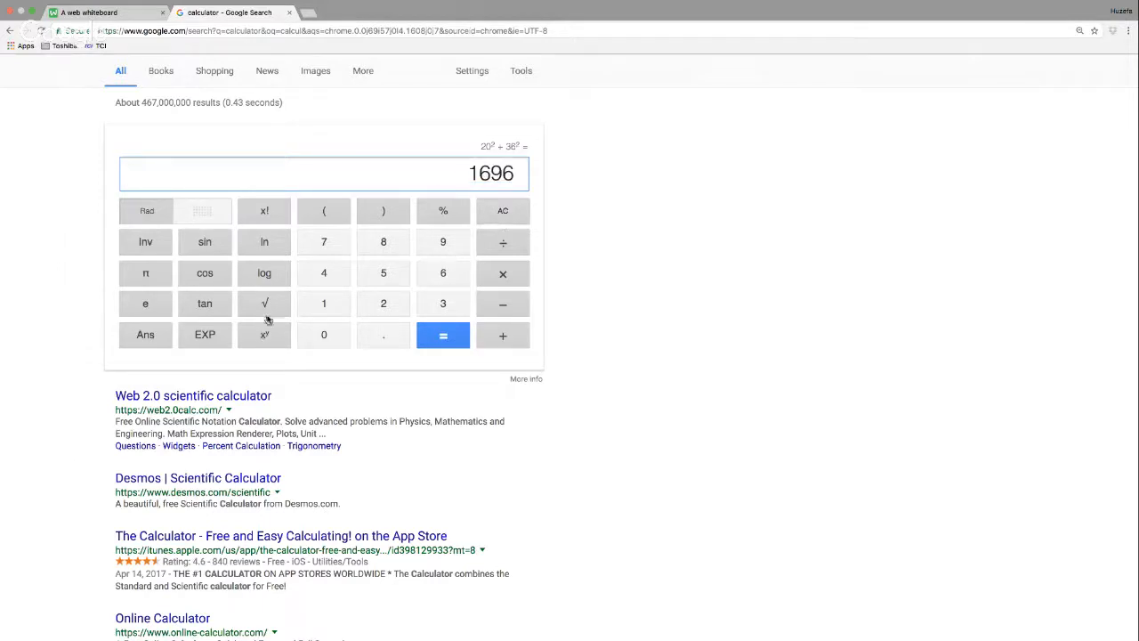
click(264, 304)
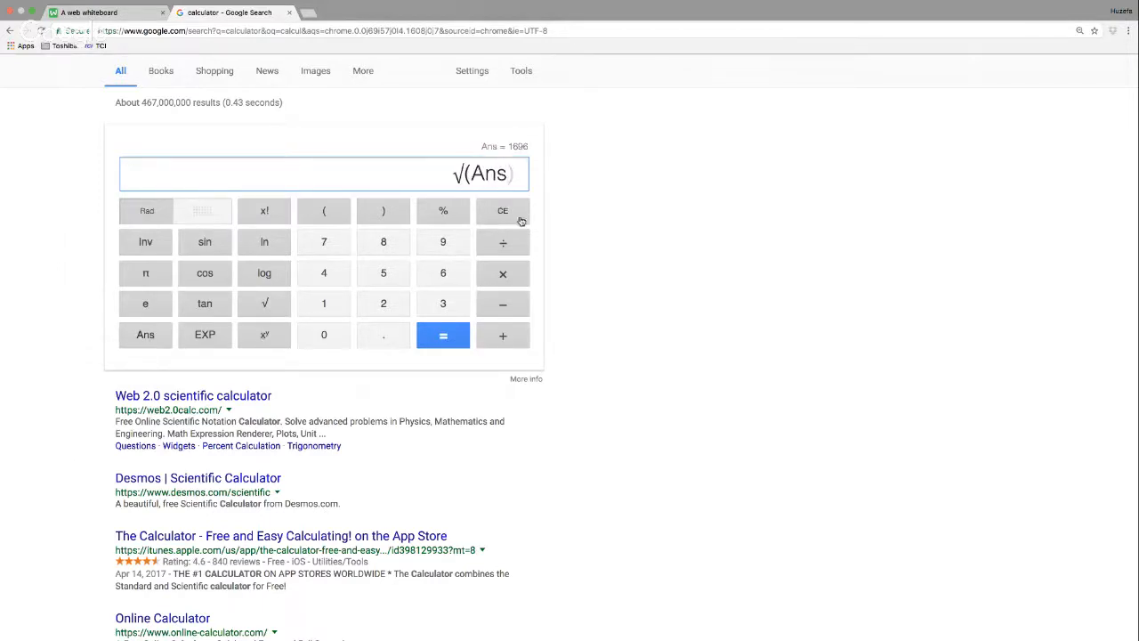
click(443, 335)
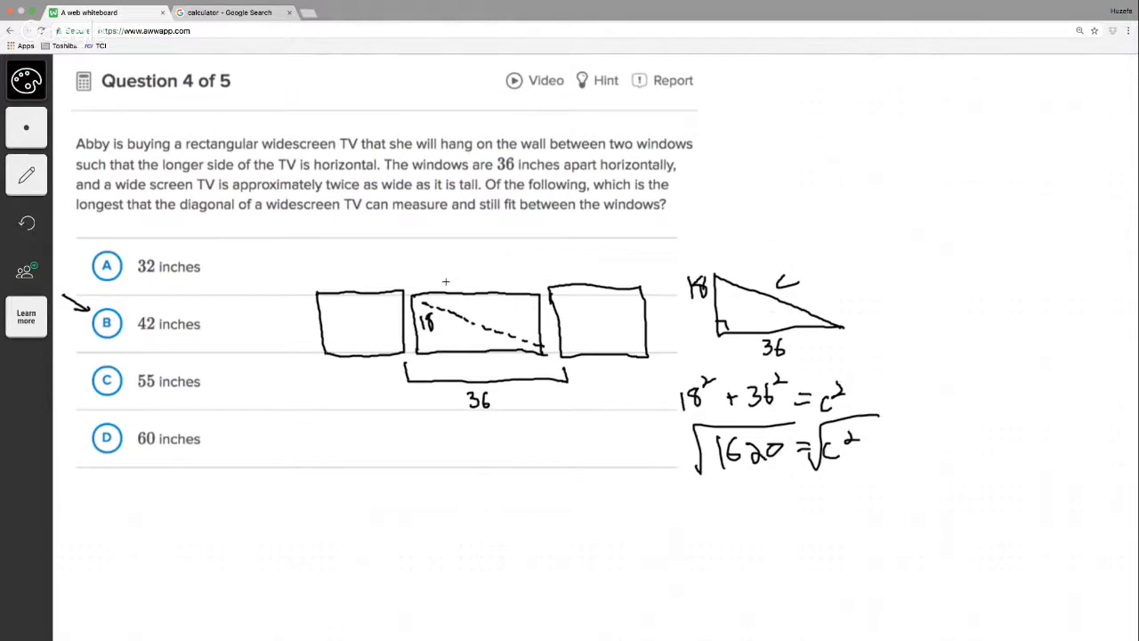
mouse_move(744, 278)
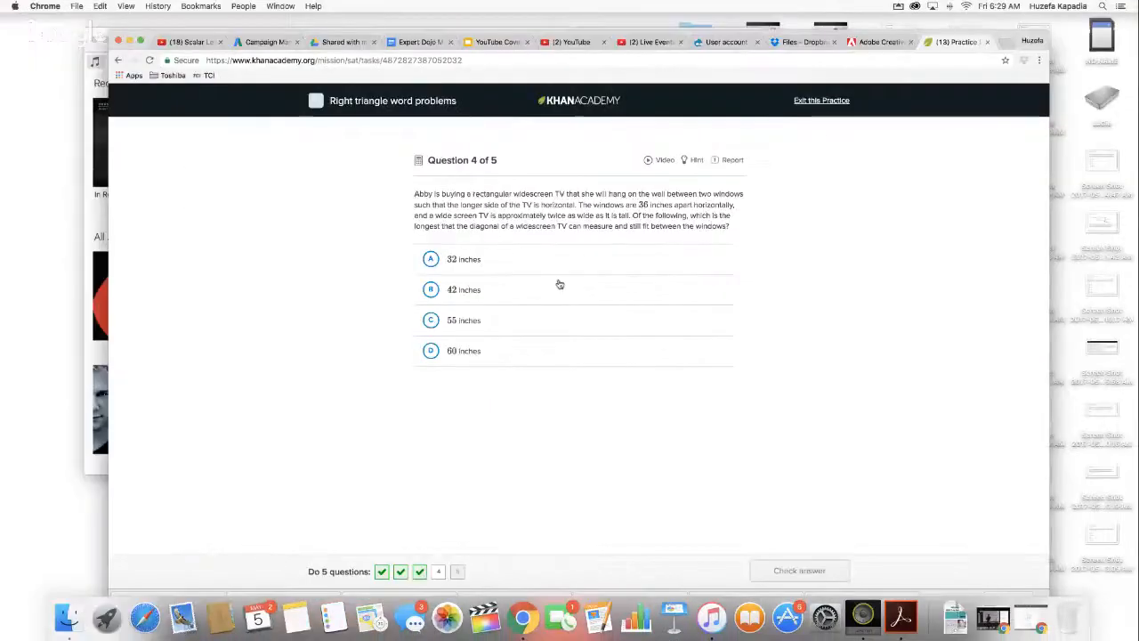
Step: Submit 32 inches for question 4, then advance to the bunkbed question 5
click(431, 259)
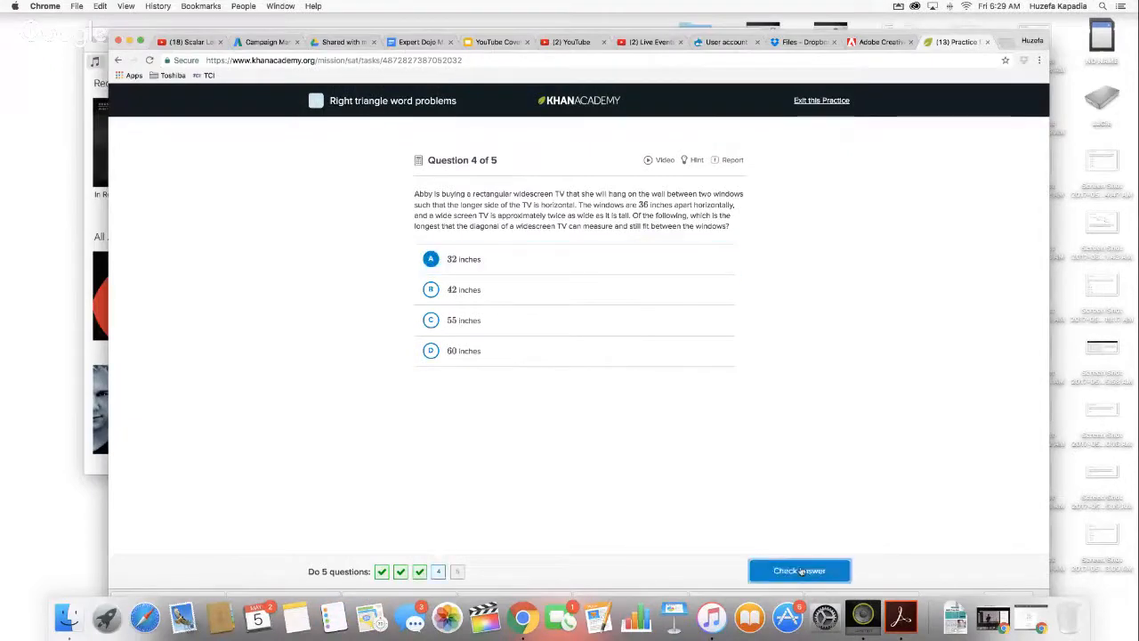
click(799, 571)
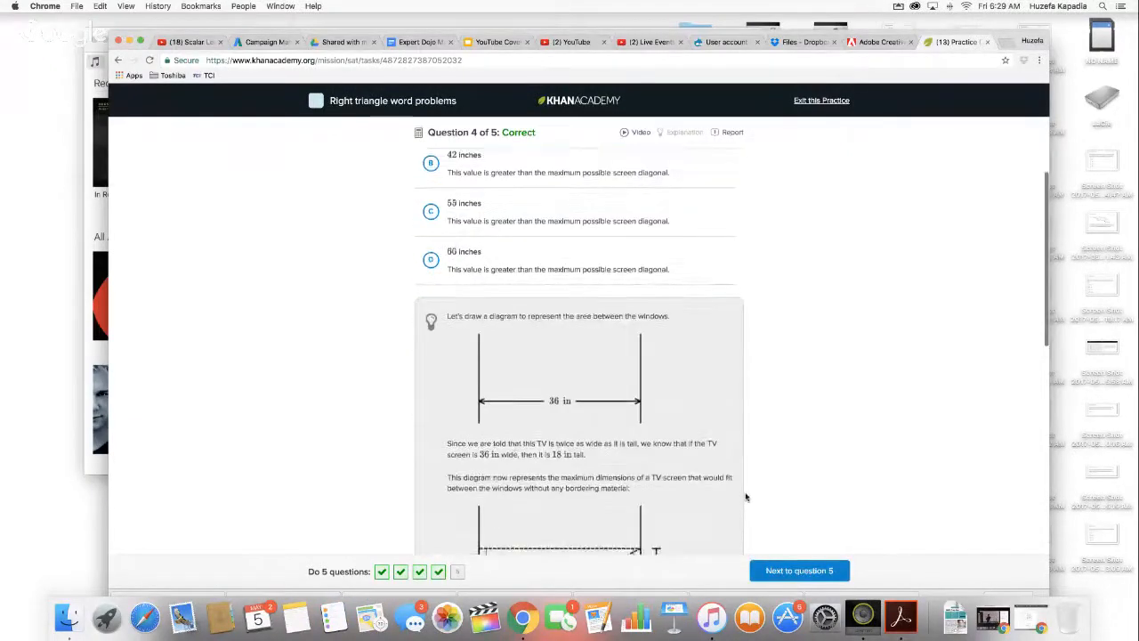
scroll(down, 3)
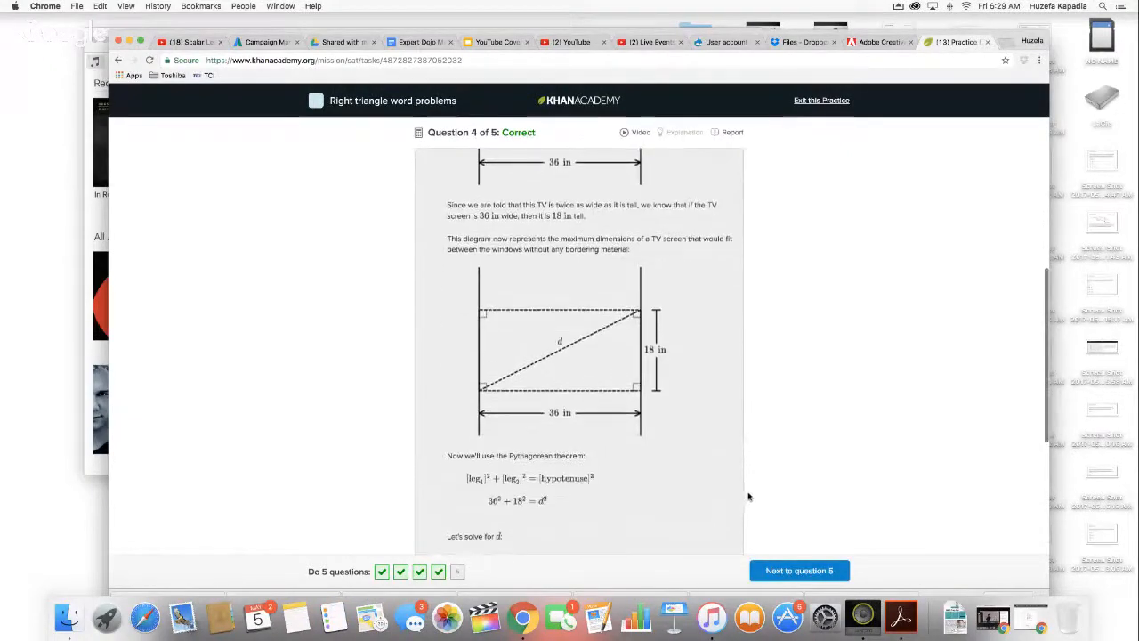
scroll(down, 3)
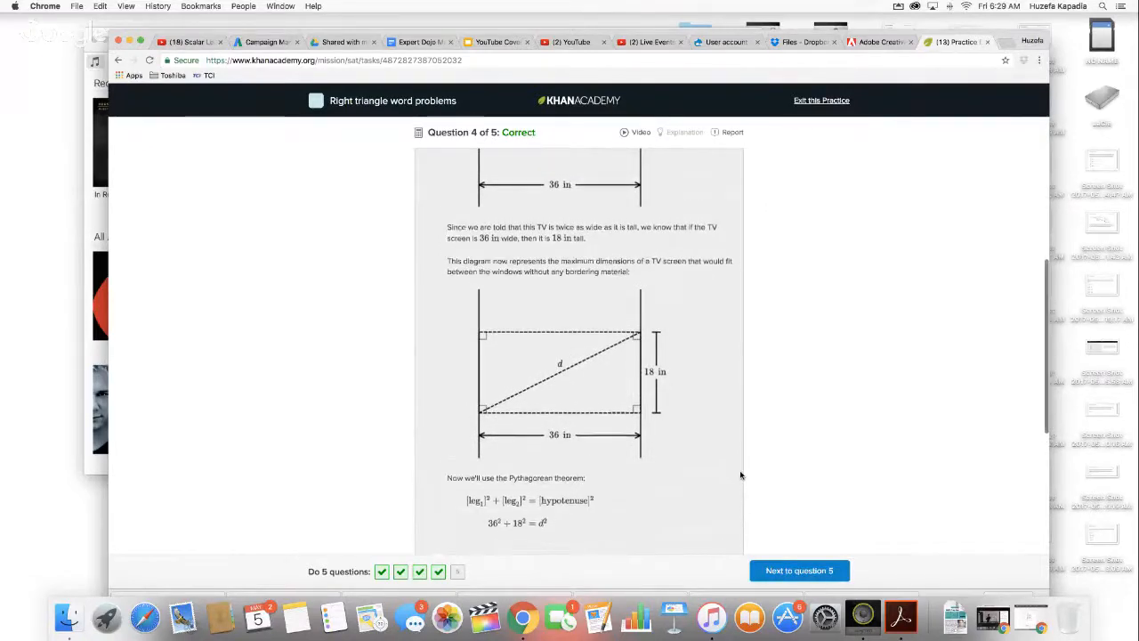
scroll(down, 3)
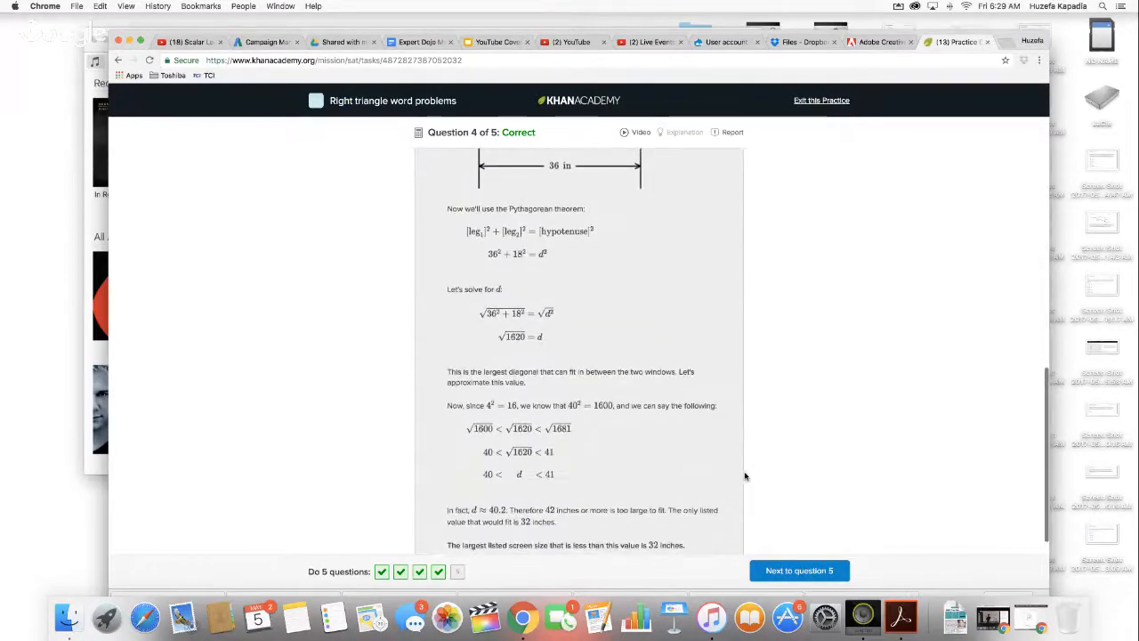
scroll(down, 3)
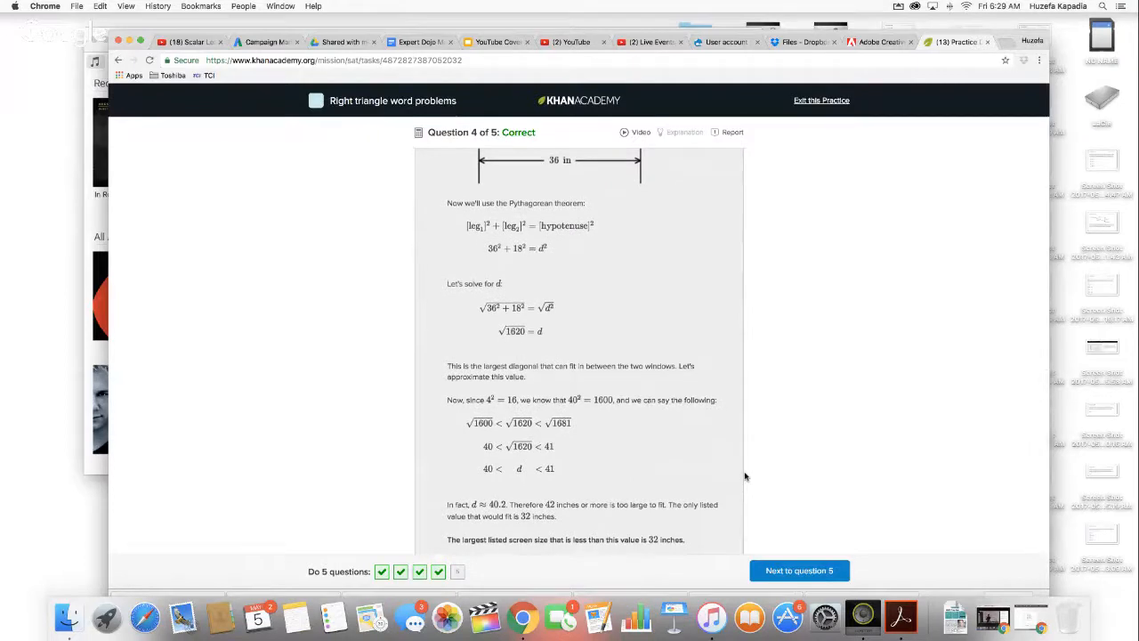
scroll(down, 3)
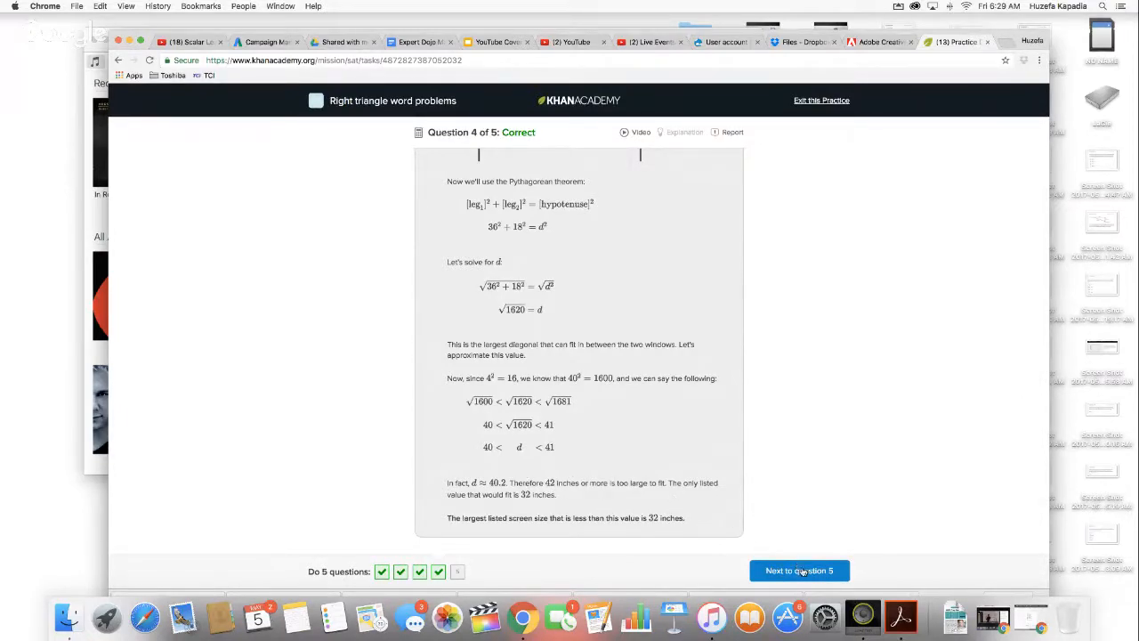
click(798, 570)
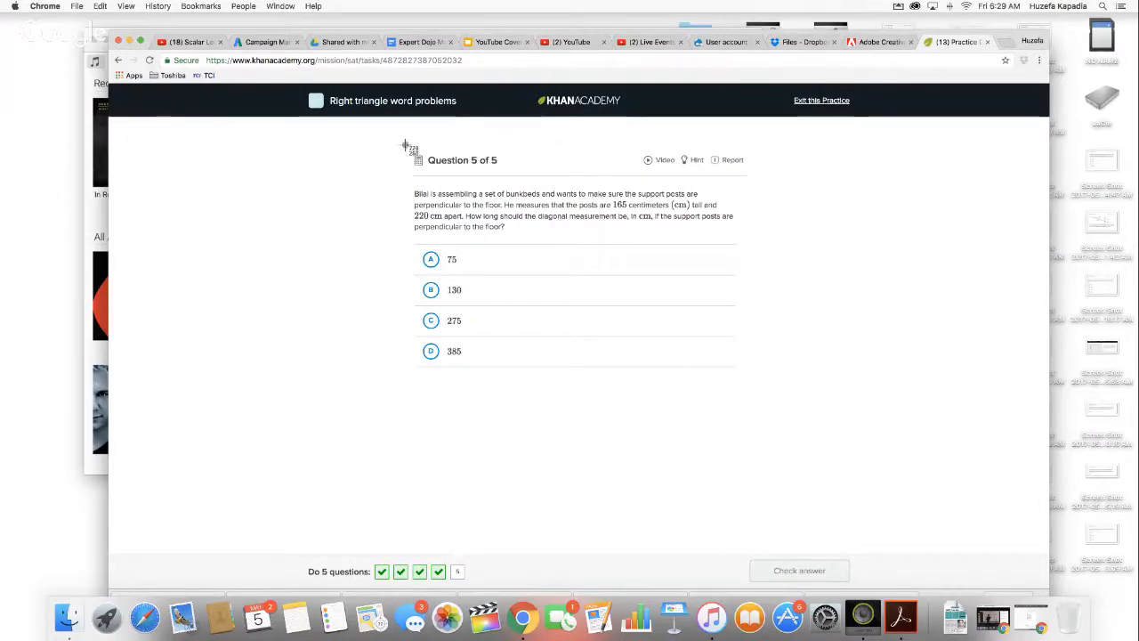
mouse_move(771, 378)
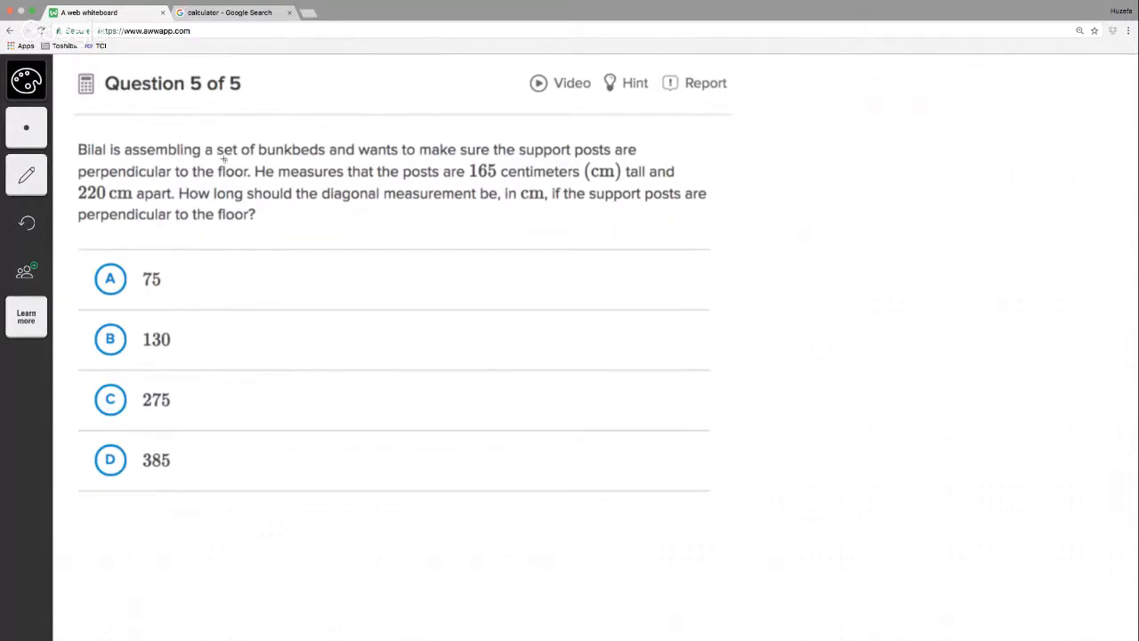
mouse_move(474, 184)
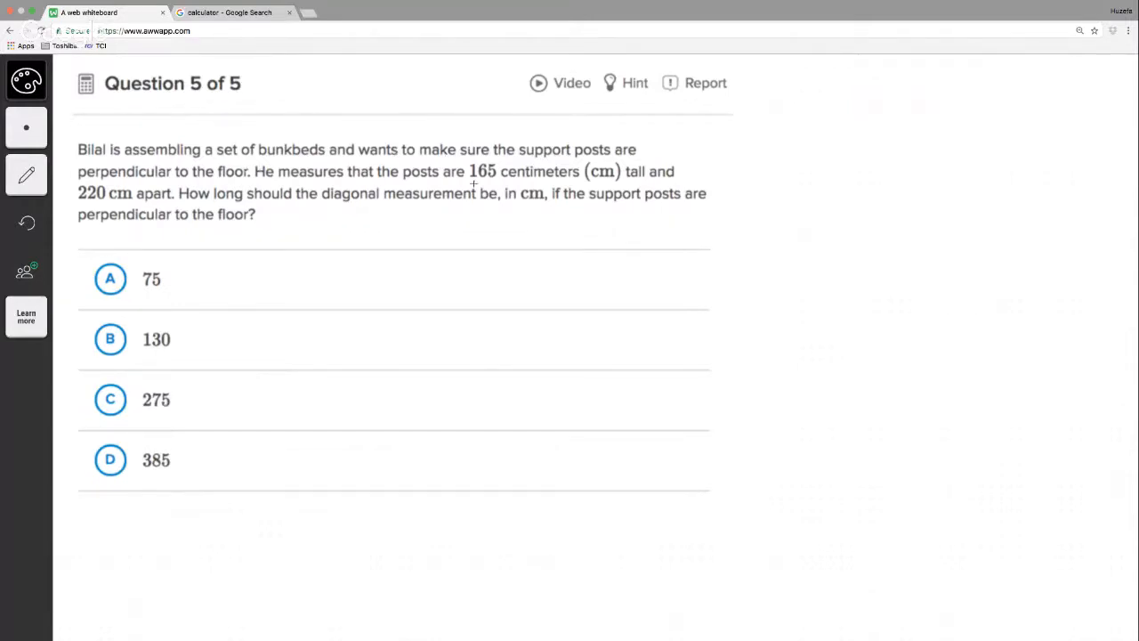
mouse_move(398, 312)
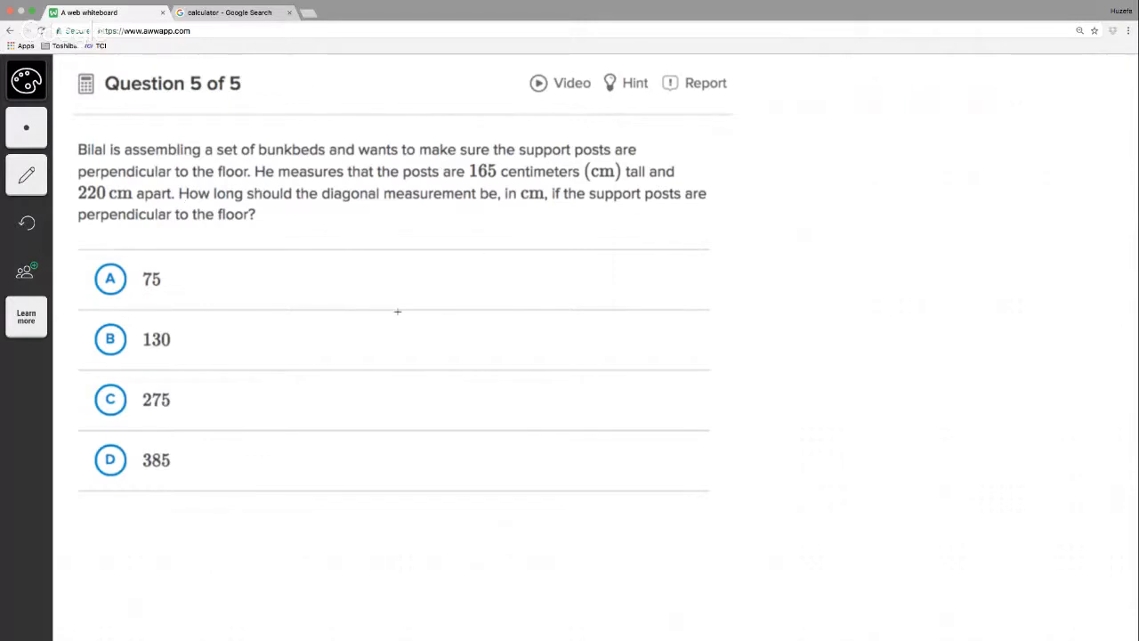
Step: Draw a right triangle with sides 165 and 220 and a dashed diagonal, erasing a stray stroke
drag(402, 256, 408, 329)
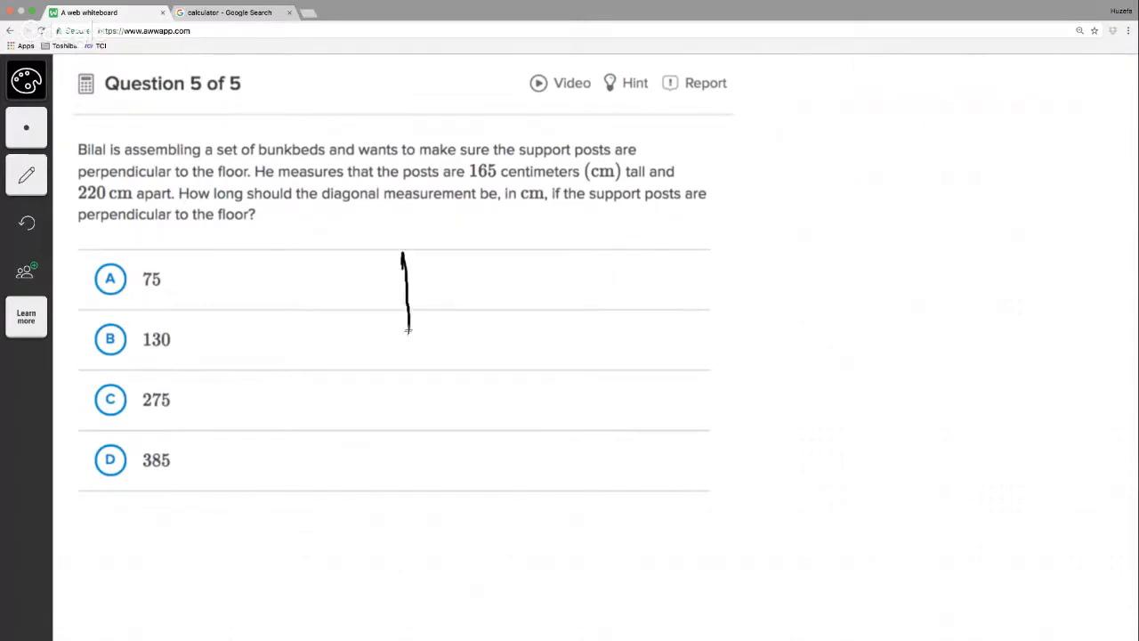
drag(407, 329, 405, 436)
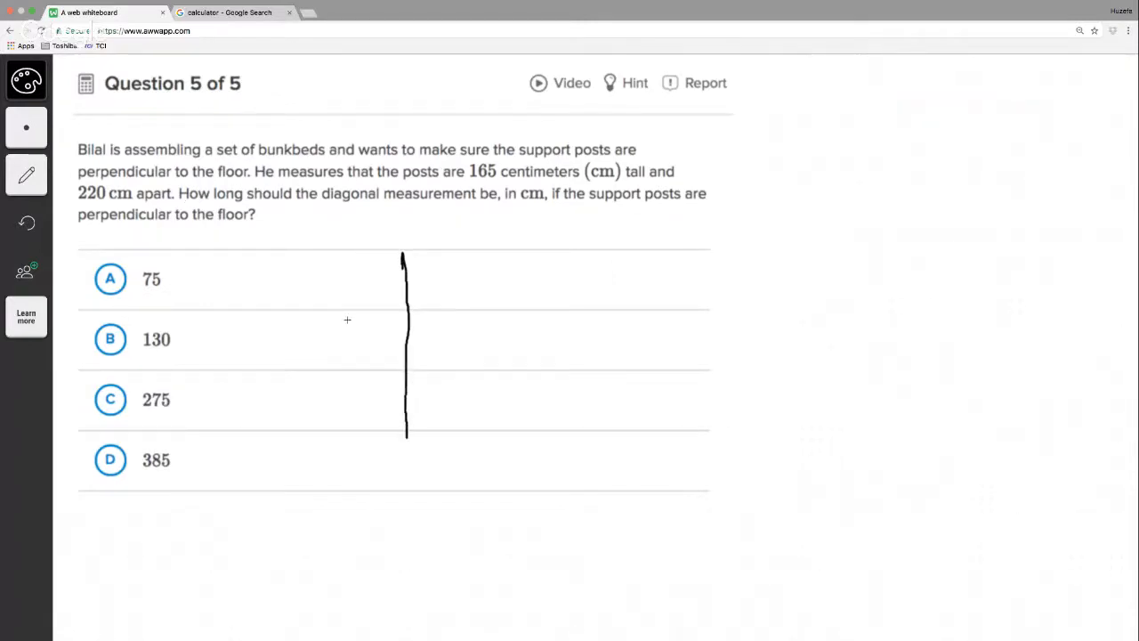
drag(360, 343, 387, 343)
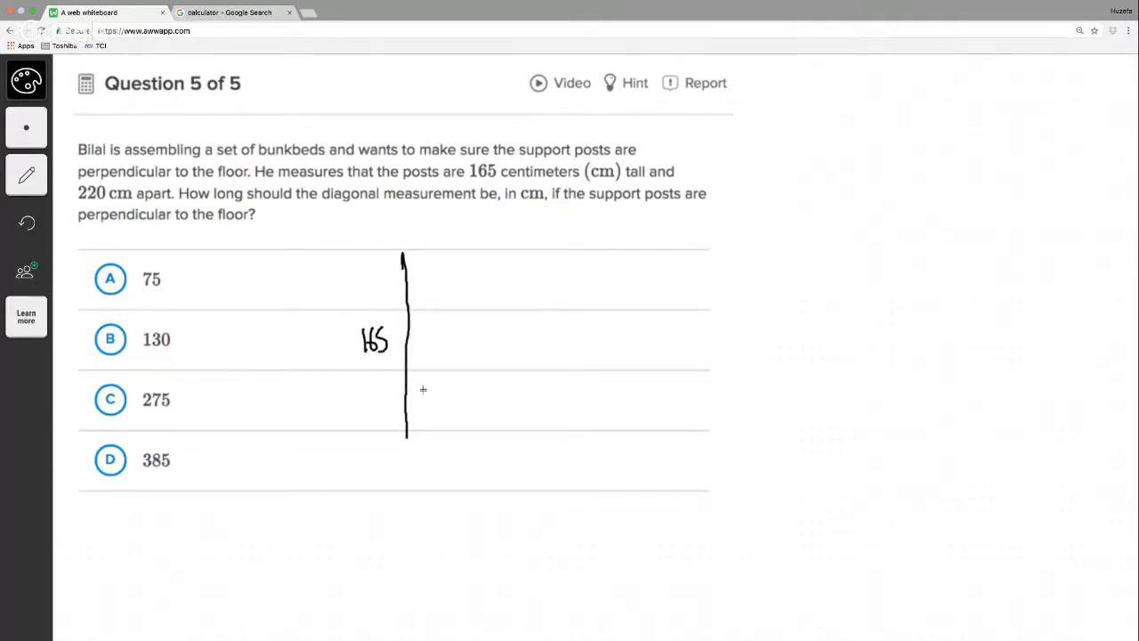
drag(405, 436, 445, 436)
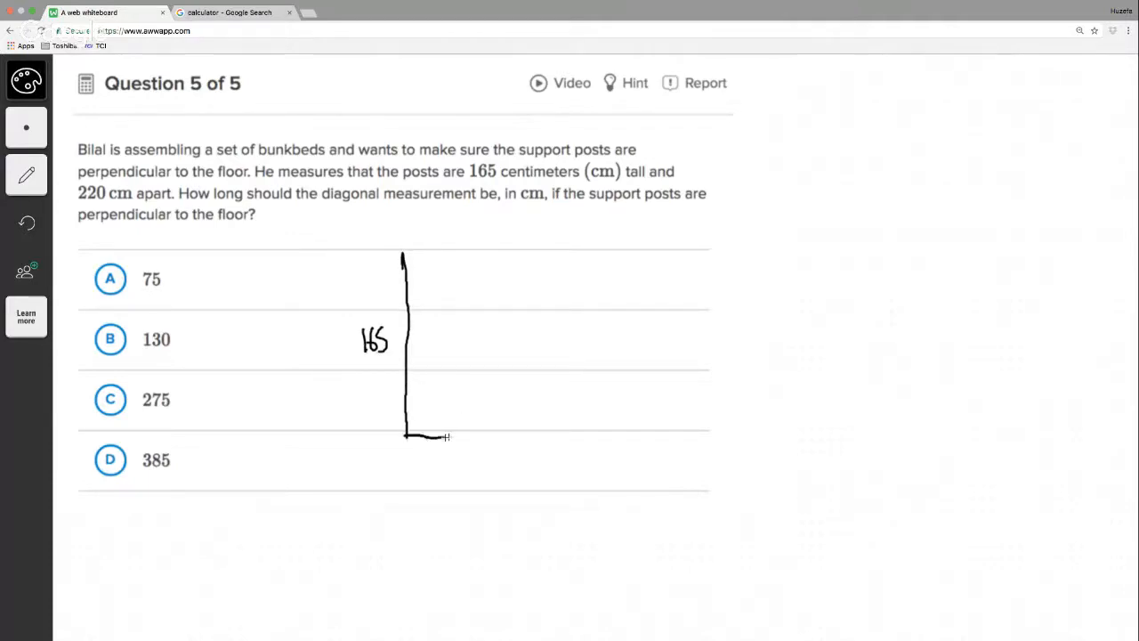
drag(405, 437, 569, 439)
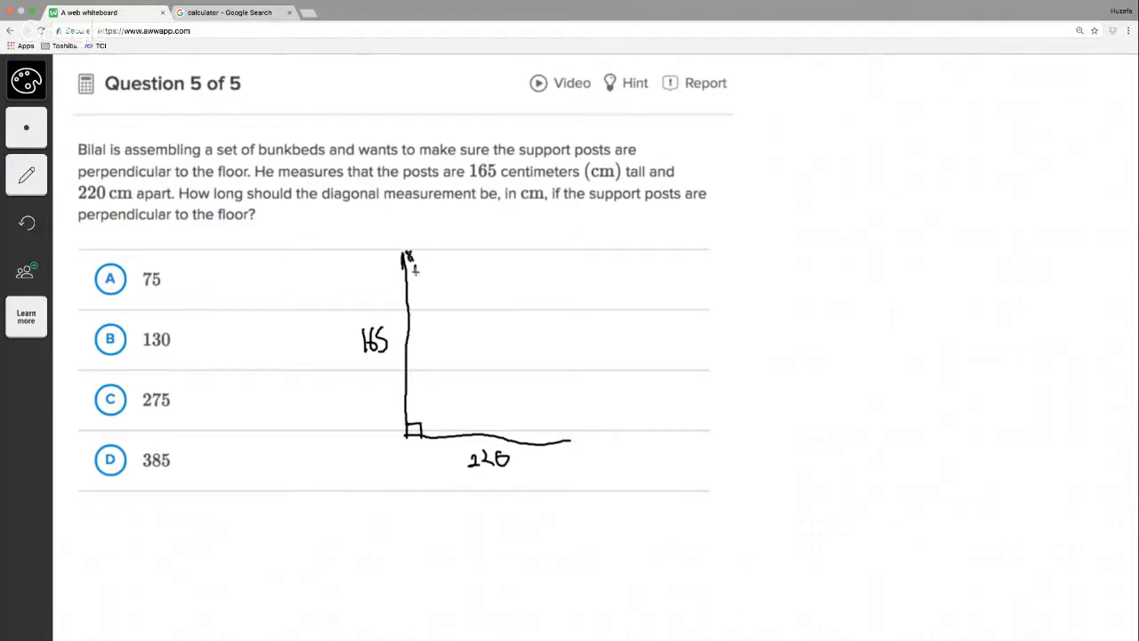
drag(405, 258, 534, 435)
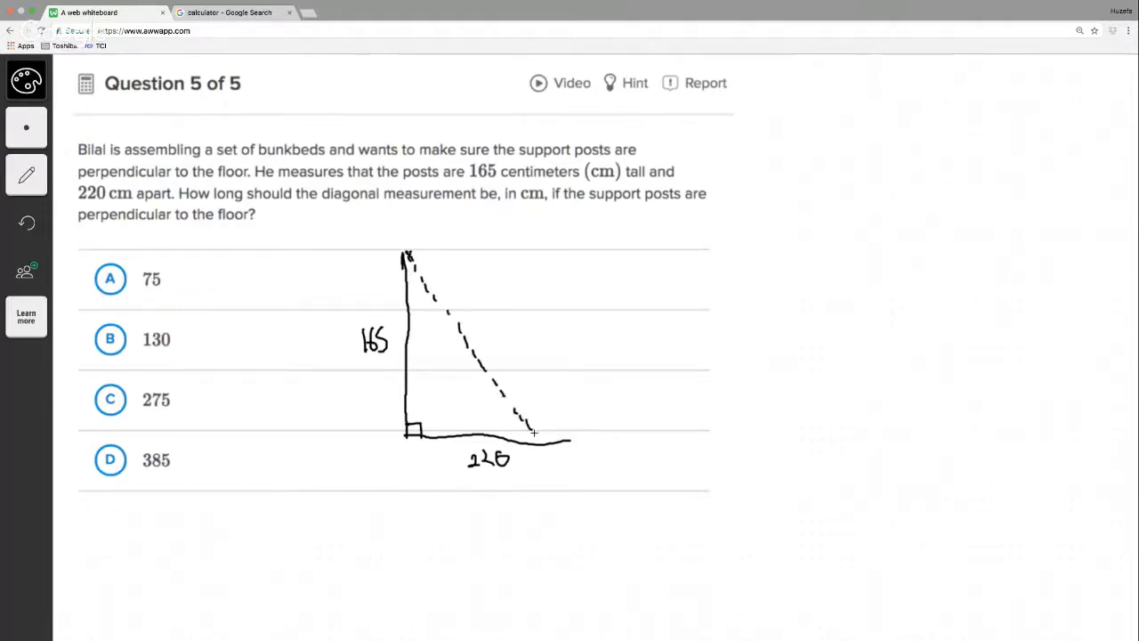
click(26, 174)
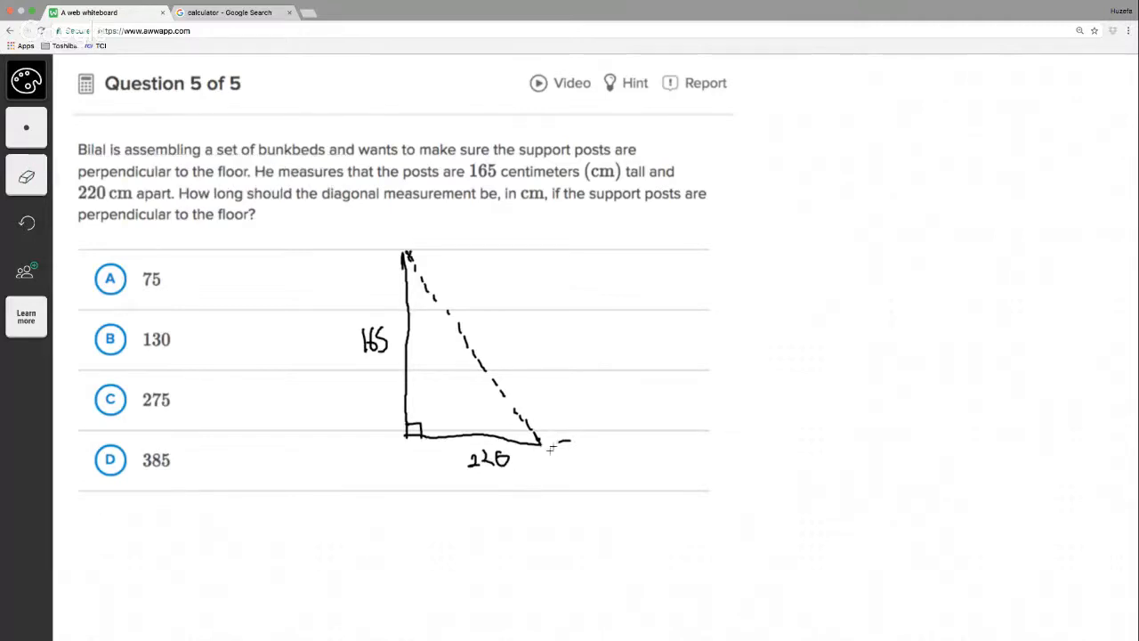
click(26, 176)
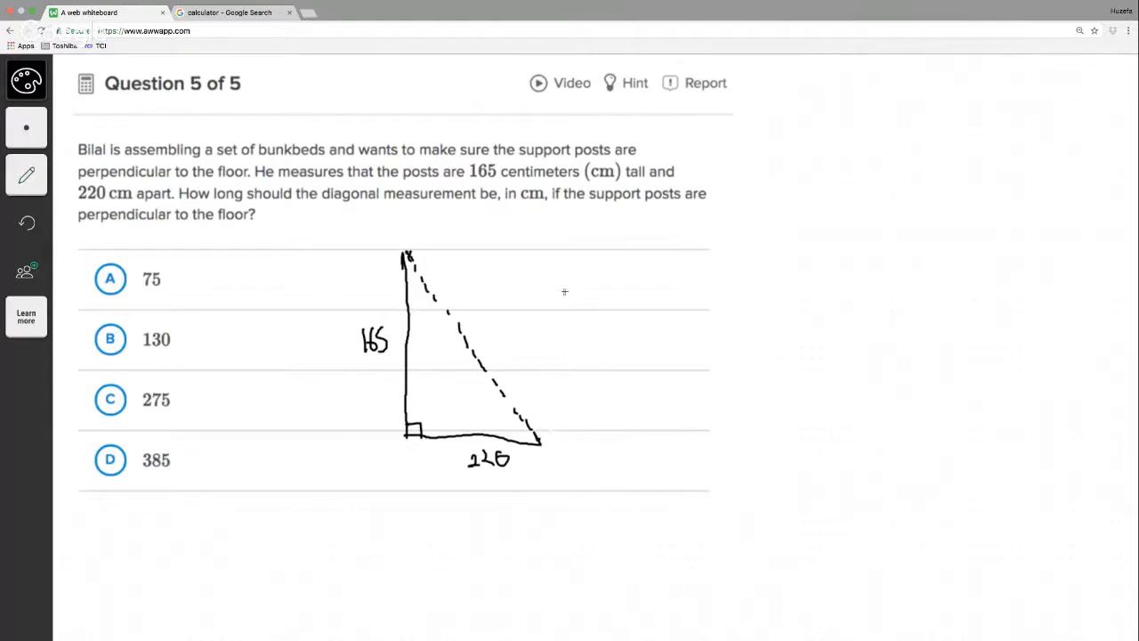
mouse_move(524, 284)
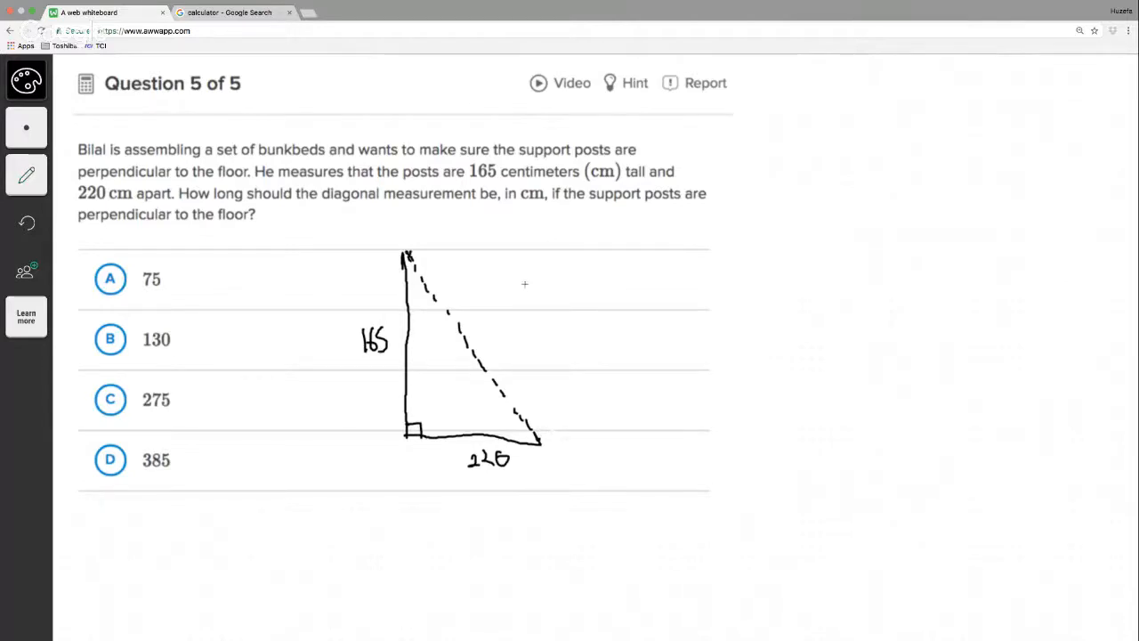
Step: Write a² + b² = c² beside the triangle
drag(525, 283, 601, 280)
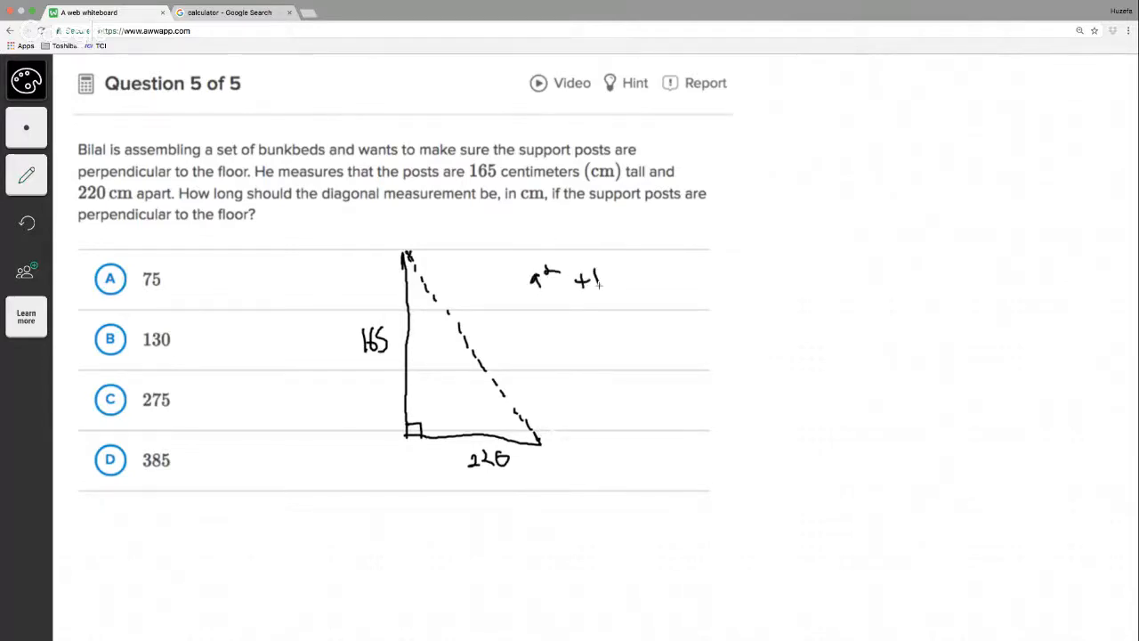
drag(583, 280, 650, 280)
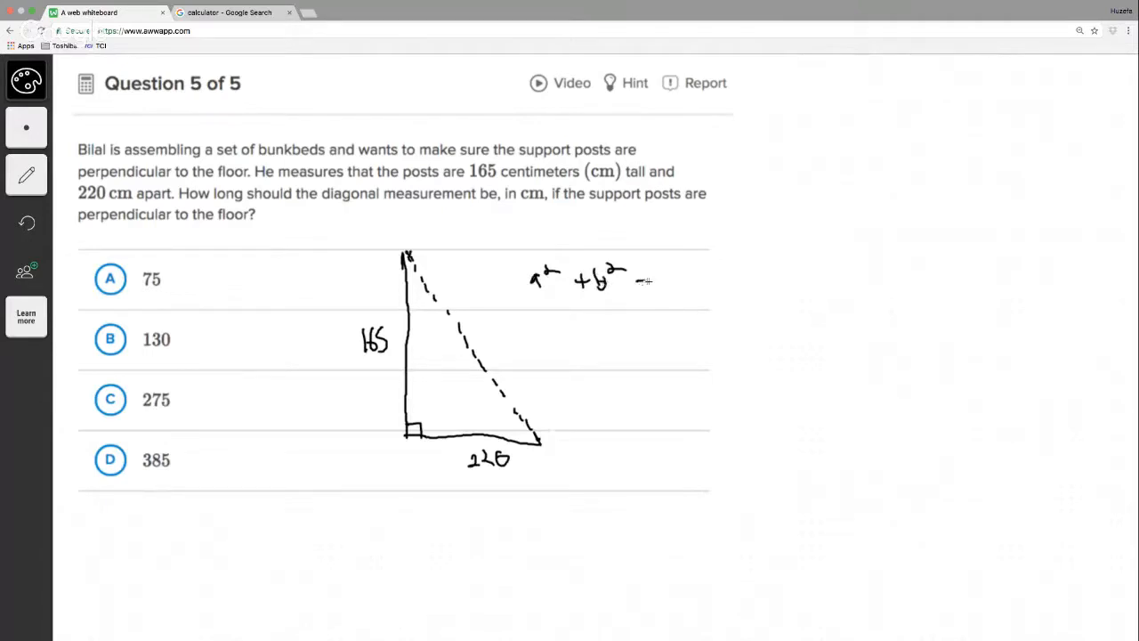
drag(637, 280, 699, 271)
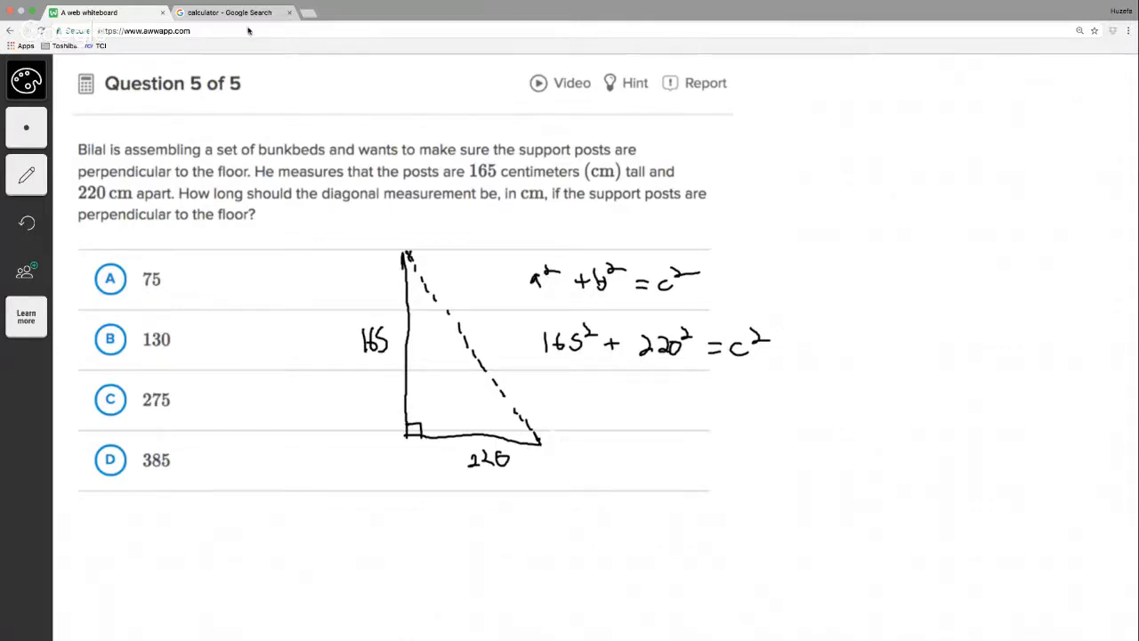
Step: Compute 165² + 220² = 75625 in the Google calculator
click(232, 24)
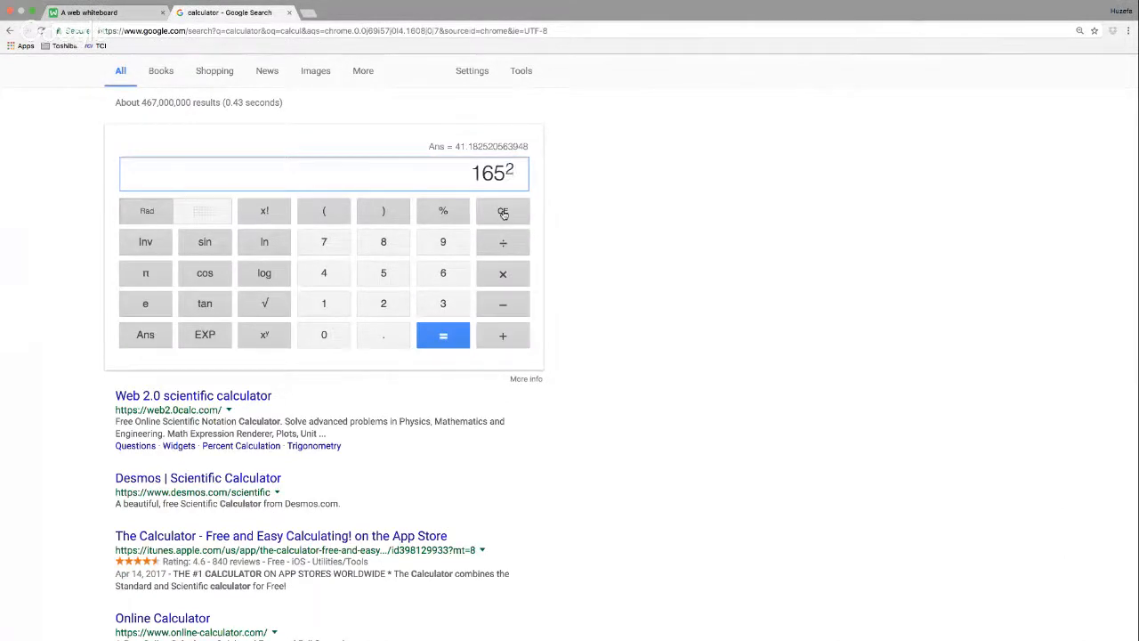
text(+ 220)
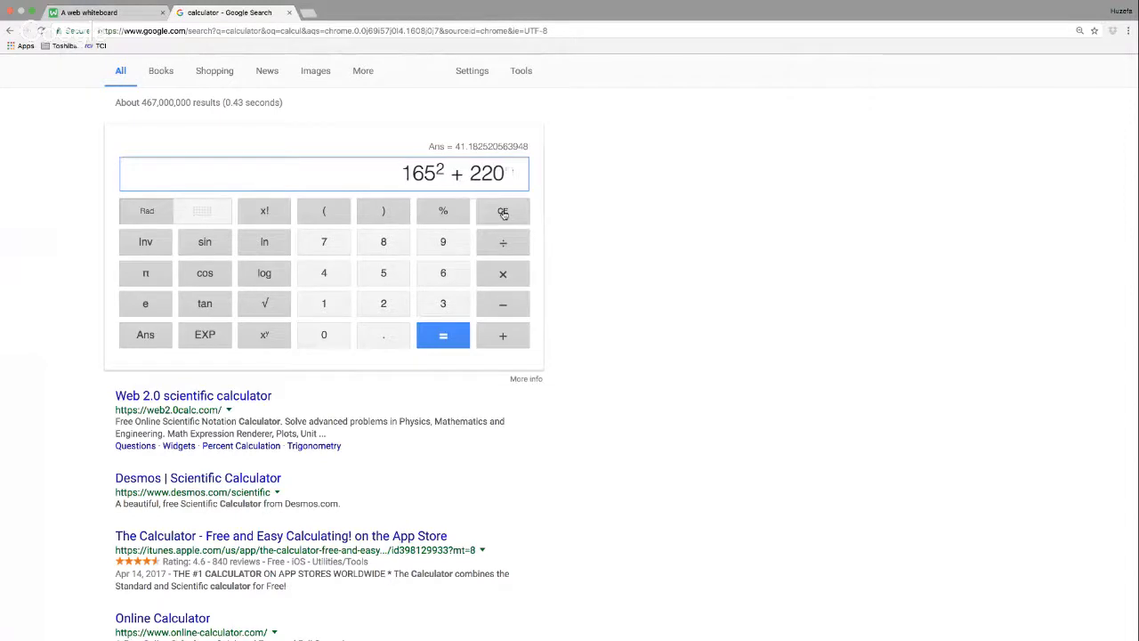
click(442, 335)
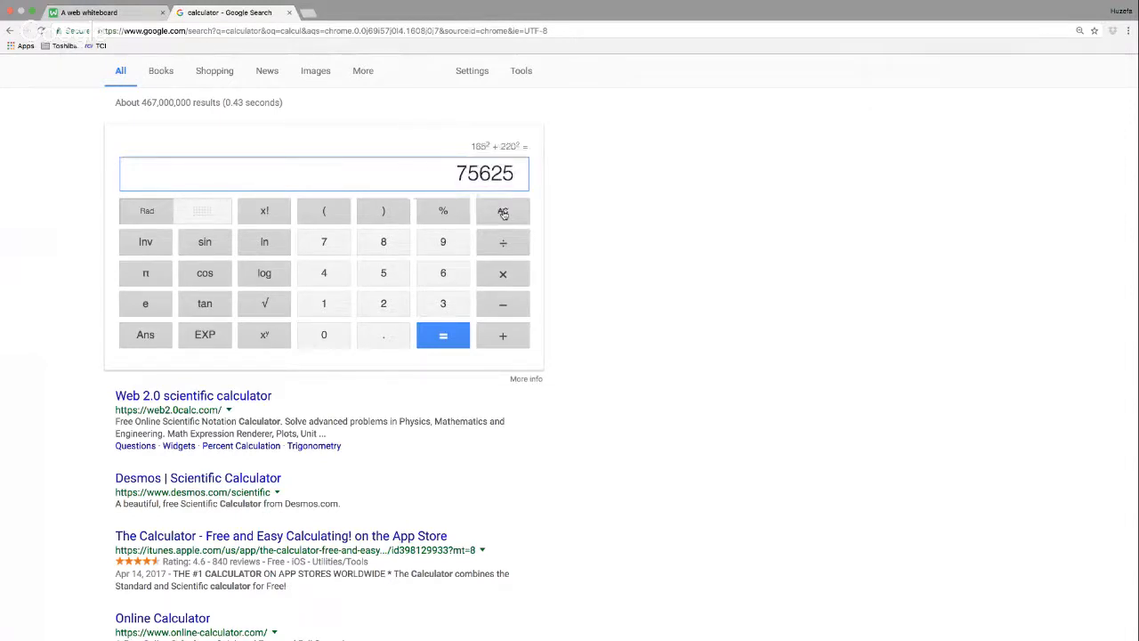
click(89, 12)
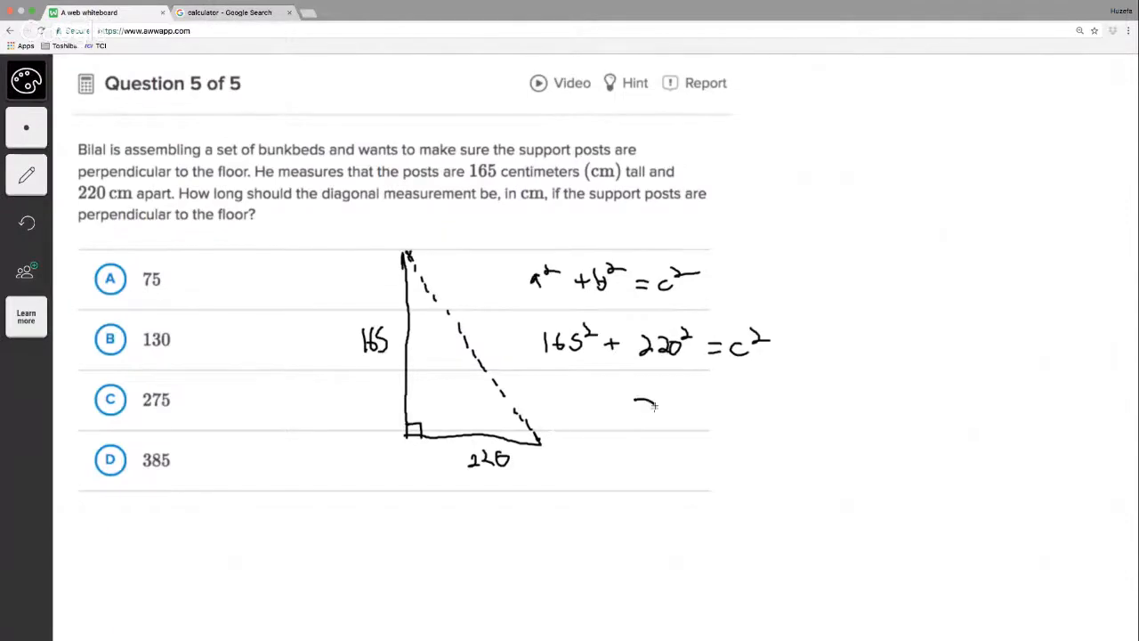
Step: Write √75625 = √c² on the board and compute √75625 = 275
drag(636, 409, 748, 418)
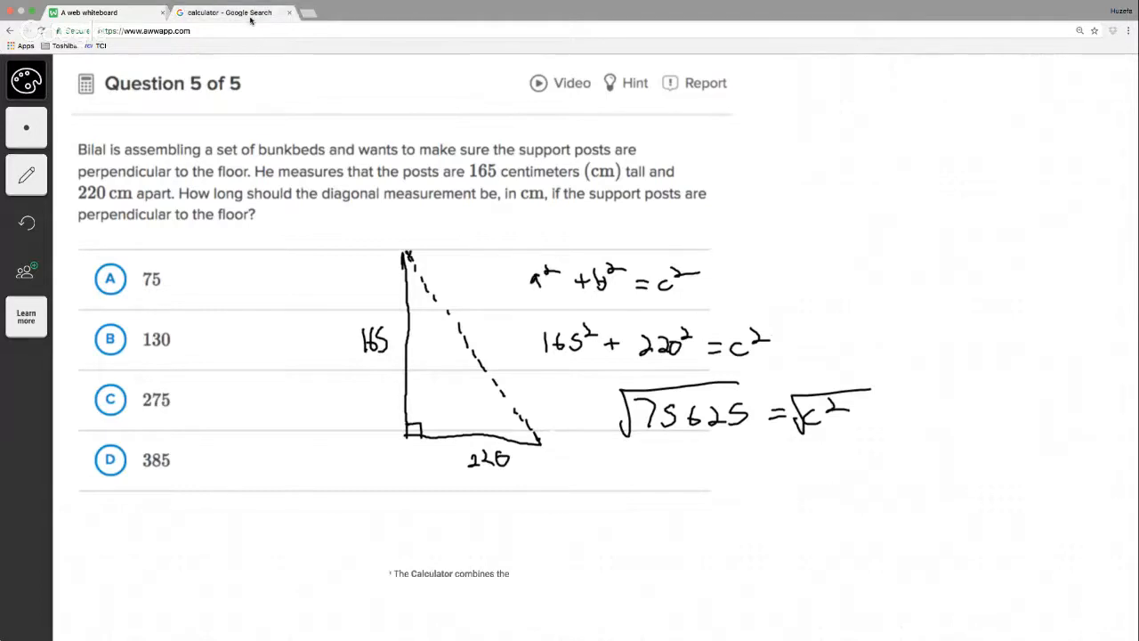
click(231, 12)
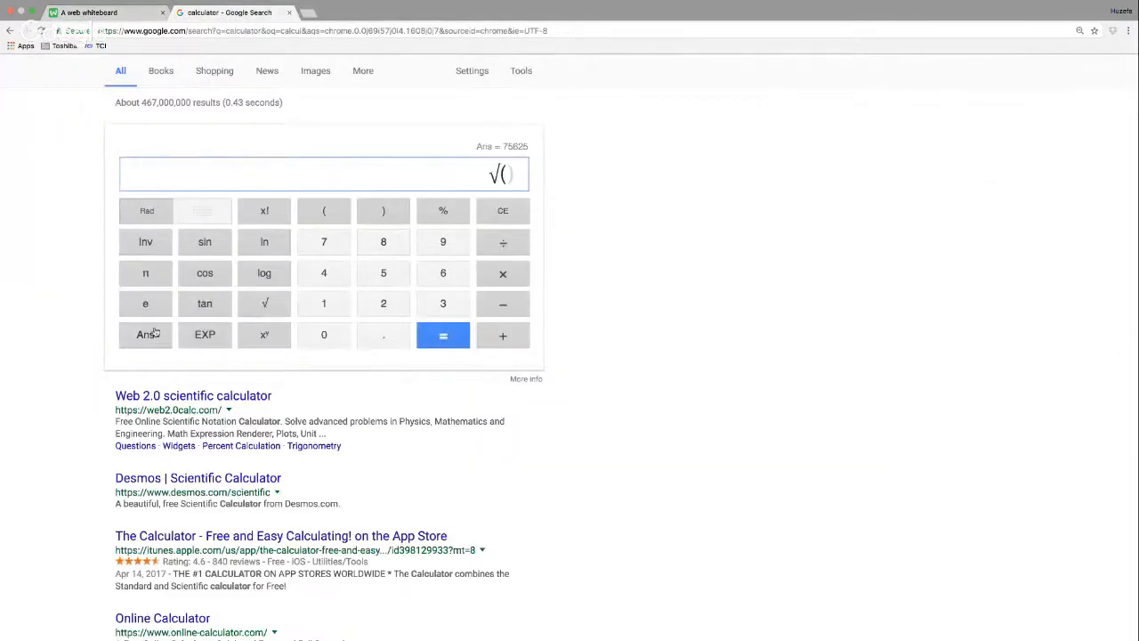
click(145, 333)
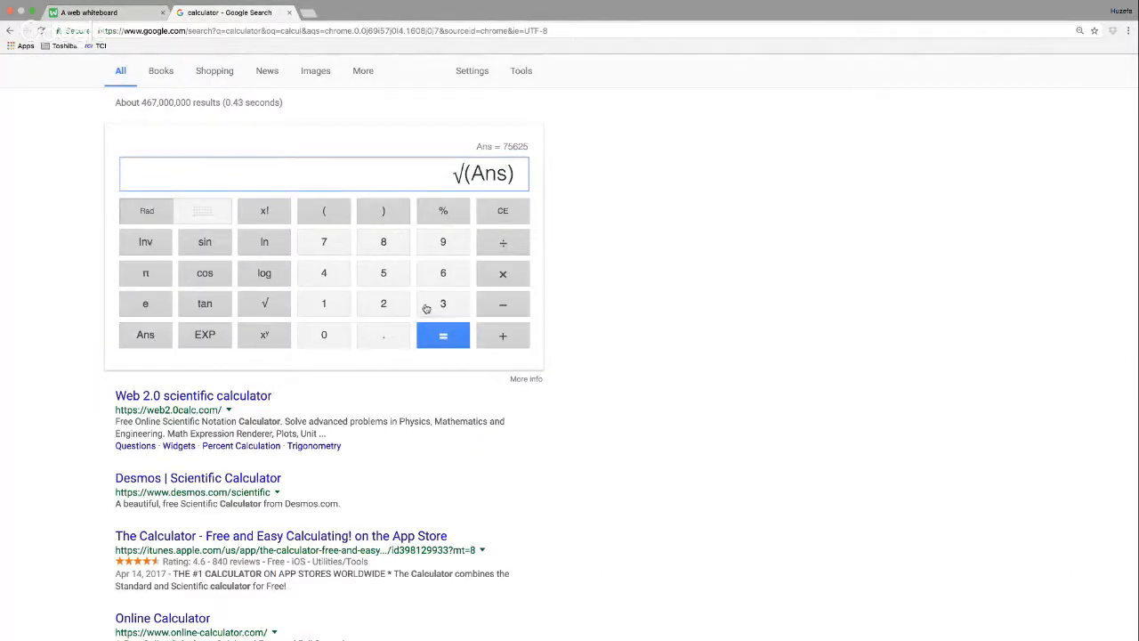
click(442, 336)
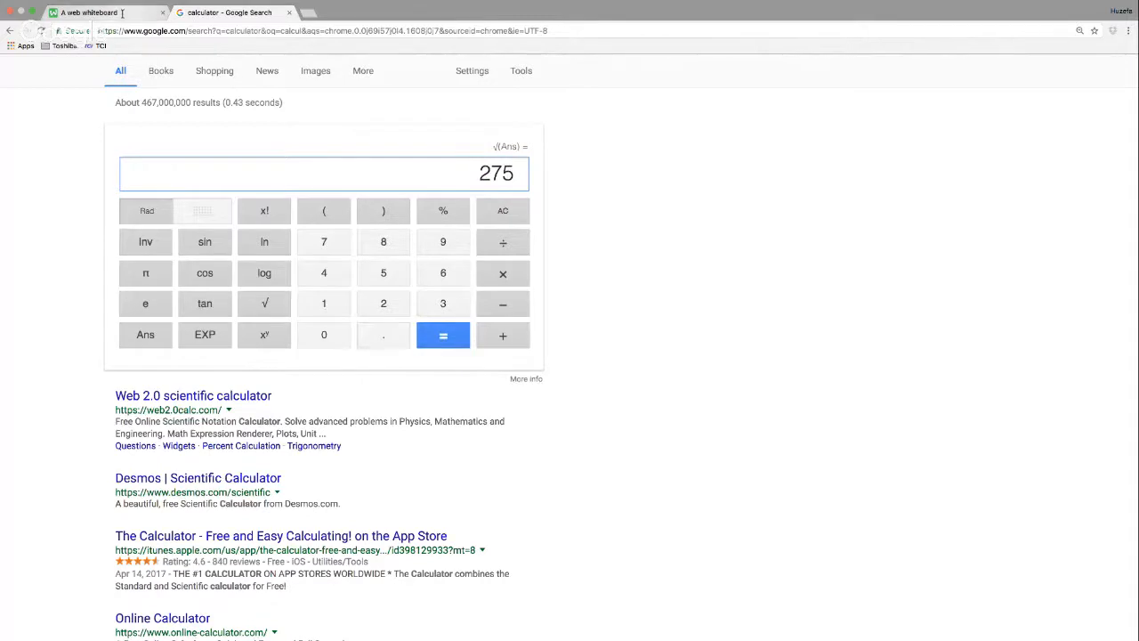
click(89, 12)
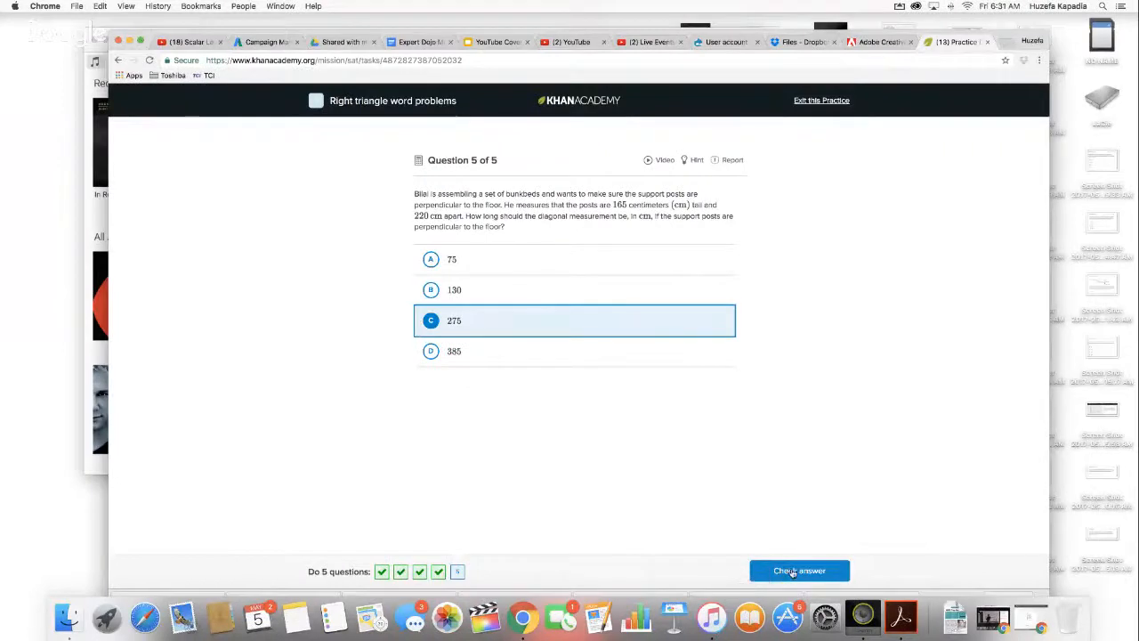
Step: Check 275 as the answer to question 5
click(798, 570)
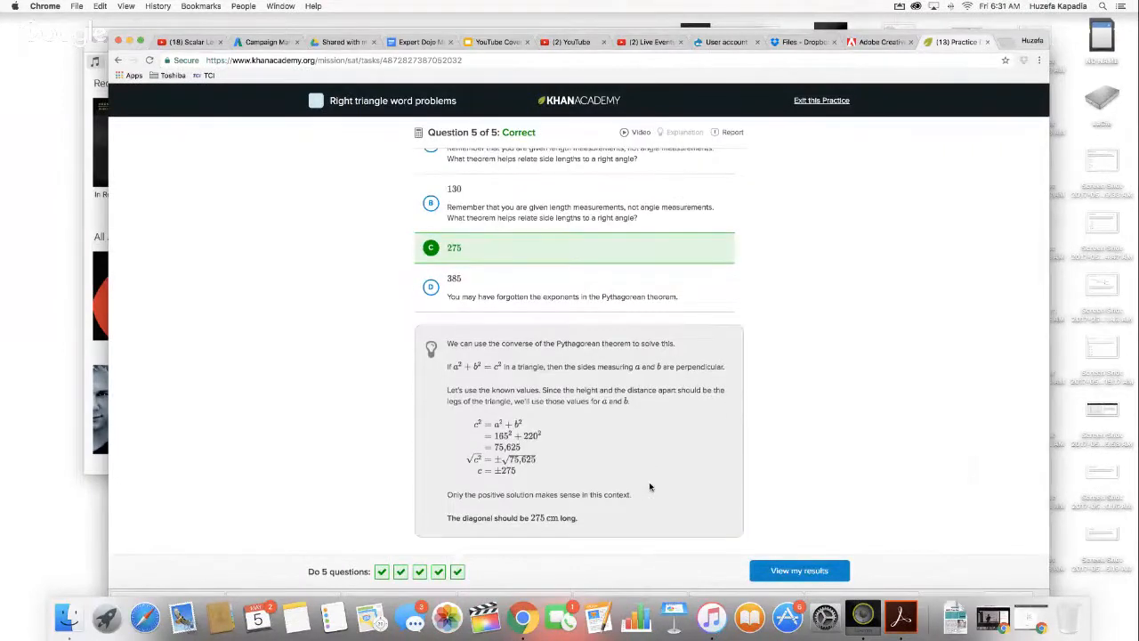